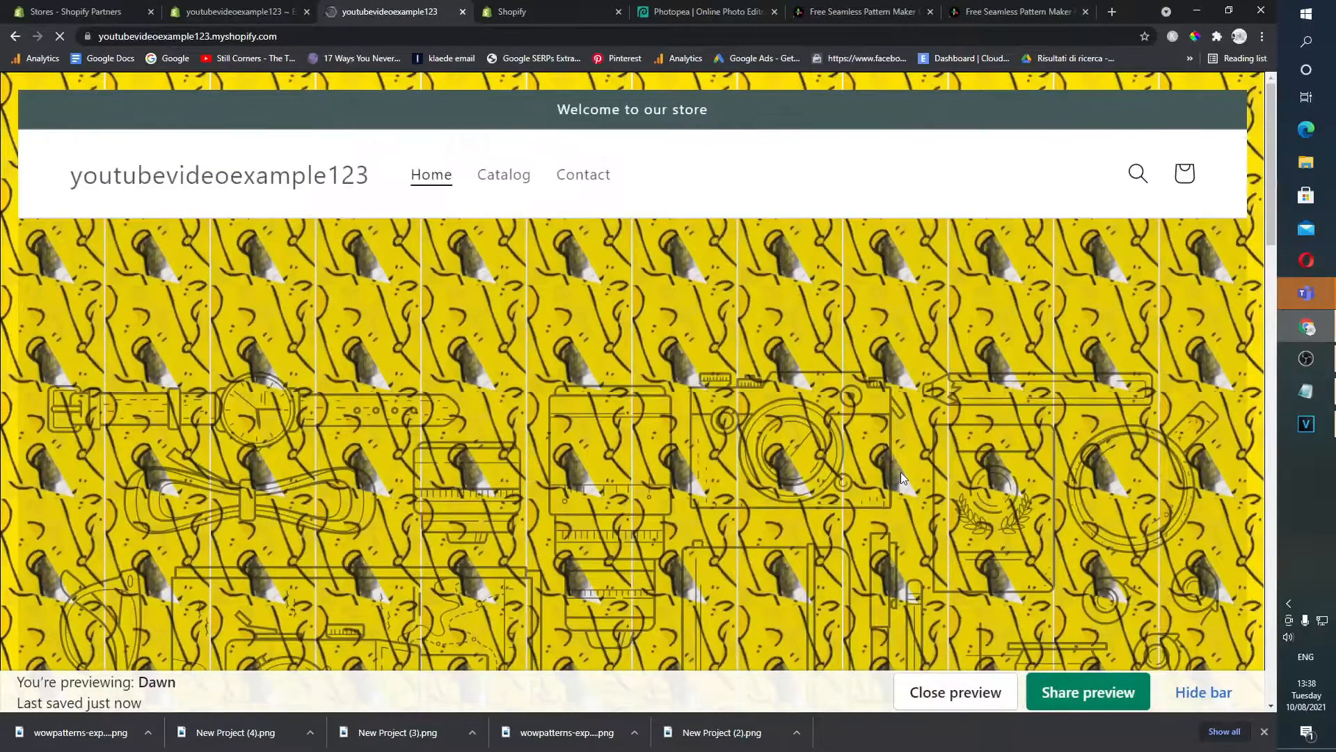
Search Google for 'cheese cartoon' and show the image results
{"action": "scroll", "scroll_direction": "down", "scroll_amount": 3}
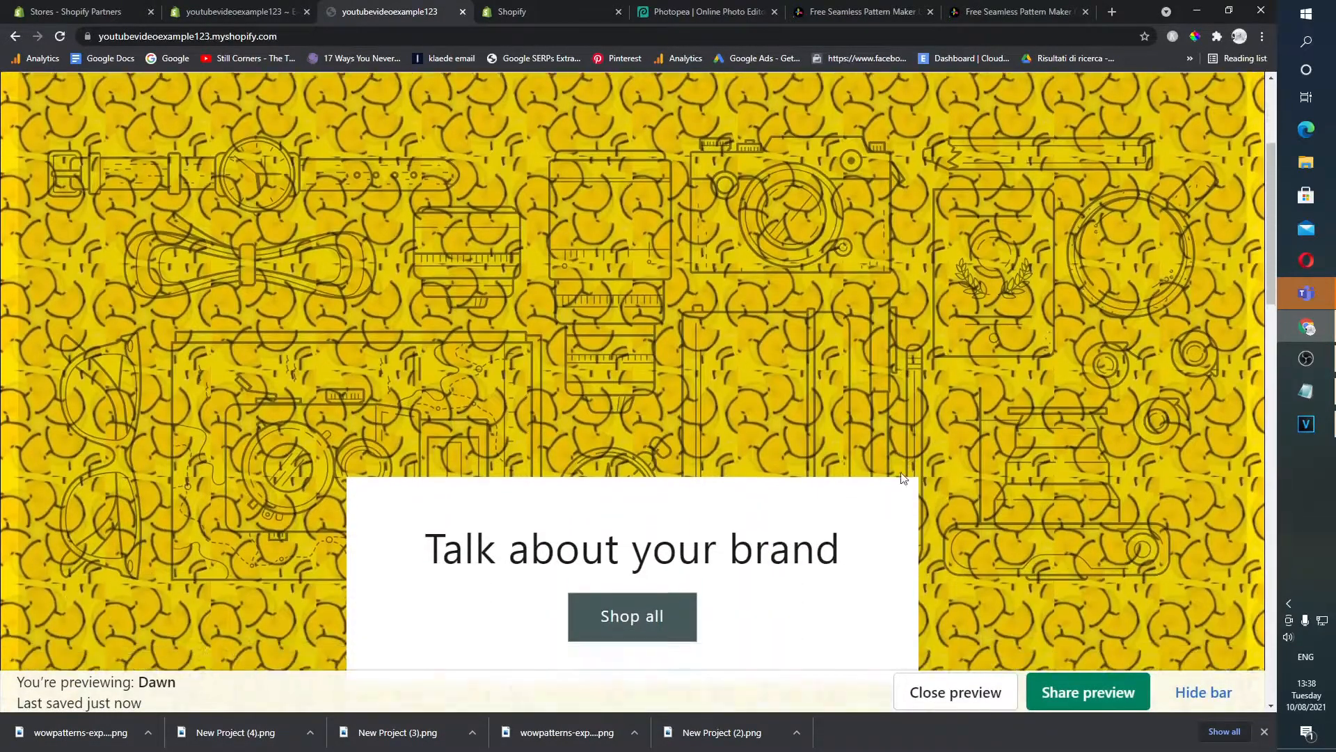
{"action": "scroll", "scroll_direction": "down", "scroll_amount": 3}
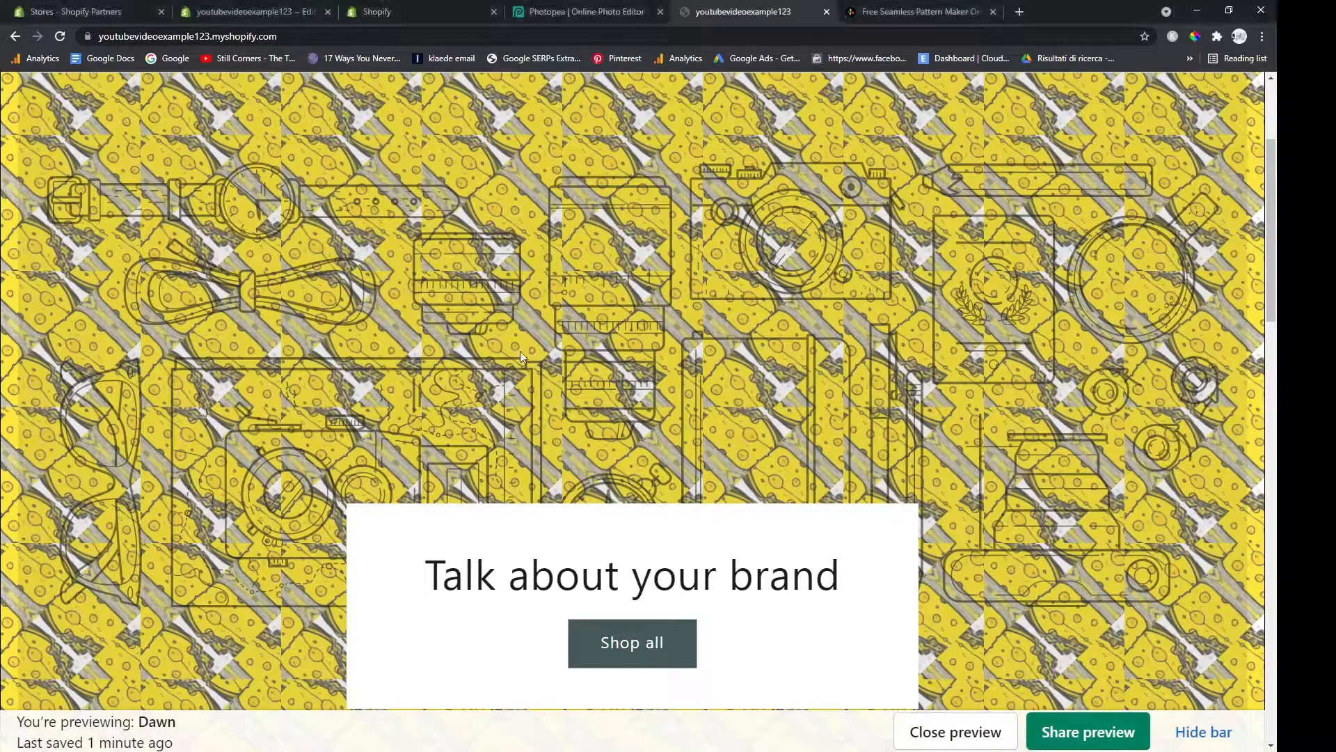
{"action": "scroll", "scroll_direction": "down", "scroll_amount": 3}
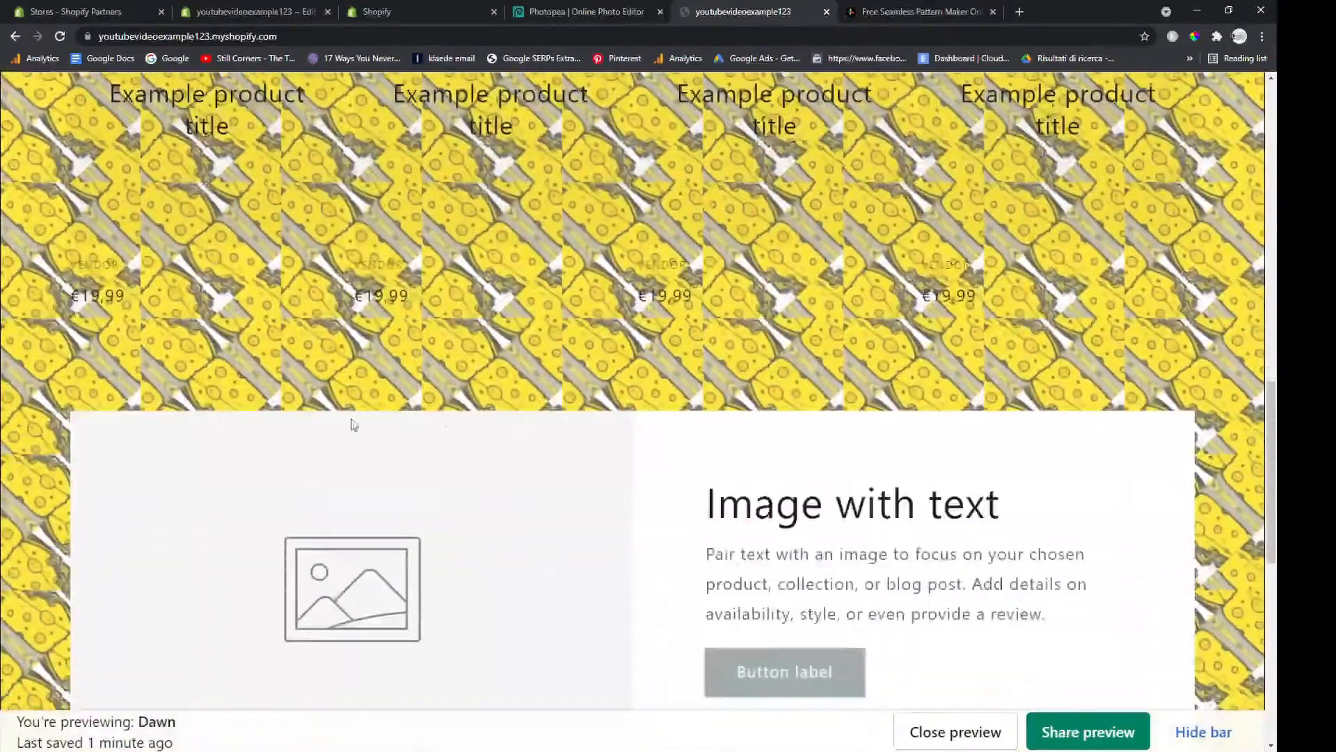
{"action": "scroll", "scroll_direction": "up", "scroll_amount": 3}
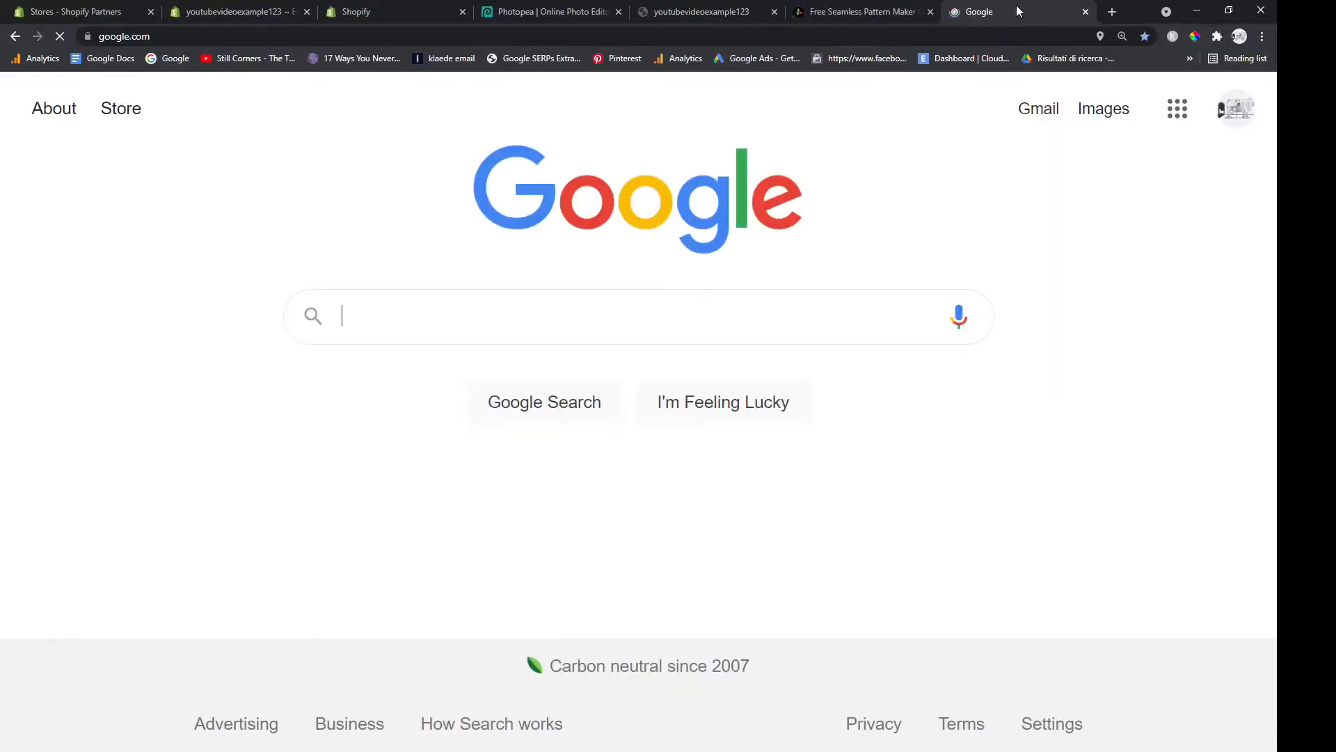
{"action": "type", "text": "cheese ca"}
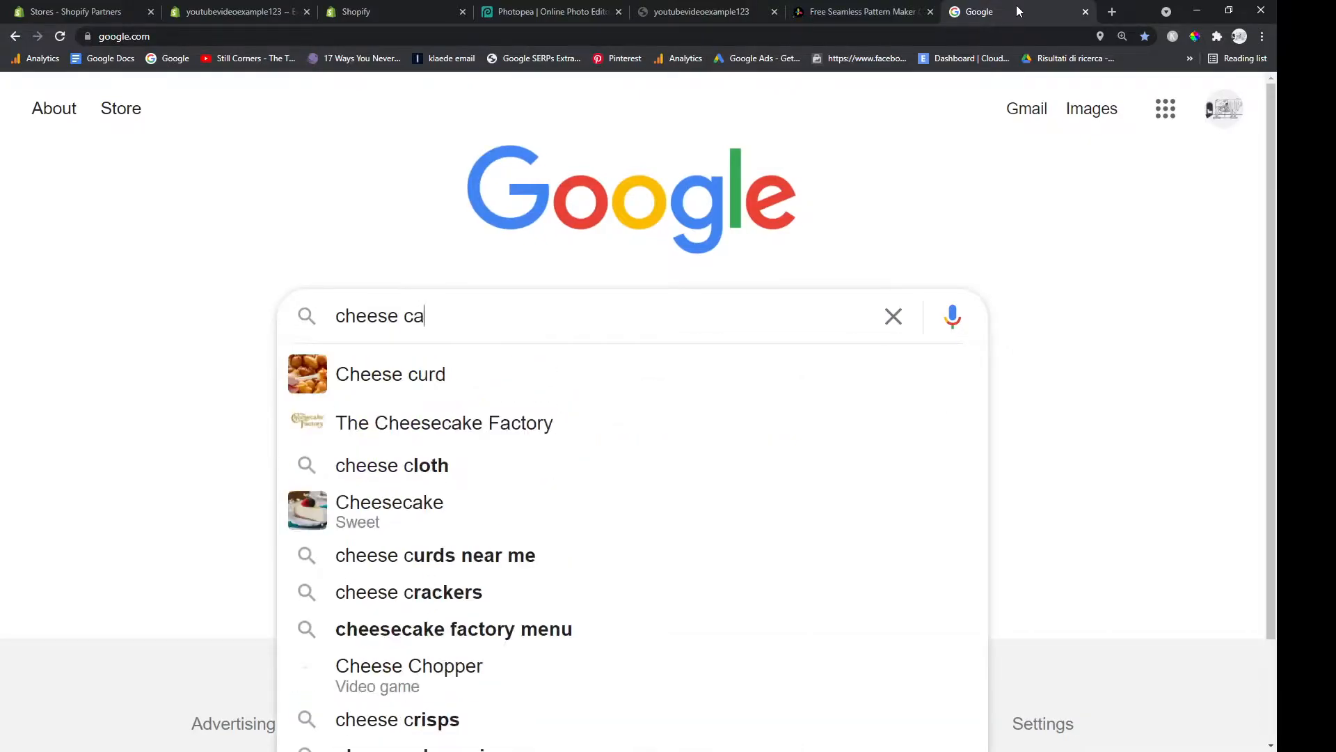
{"action": "key", "text": "Enter"}
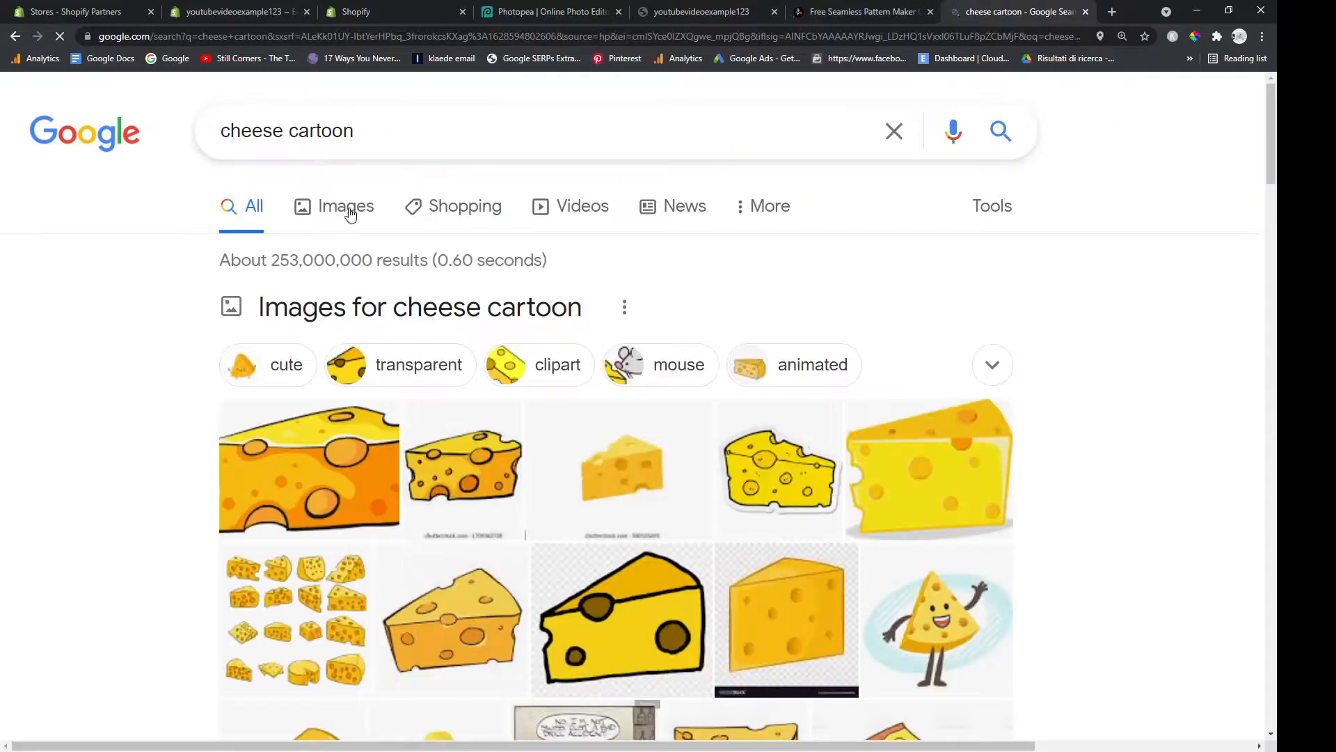
{"action": "left_click", "coordinate": [346, 205]}
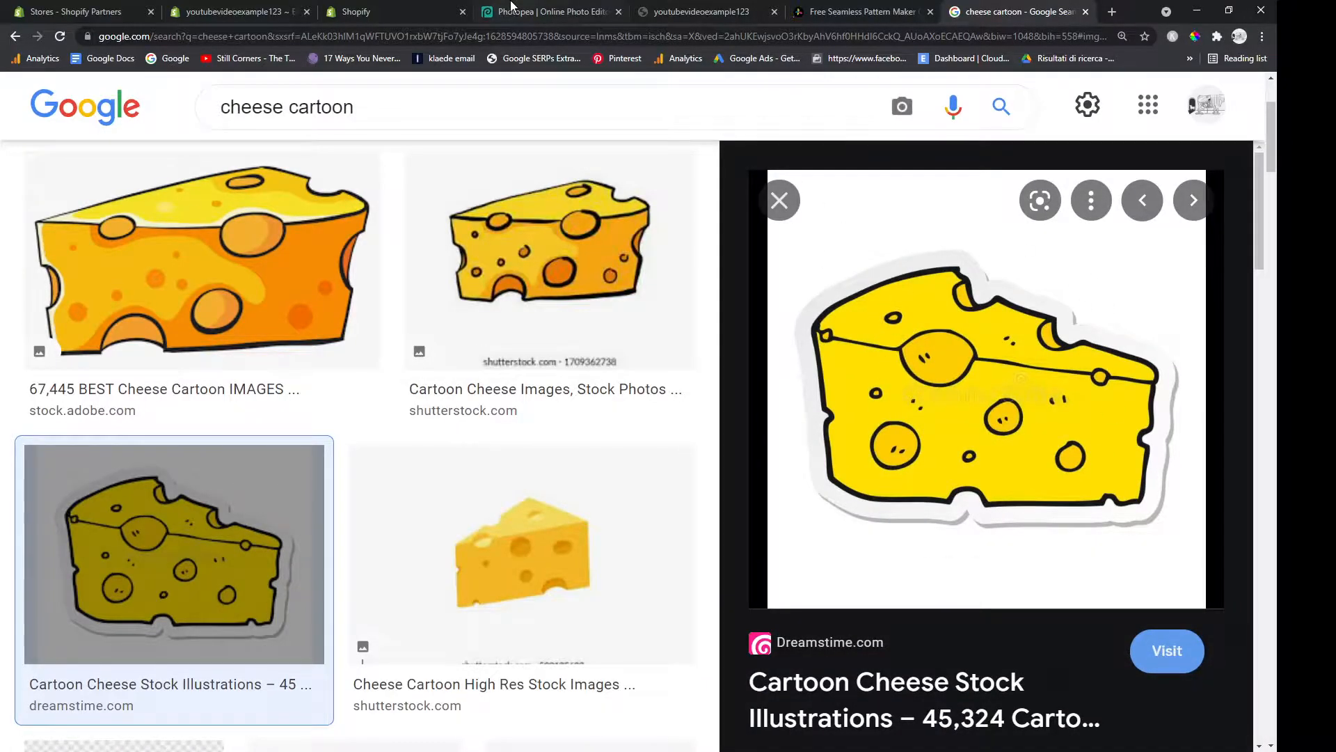
Select the cheese wedge in the sticker document, scale it to about 100 px wide, and centre it
{"action": "left_click", "coordinate": [550, 12]}
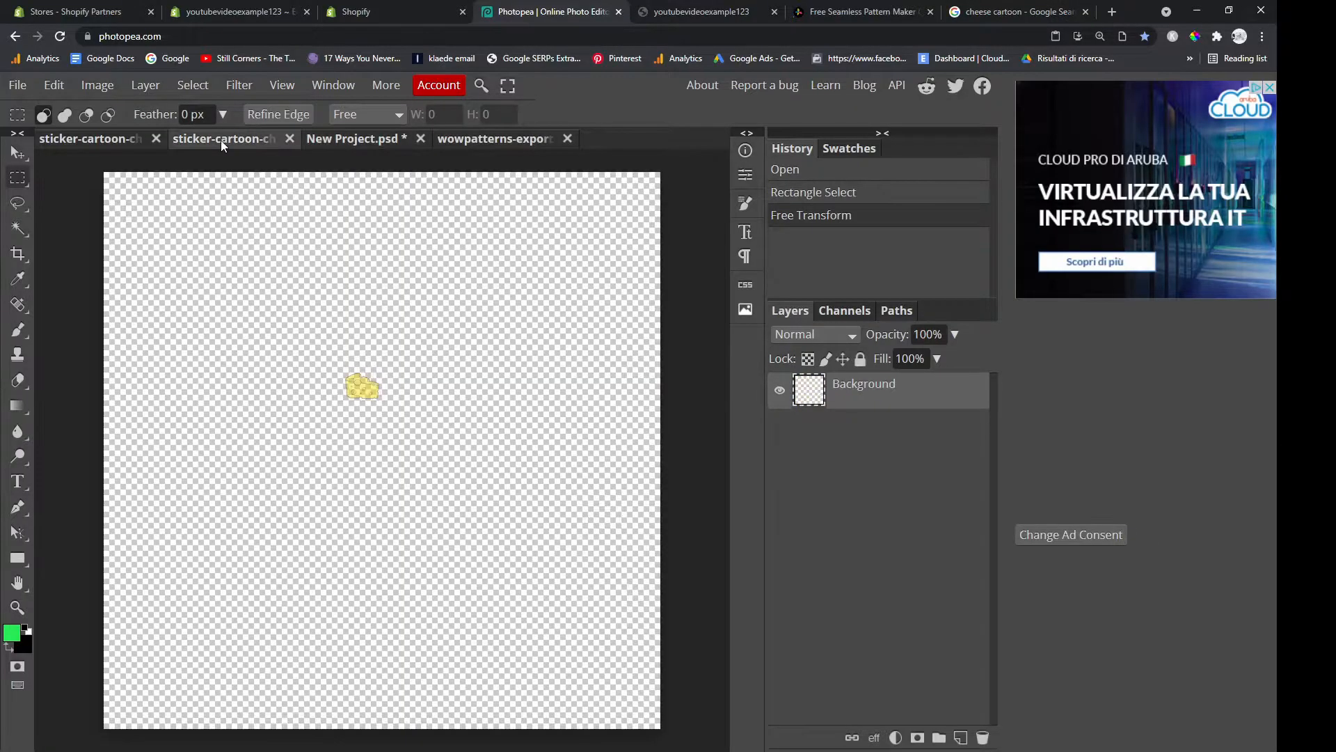
{"action": "left_click", "coordinate": [221, 138]}
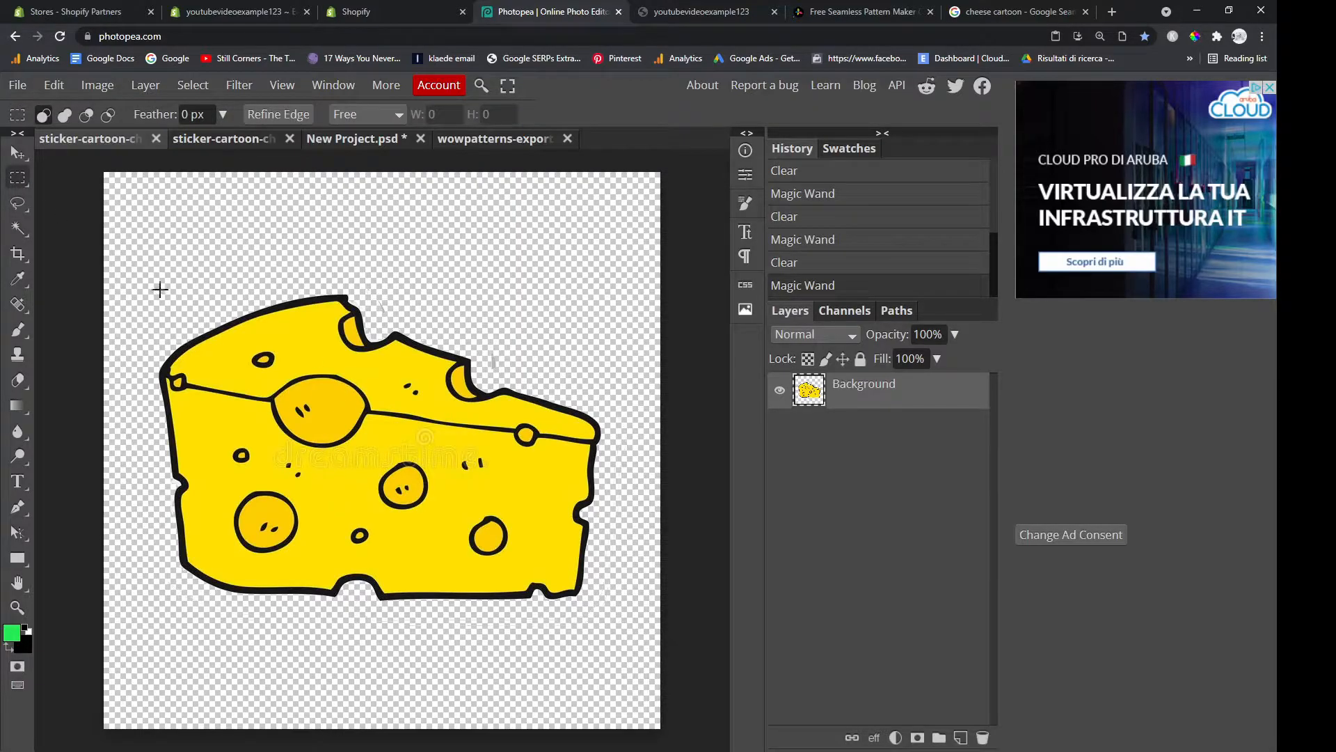
{"action": "left_click_drag", "start_coordinate": [156, 293], "coordinate": [223, 322]}
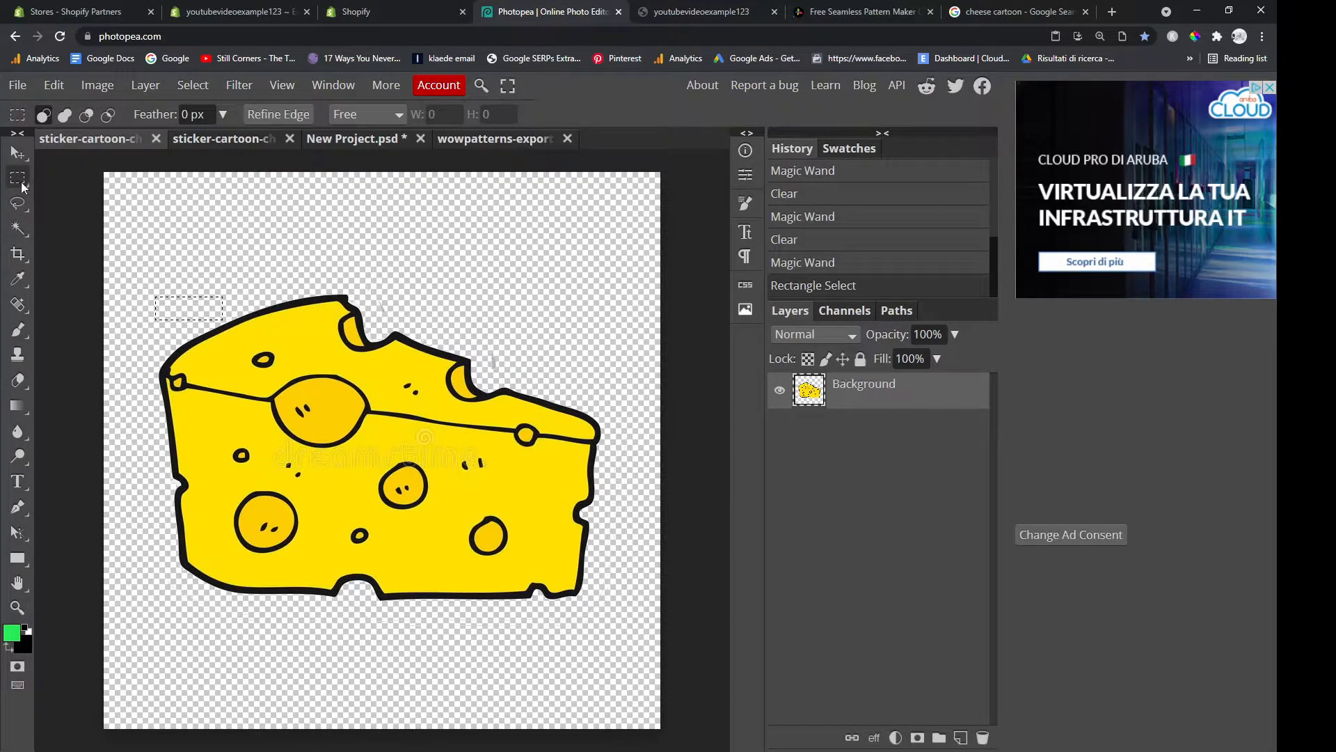
{"action": "left_click_drag", "start_coordinate": [147, 275], "coordinate": [634, 648]}
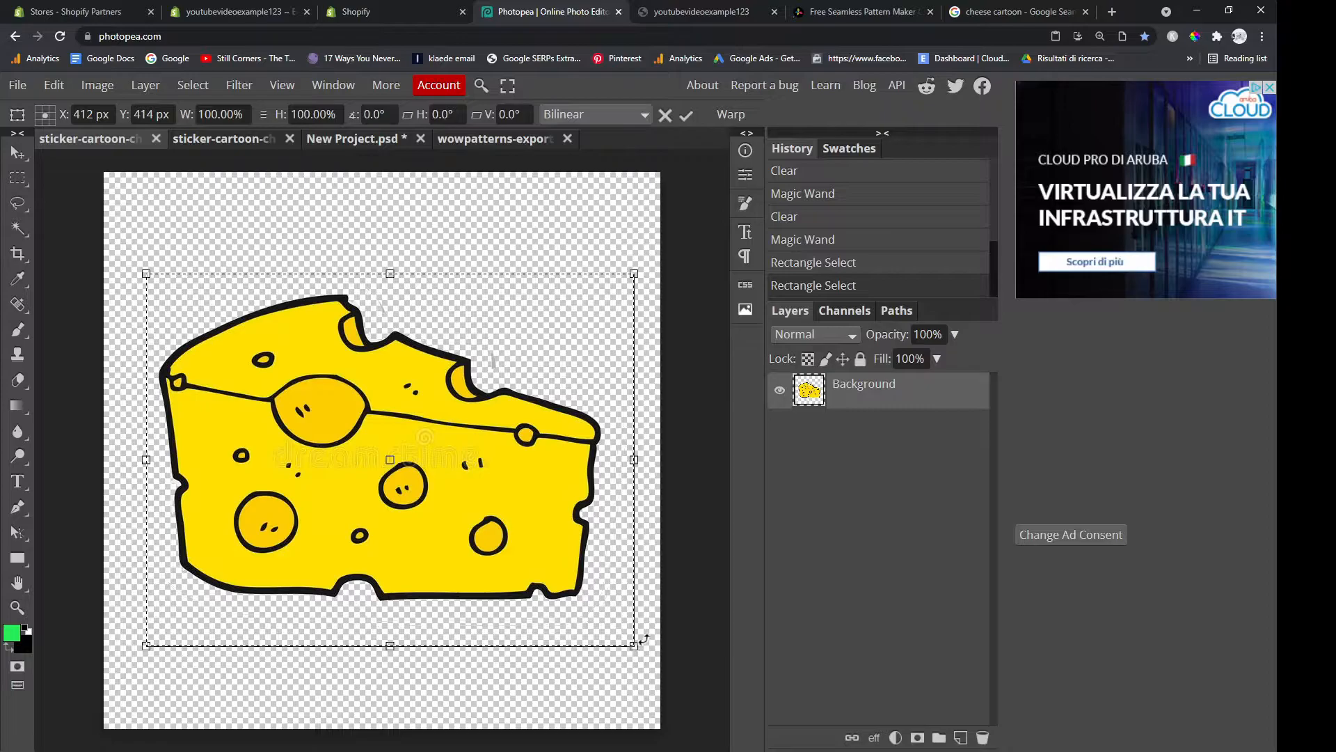
{"action": "left_click_drag", "start_coordinate": [634, 645], "coordinate": [508, 557]}
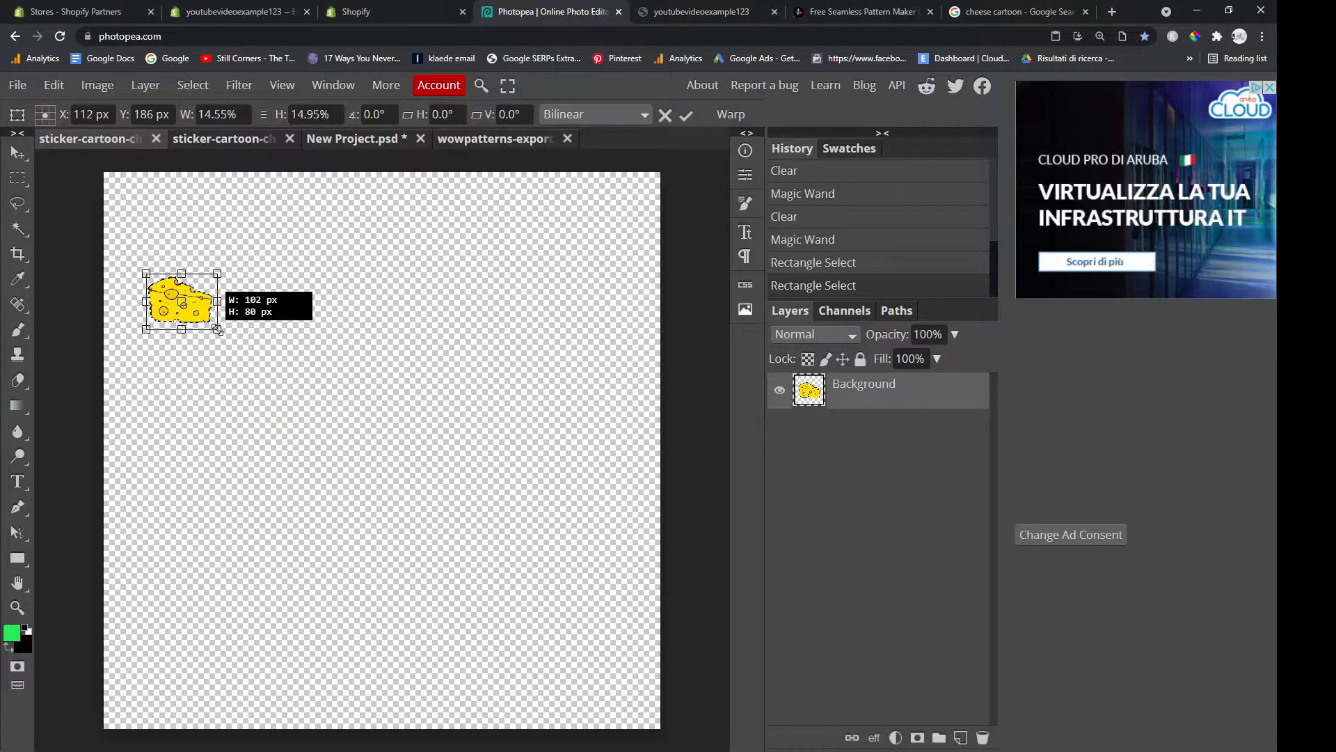
{"action": "left_click_drag", "start_coordinate": [179, 303], "coordinate": [373, 426]}
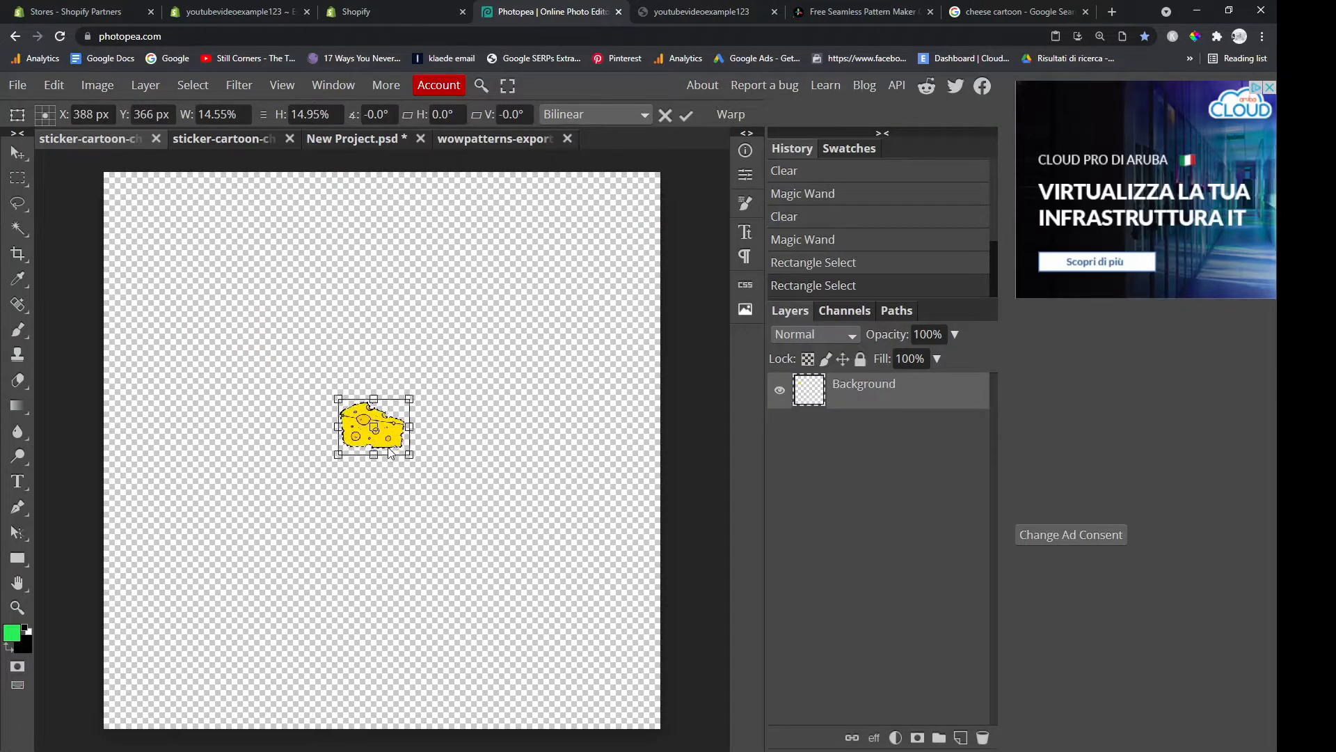
{"action": "left_click_drag", "start_coordinate": [373, 428], "coordinate": [373, 439]}
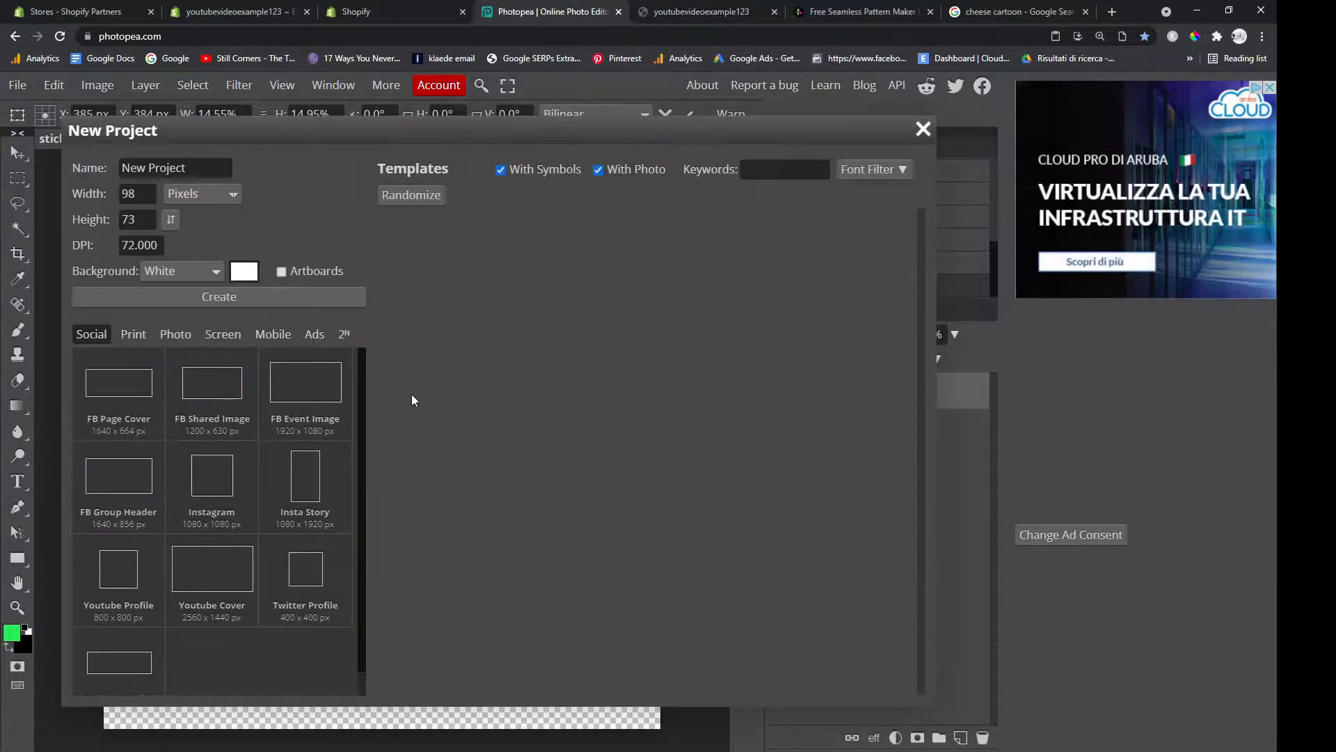
Create a 98×73 px document with the cheese at 83% opacity and export it as PNG
{"action": "left_click", "coordinate": [218, 297]}
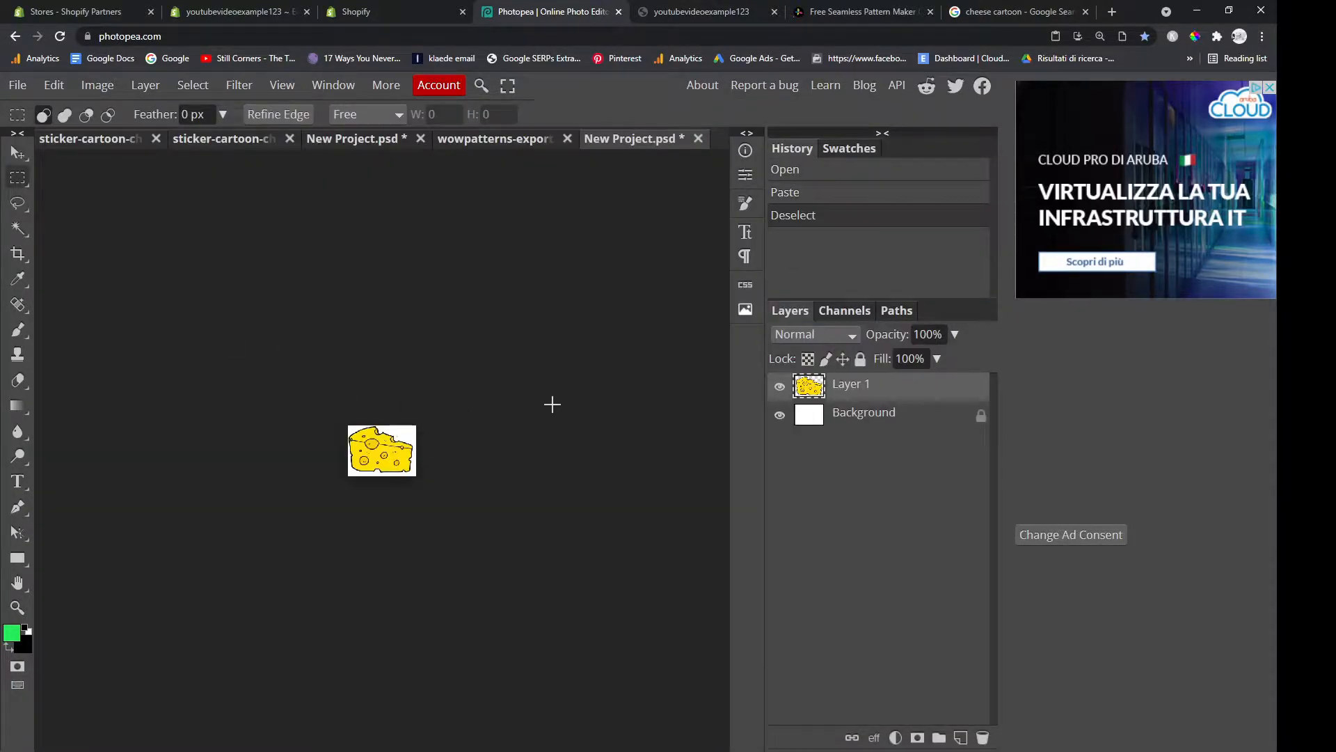
{"action": "mouse_move", "coordinate": [426, 352]}
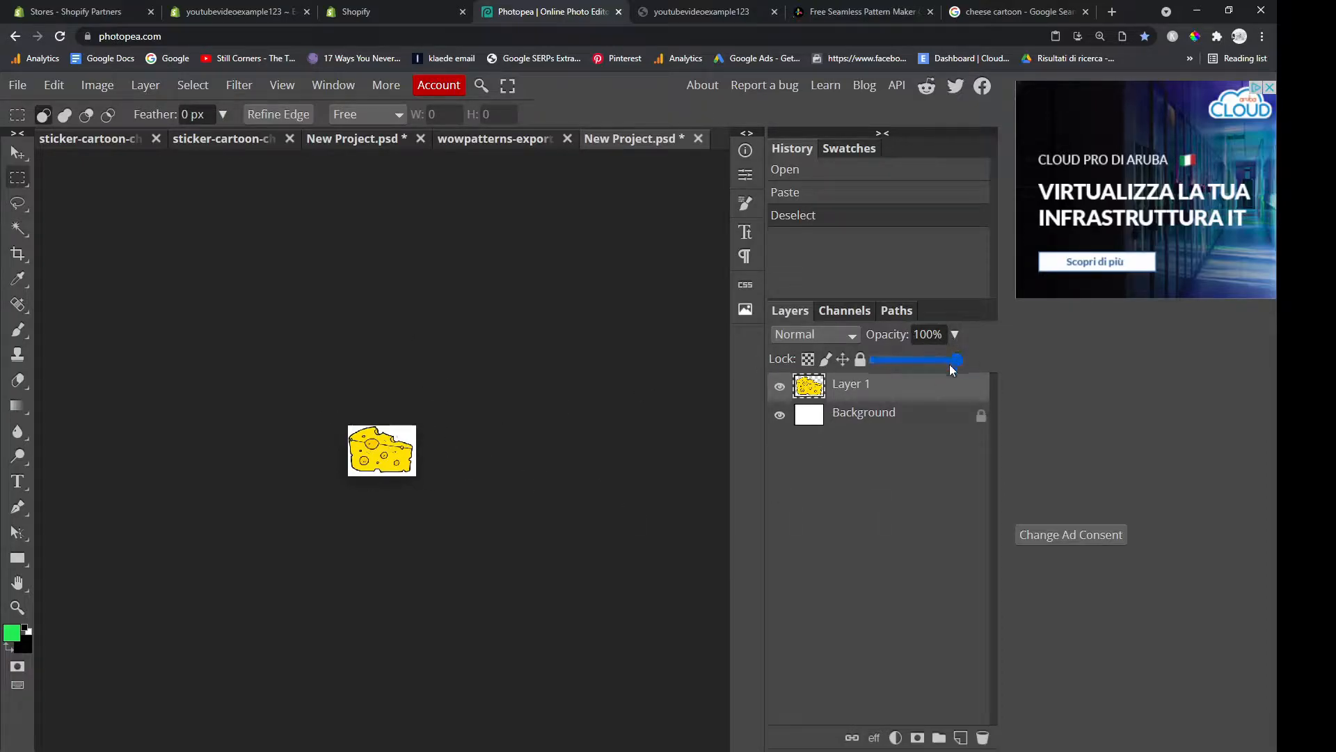
{"action": "left_click_drag", "start_coordinate": [956, 359], "coordinate": [929, 360]}
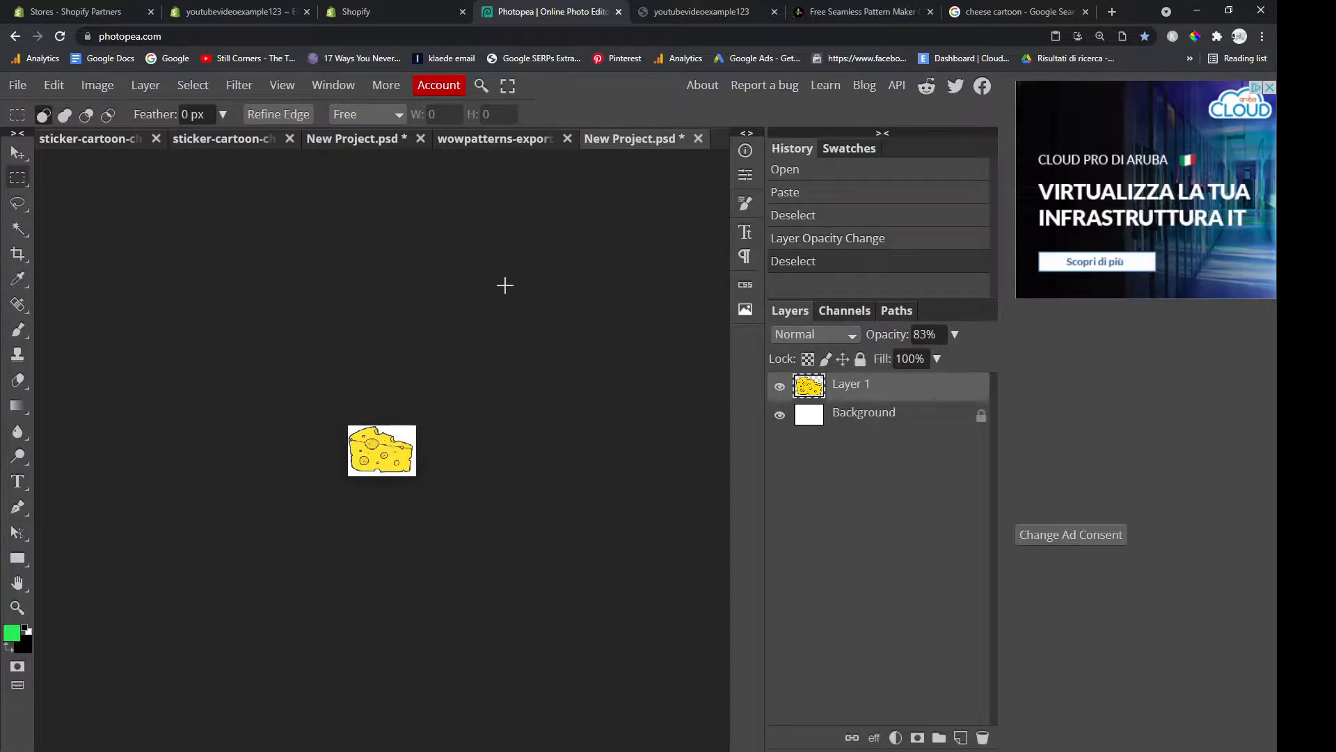
{"action": "left_click", "coordinate": [16, 85]}
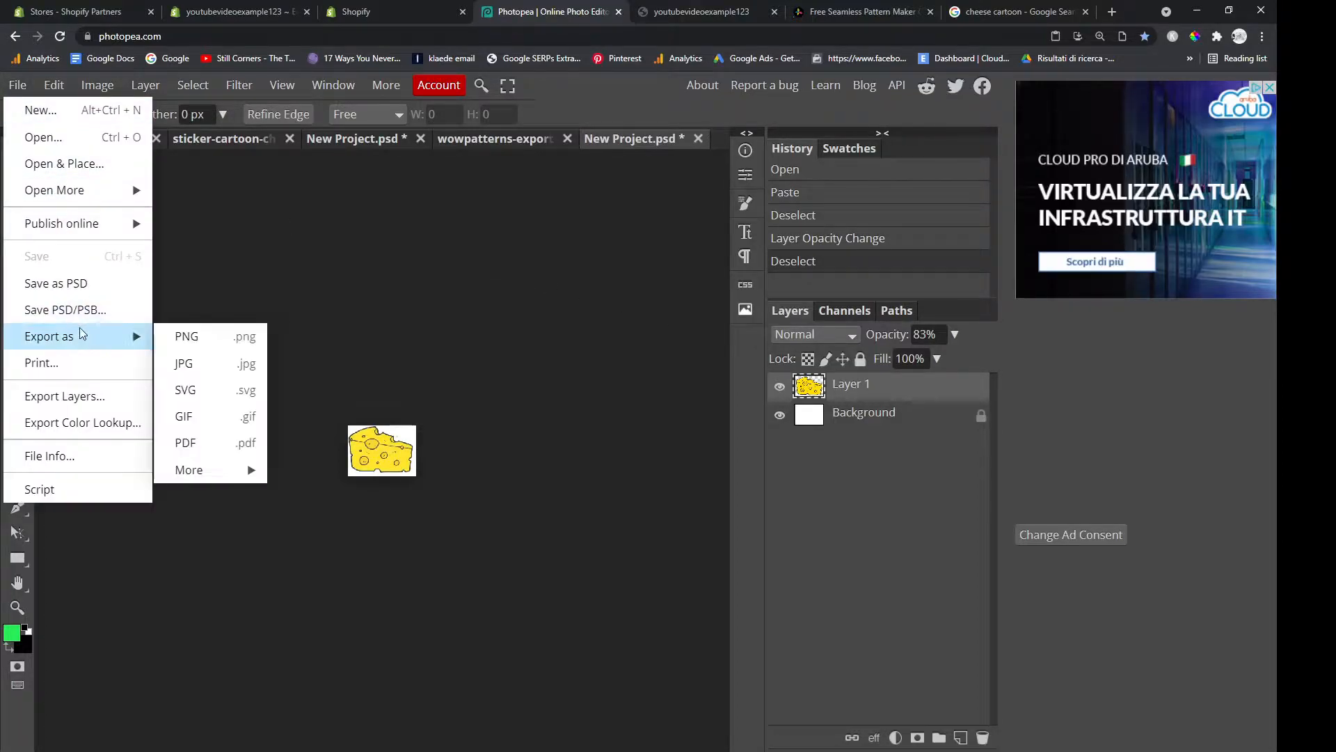
{"action": "left_click", "coordinate": [186, 335]}
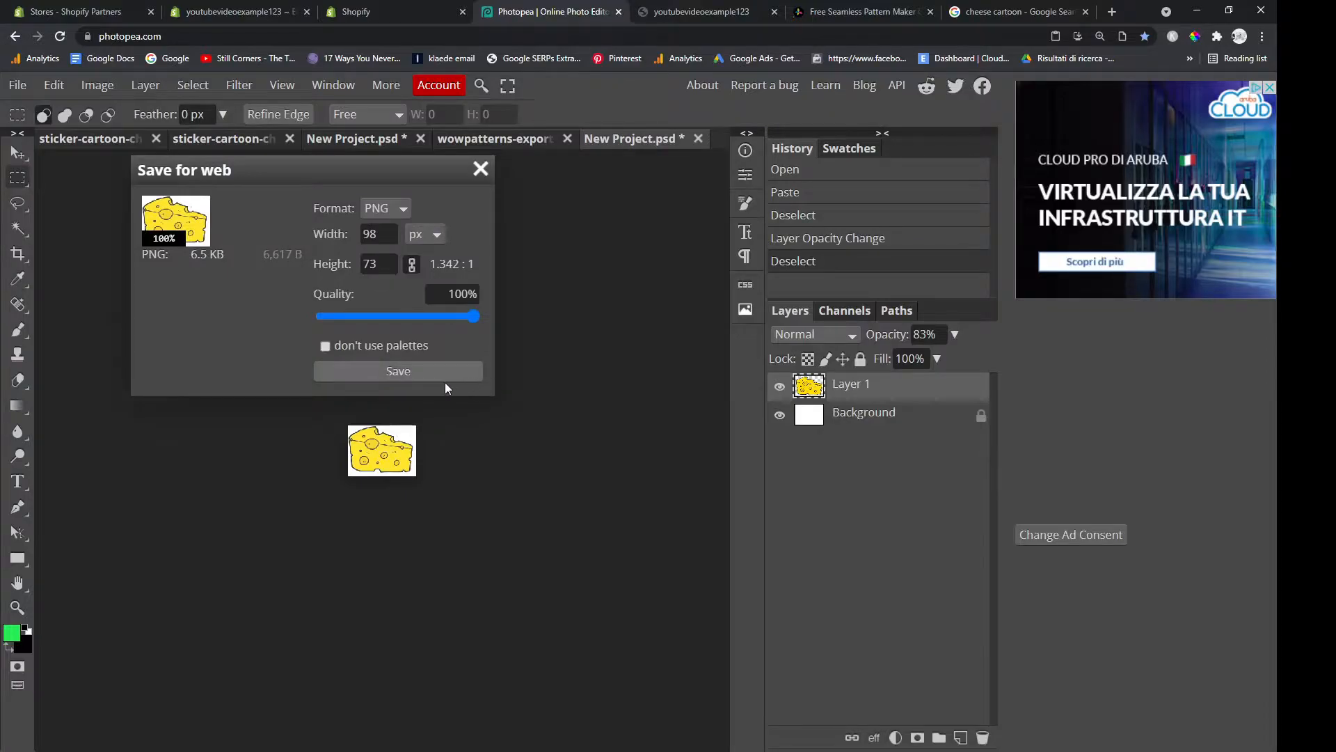
{"action": "left_click", "coordinate": [398, 371]}
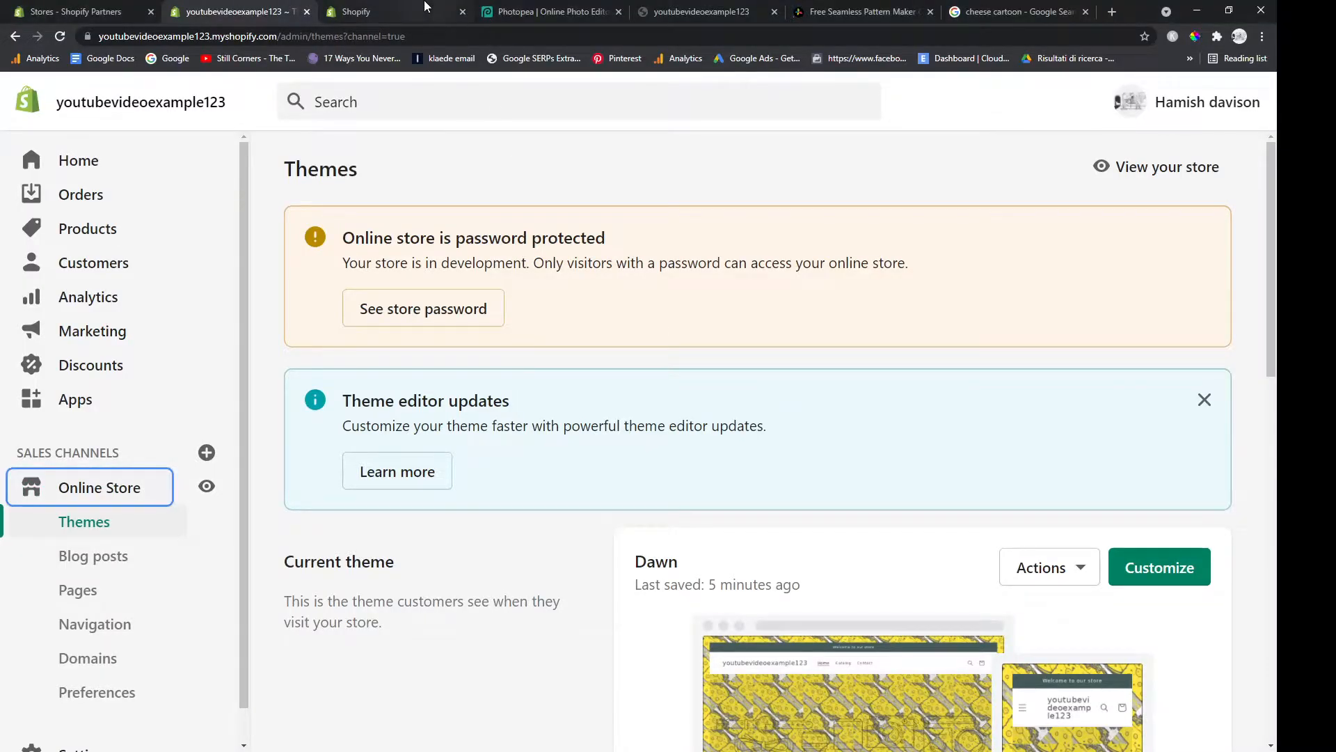
Upload the cheese PNG in Settings > Files and copy New_Project_1's link
{"action": "left_click", "coordinate": [85, 719]}
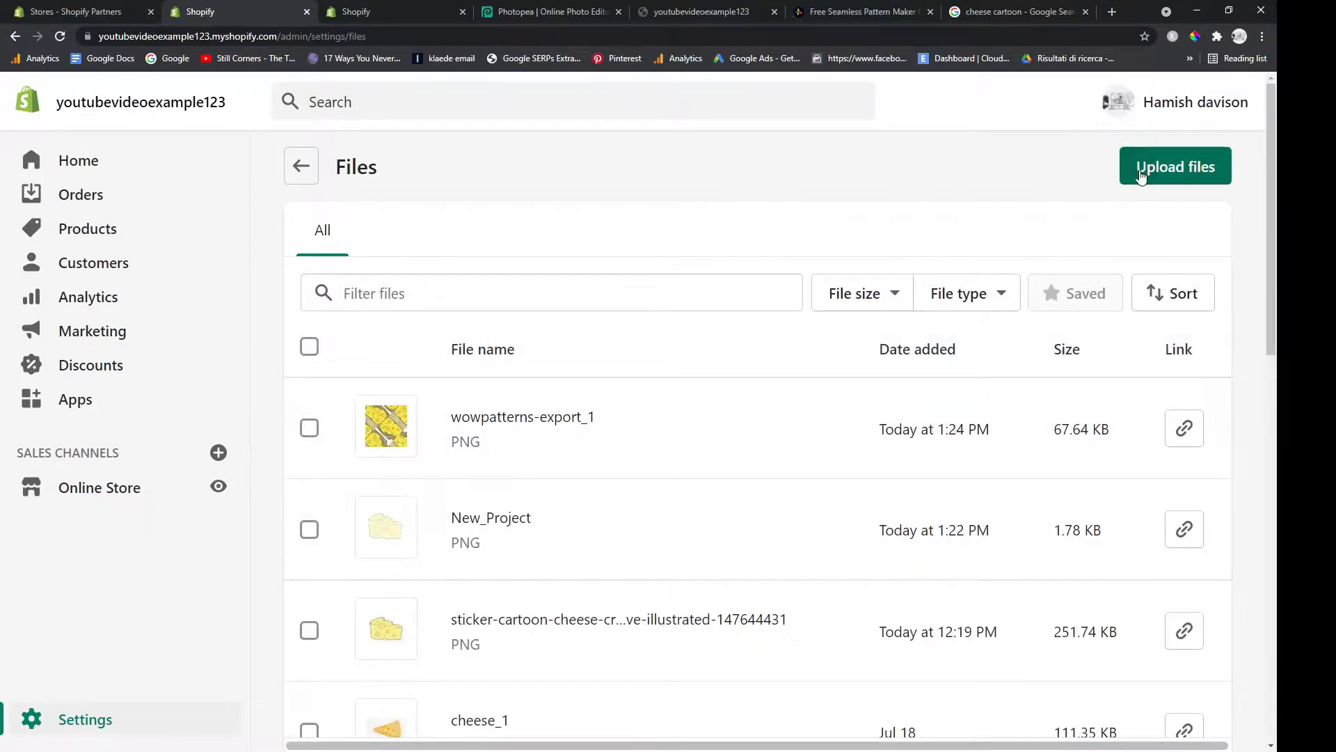
{"action": "left_click", "coordinate": [1175, 167]}
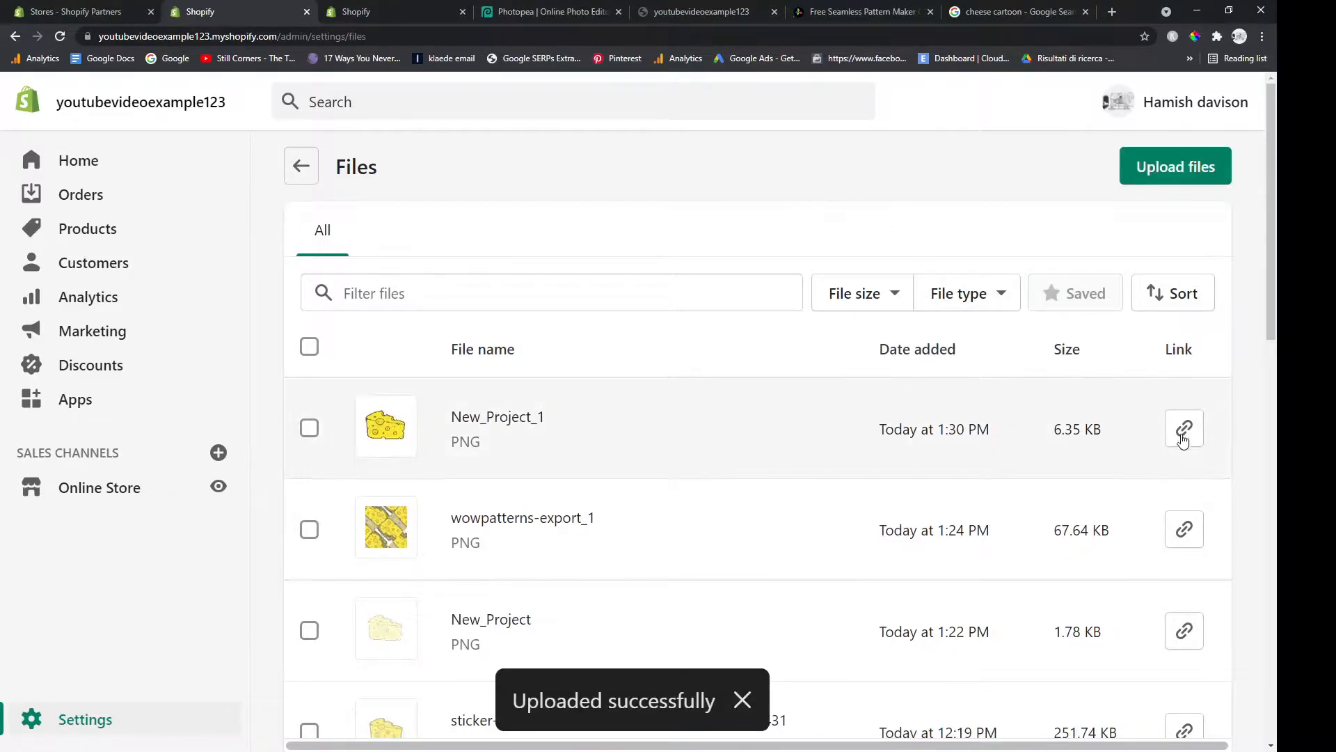
{"action": "left_click", "coordinate": [1183, 429]}
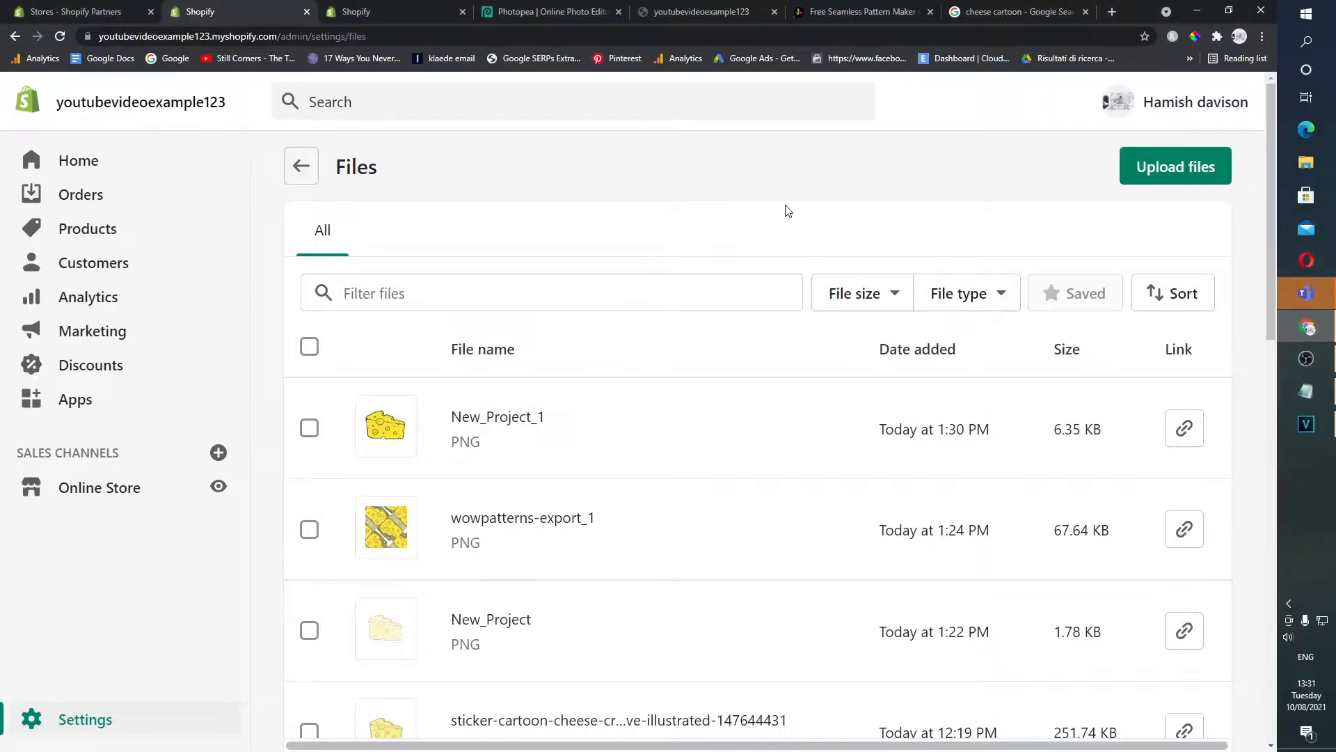
{"action": "key", "text": "alt+tab"}
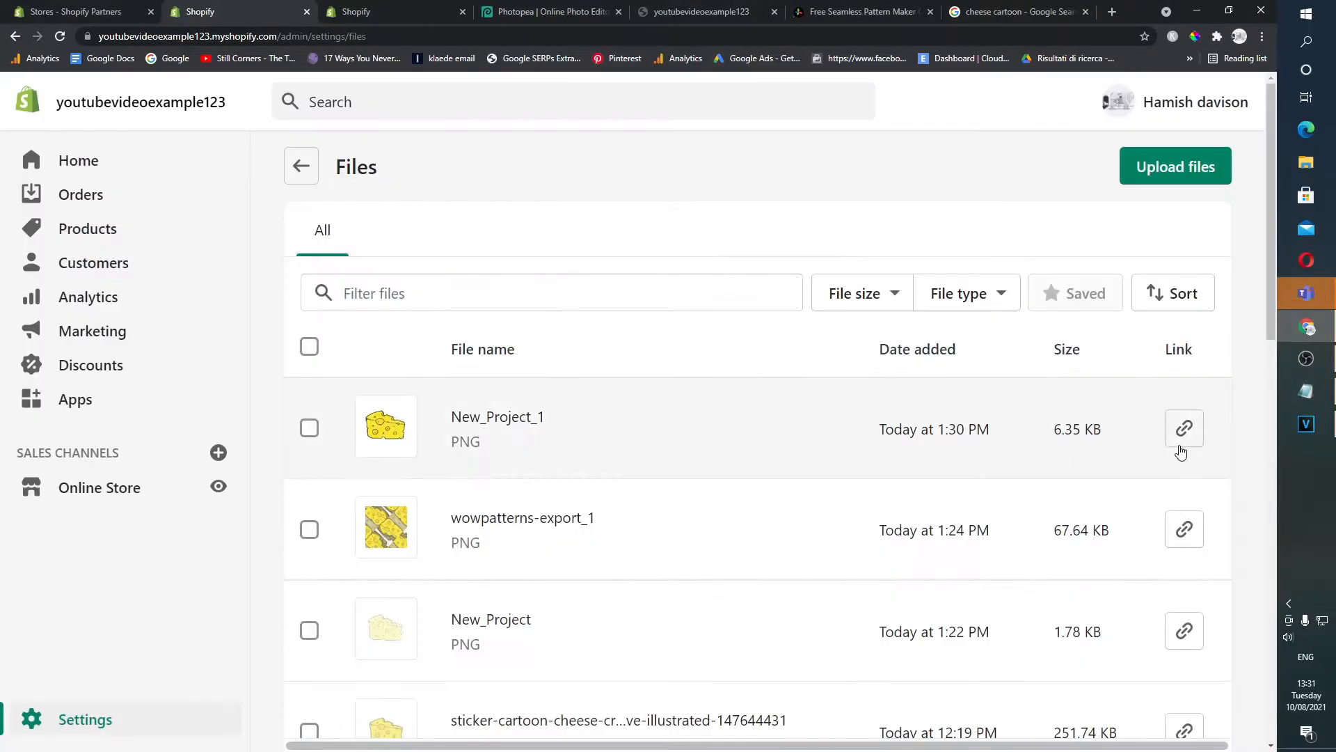
Paste the New_Project_1 link on the first line of the CSS notes and select it
{"action": "left_click", "coordinate": [1183, 428]}
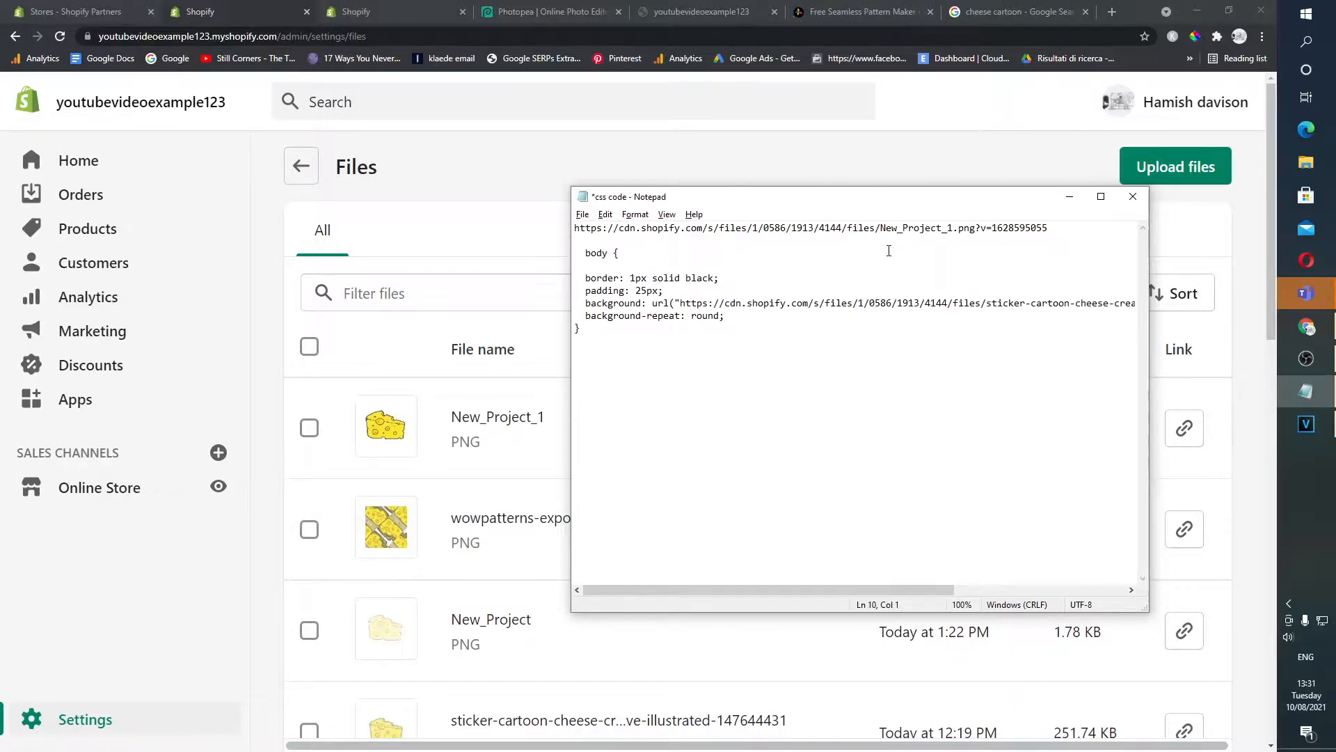
{"action": "triple_click", "coordinate": [809, 227]}
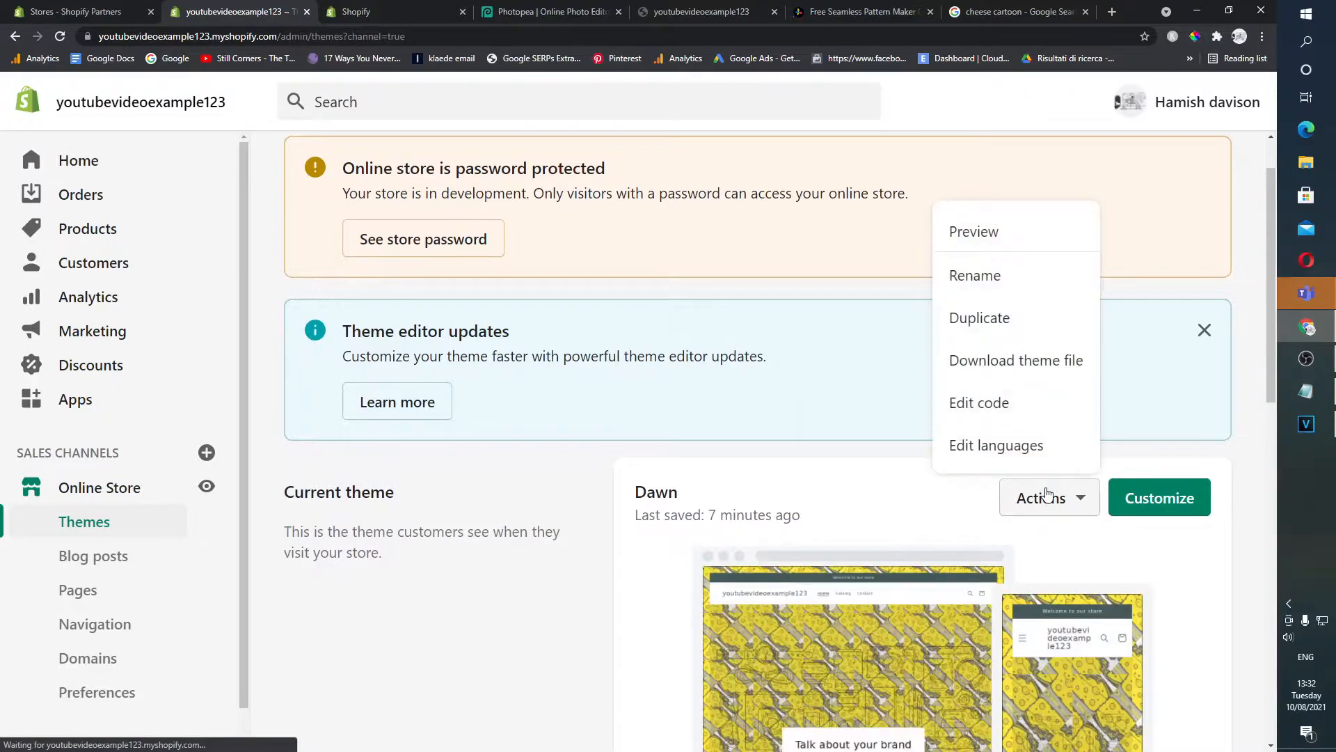
Open the Dawn theme's base.css in the code editor and scroll to the body rule
{"action": "left_click", "coordinate": [979, 402]}
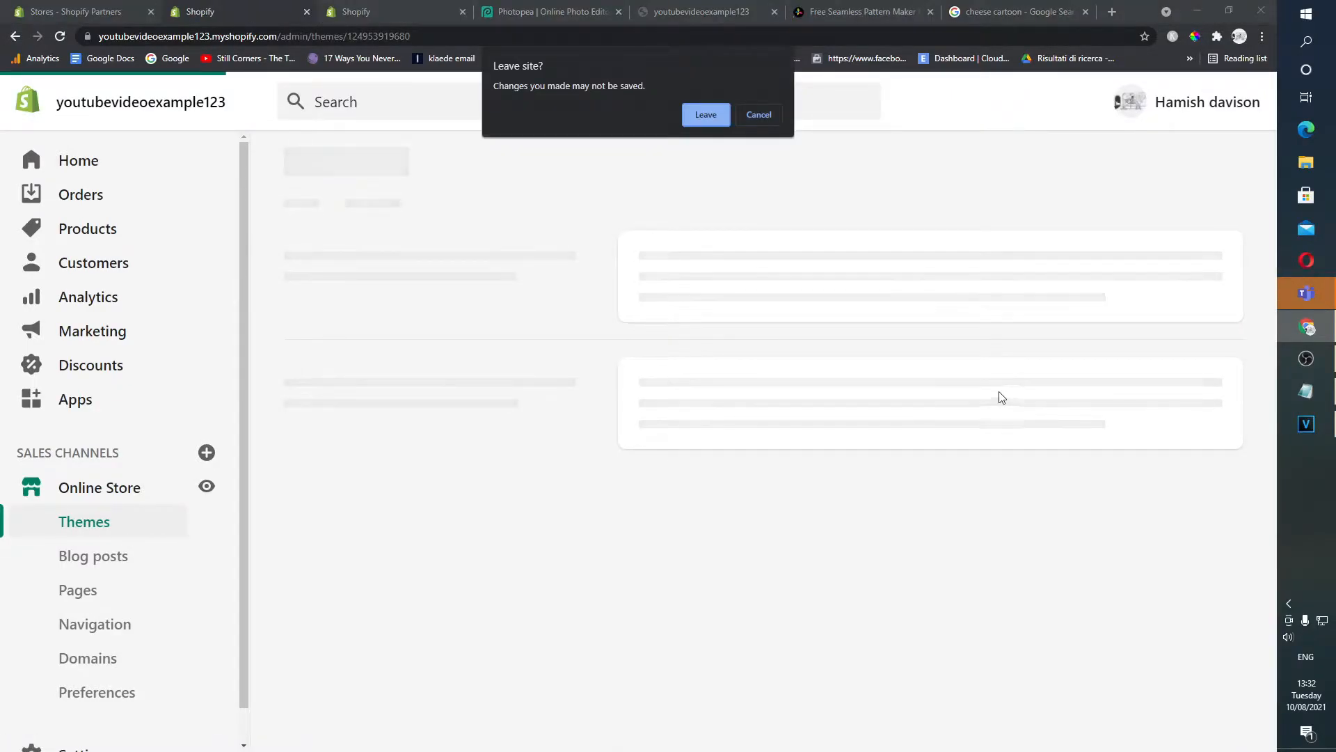
{"action": "left_click", "coordinate": [705, 114]}
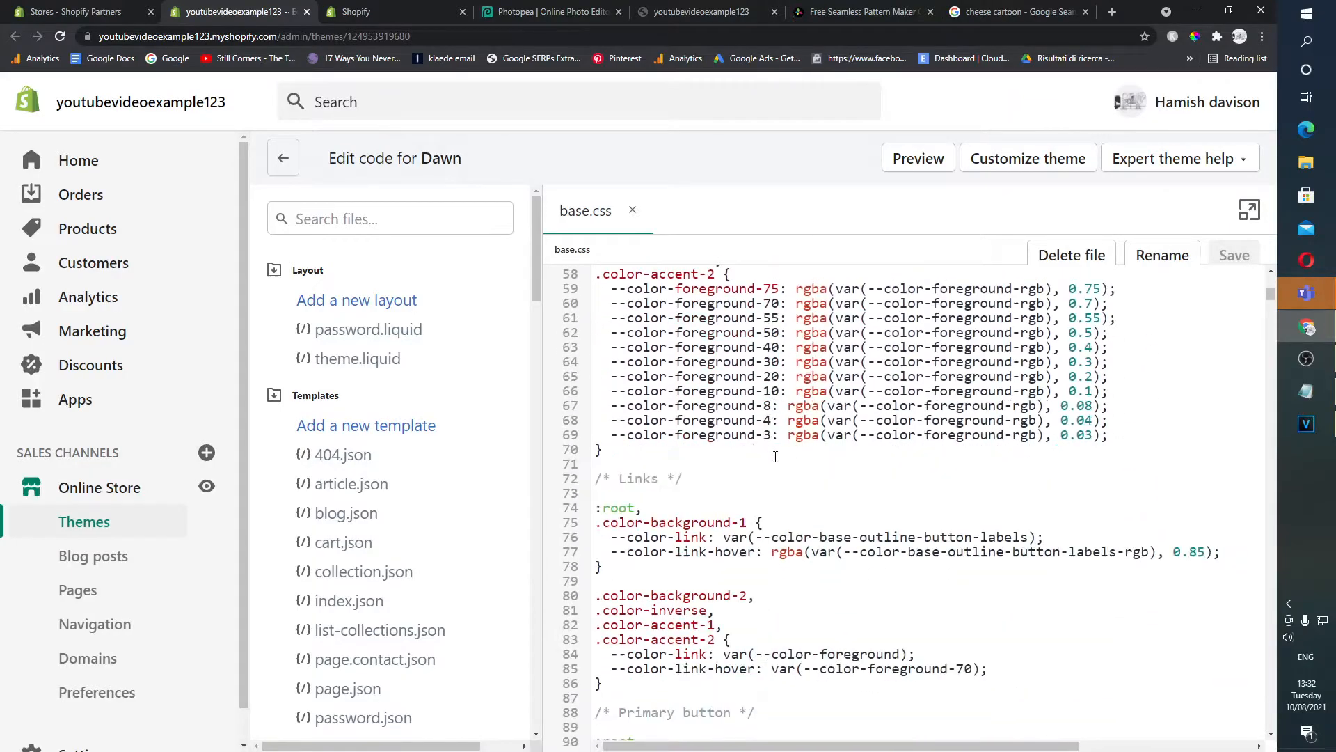
{"action": "scroll", "scroll_direction": "down", "scroll_amount": 3}
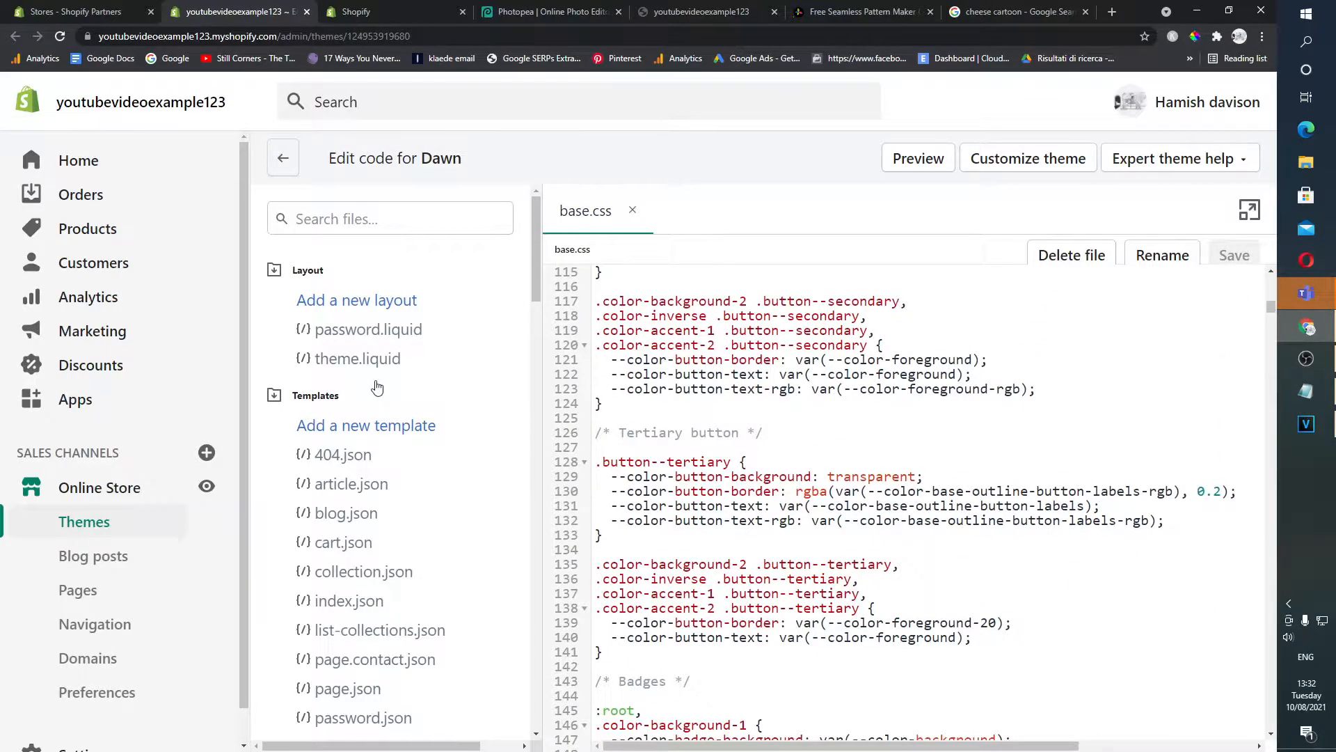
{"action": "scroll", "scroll_direction": "down", "scroll_amount": 3}
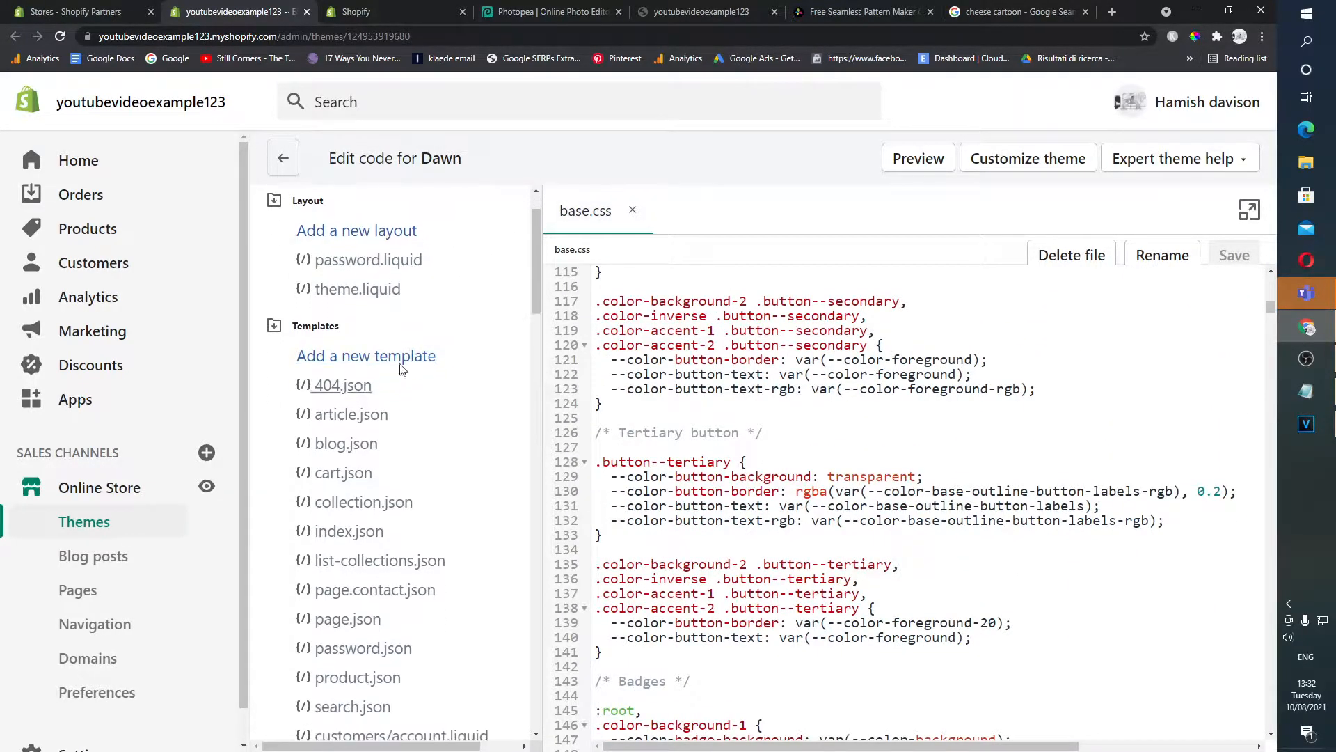
{"action": "scroll", "scroll_direction": "down", "scroll_amount": 3}
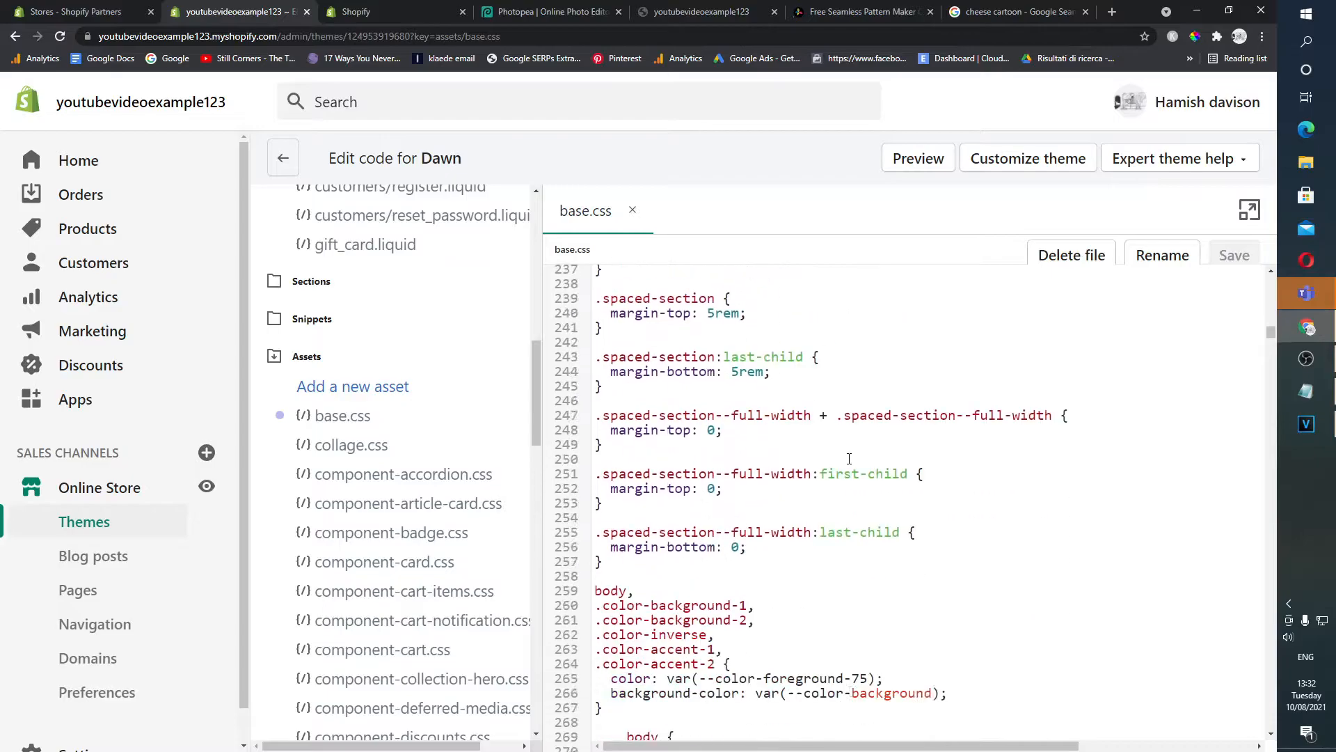
{"action": "scroll", "scroll_direction": "down", "scroll_amount": 3}
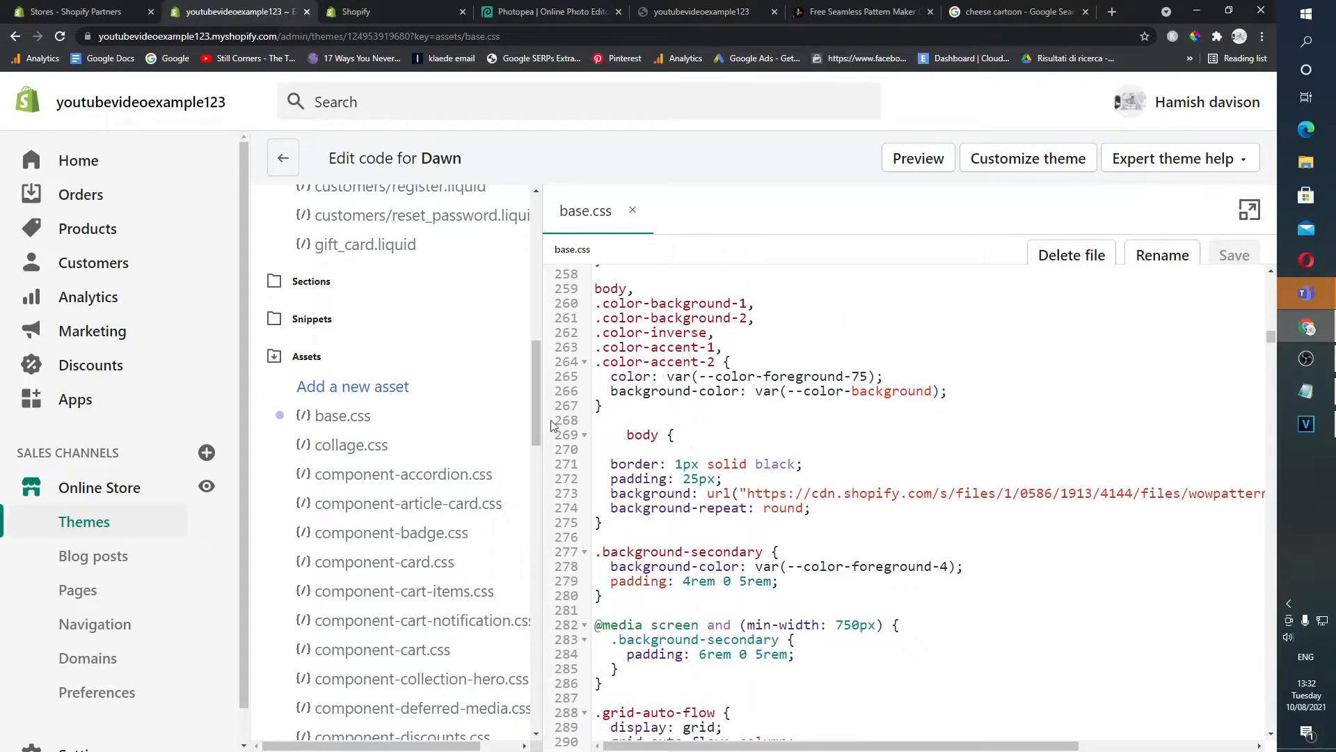
Replace the body background URL with the New_Project_1 link and save base.css
{"action": "left_click", "coordinate": [648, 434]}
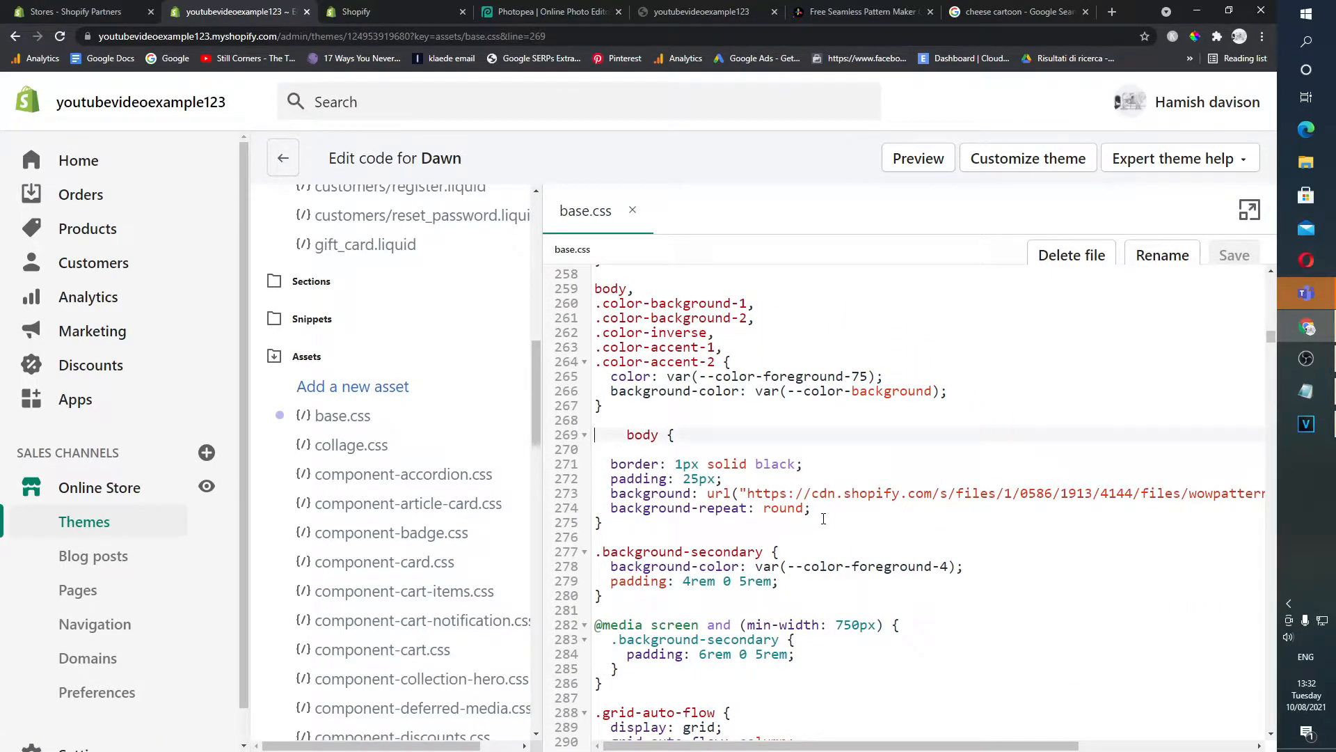
{"action": "left_click_drag", "start_coordinate": [627, 434], "coordinate": [810, 508]}
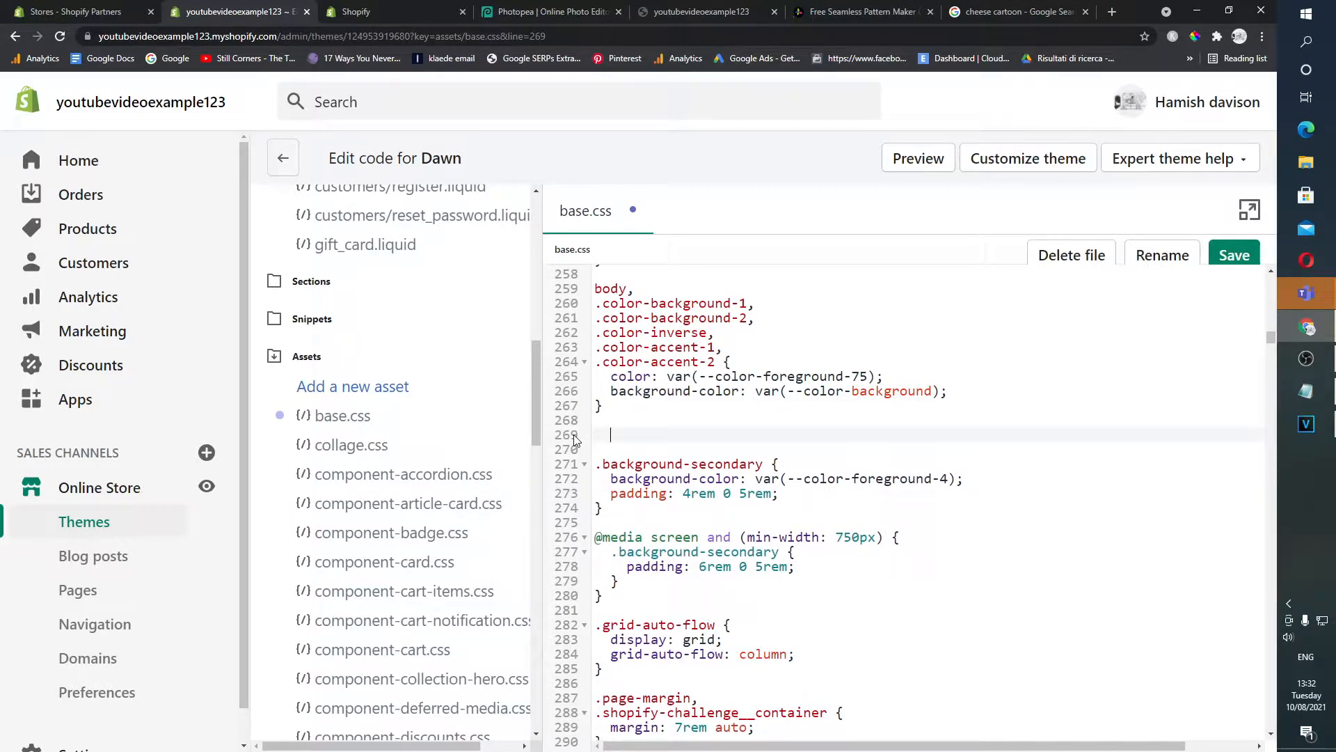
{"action": "type", "text": "body {"}
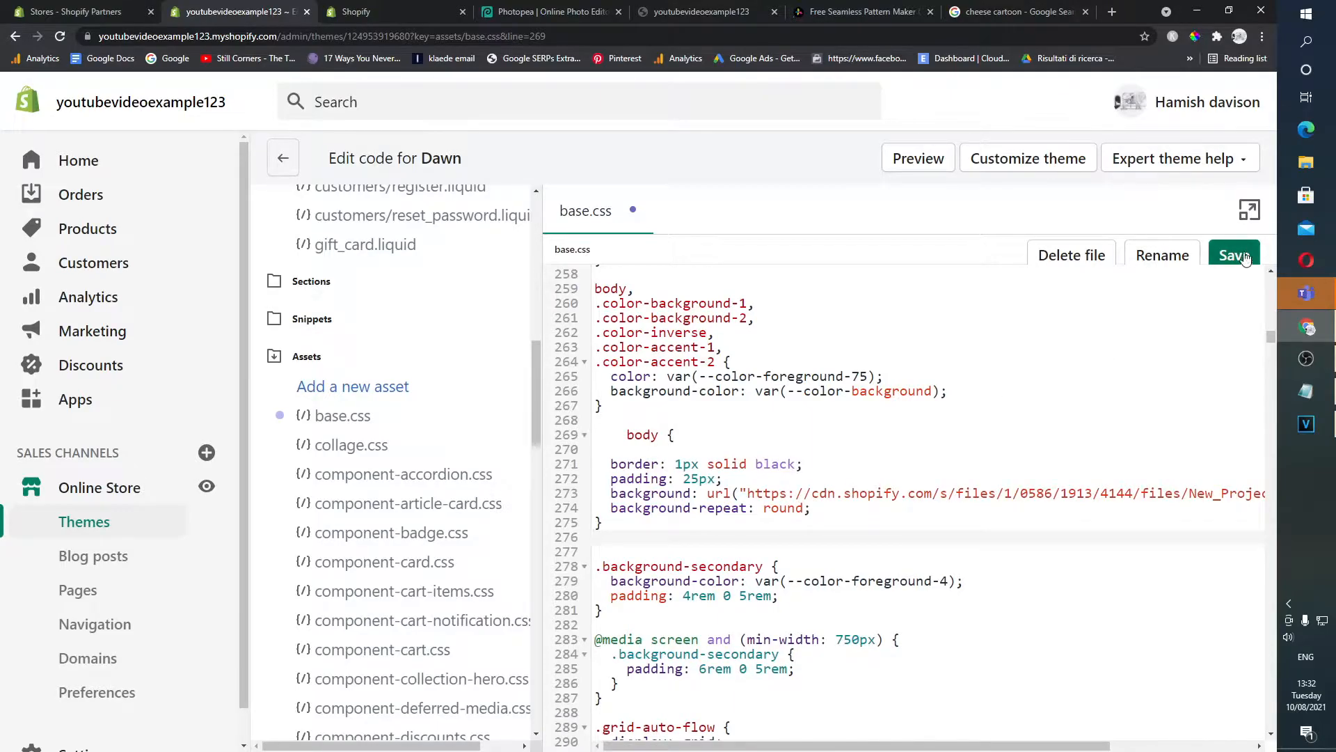
{"action": "left_click", "coordinate": [1232, 255]}
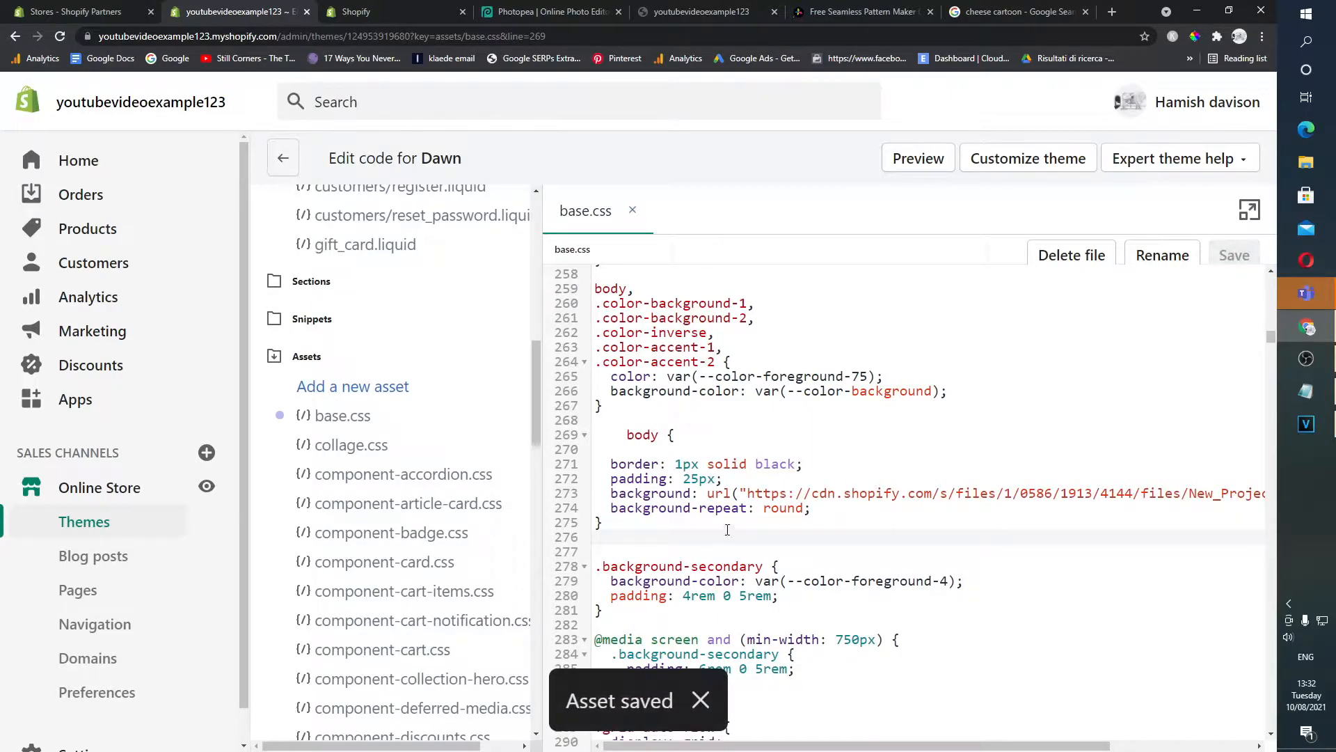
{"action": "mouse_move", "coordinate": [392, 11]}
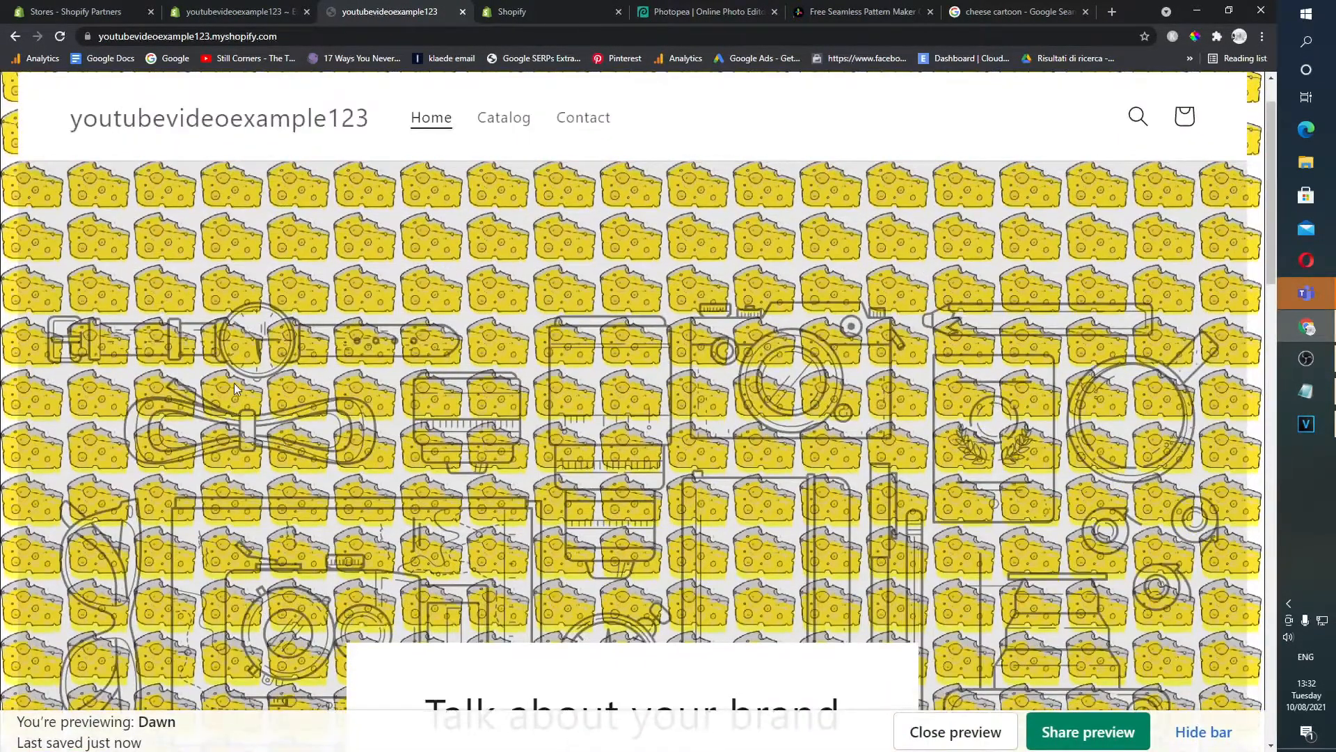
Check the tiled cheese background in the homepage preview, then return to Google results
{"action": "scroll", "scroll_direction": "down", "scroll_amount": 3}
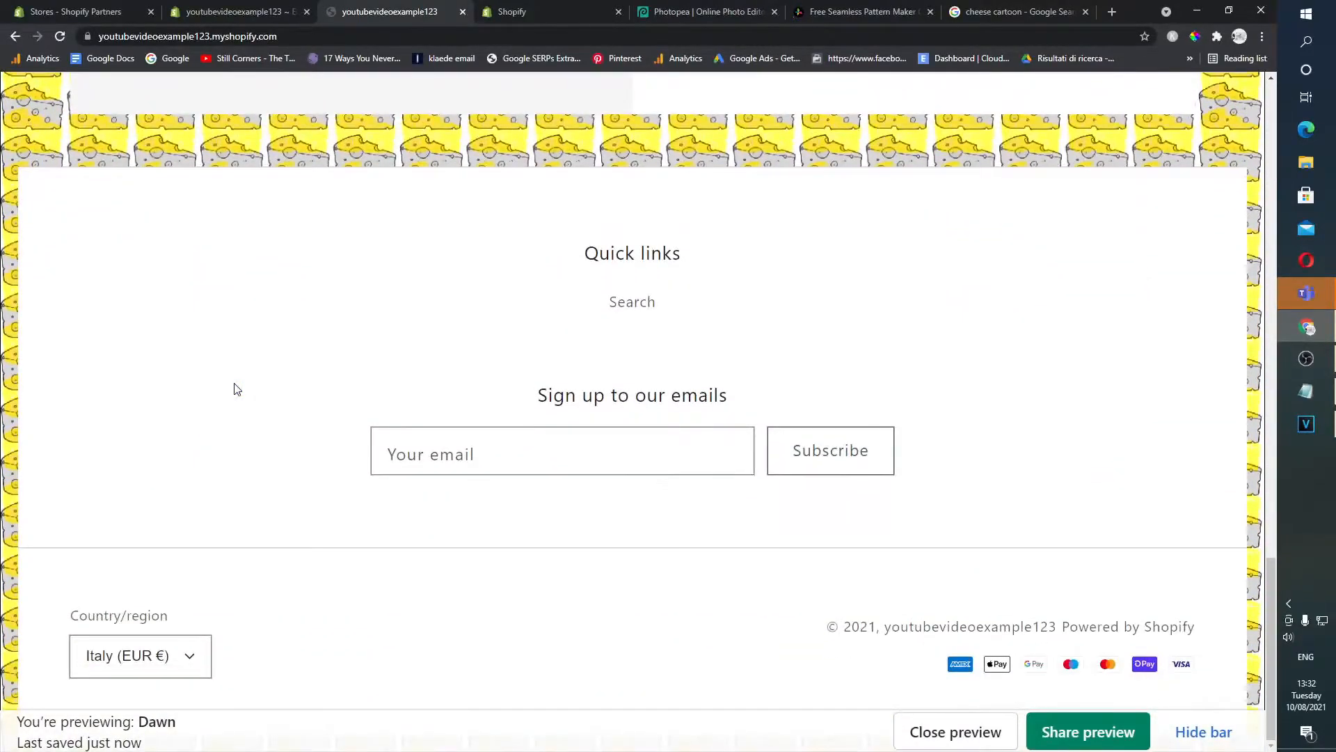
{"action": "scroll", "scroll_direction": "up", "scroll_amount": 3}
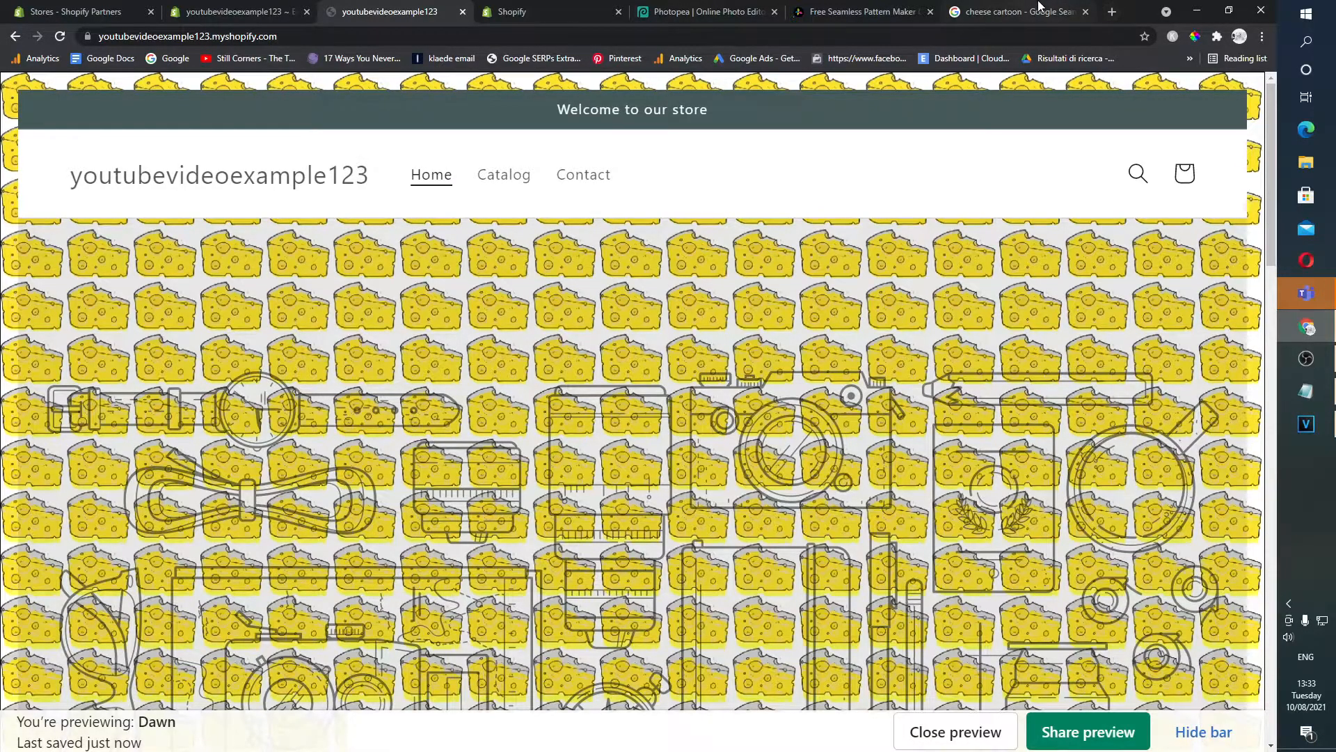
{"action": "left_click", "coordinate": [1014, 11]}
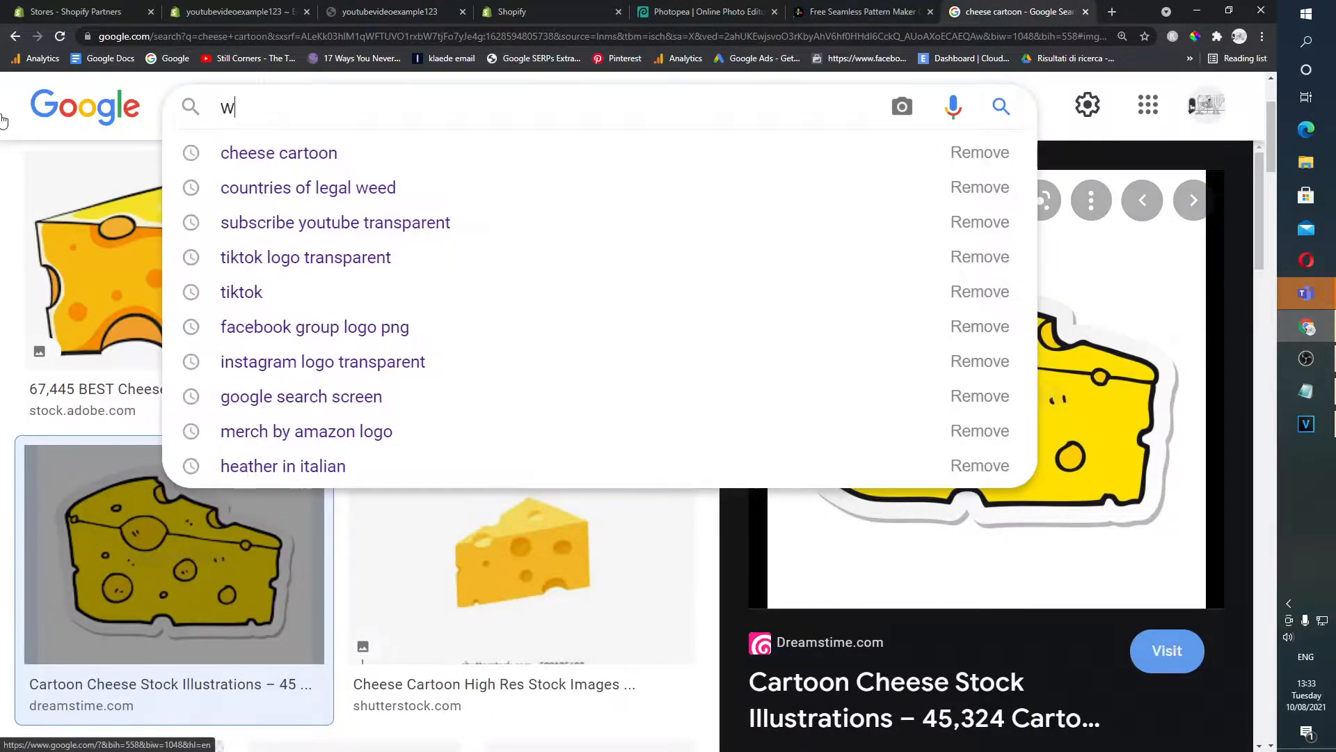
Upload the cheese PNG to Wowpatterns Pattern Maker and dismiss the under-282×282 px warning
{"action": "type", "text": "ow pattern maker"}
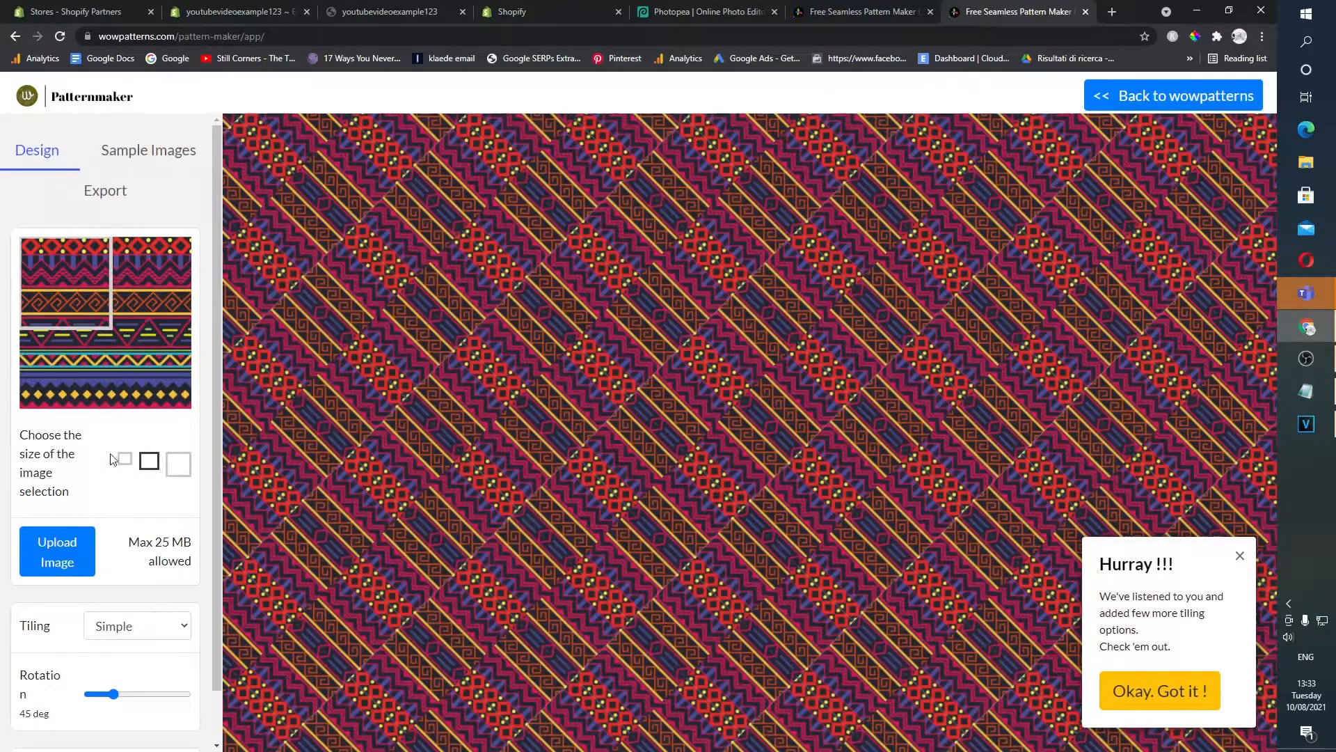
{"action": "left_click", "coordinate": [56, 551]}
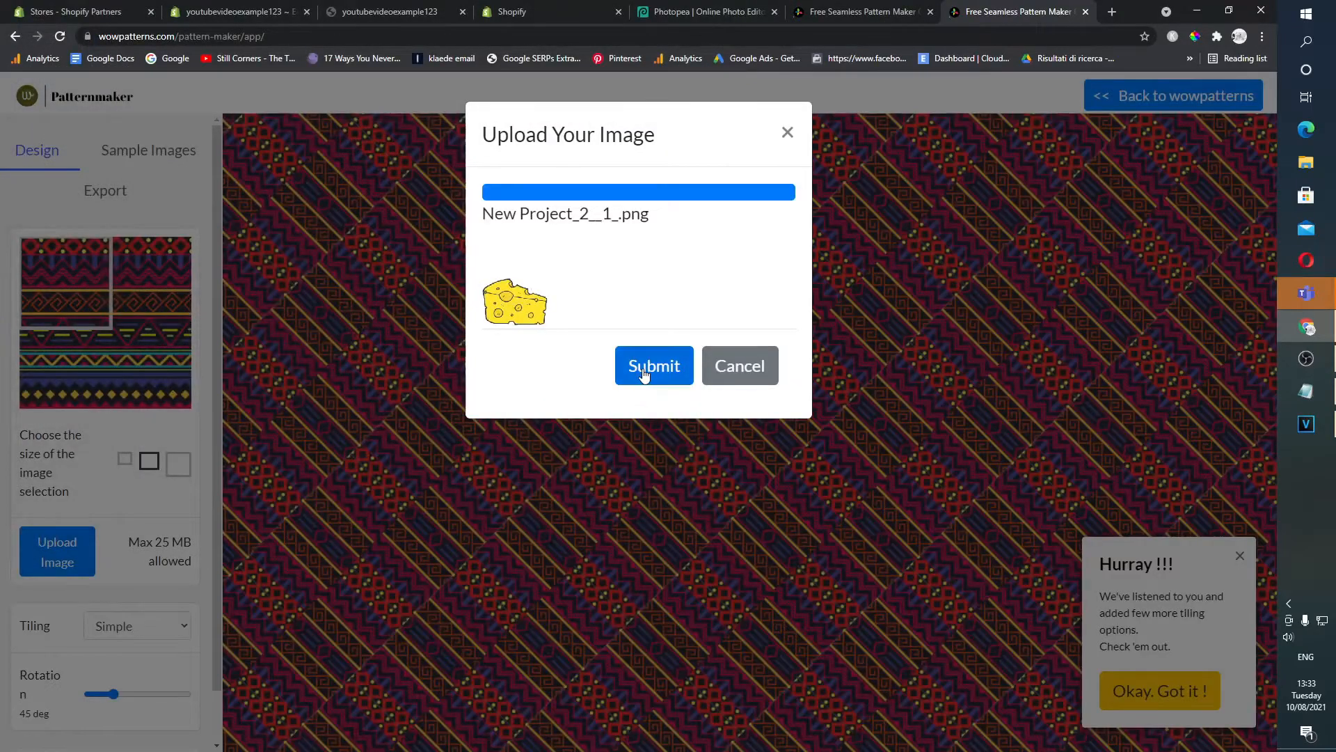
{"action": "left_click", "coordinate": [654, 365]}
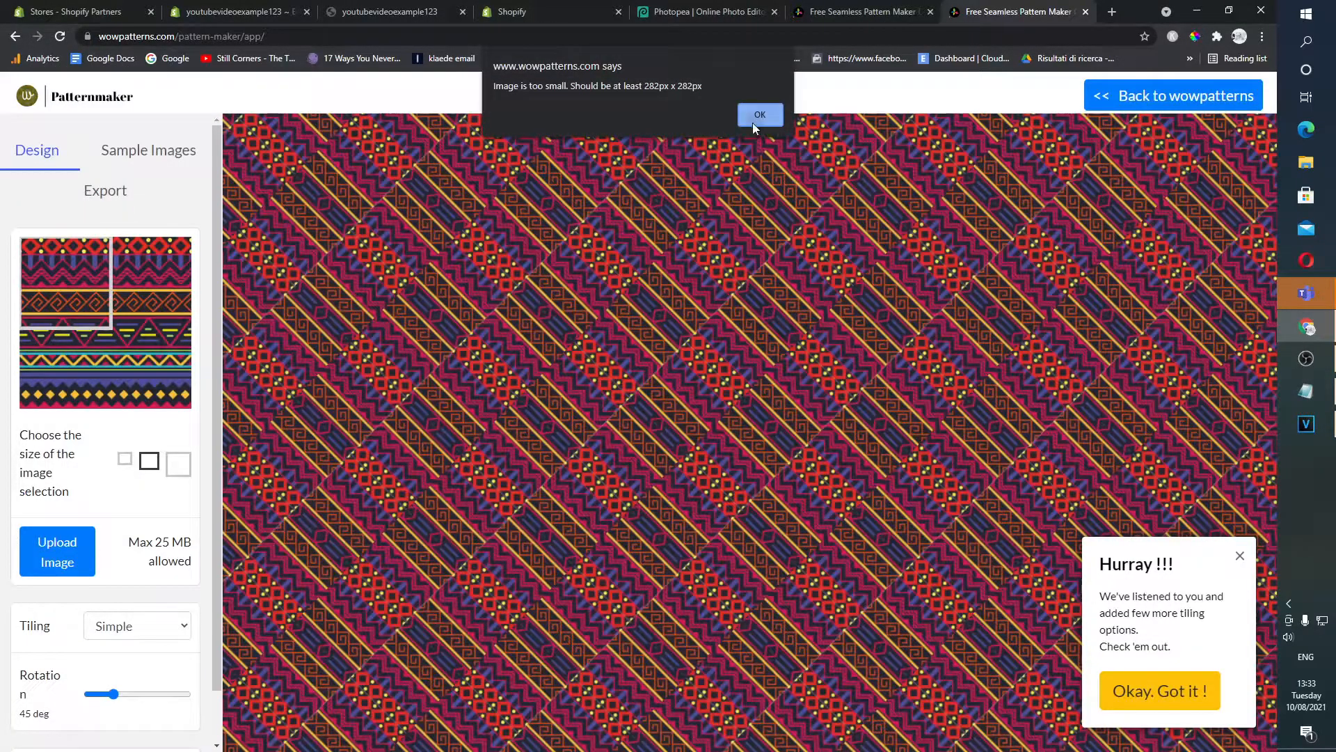
{"action": "left_click", "coordinate": [760, 114]}
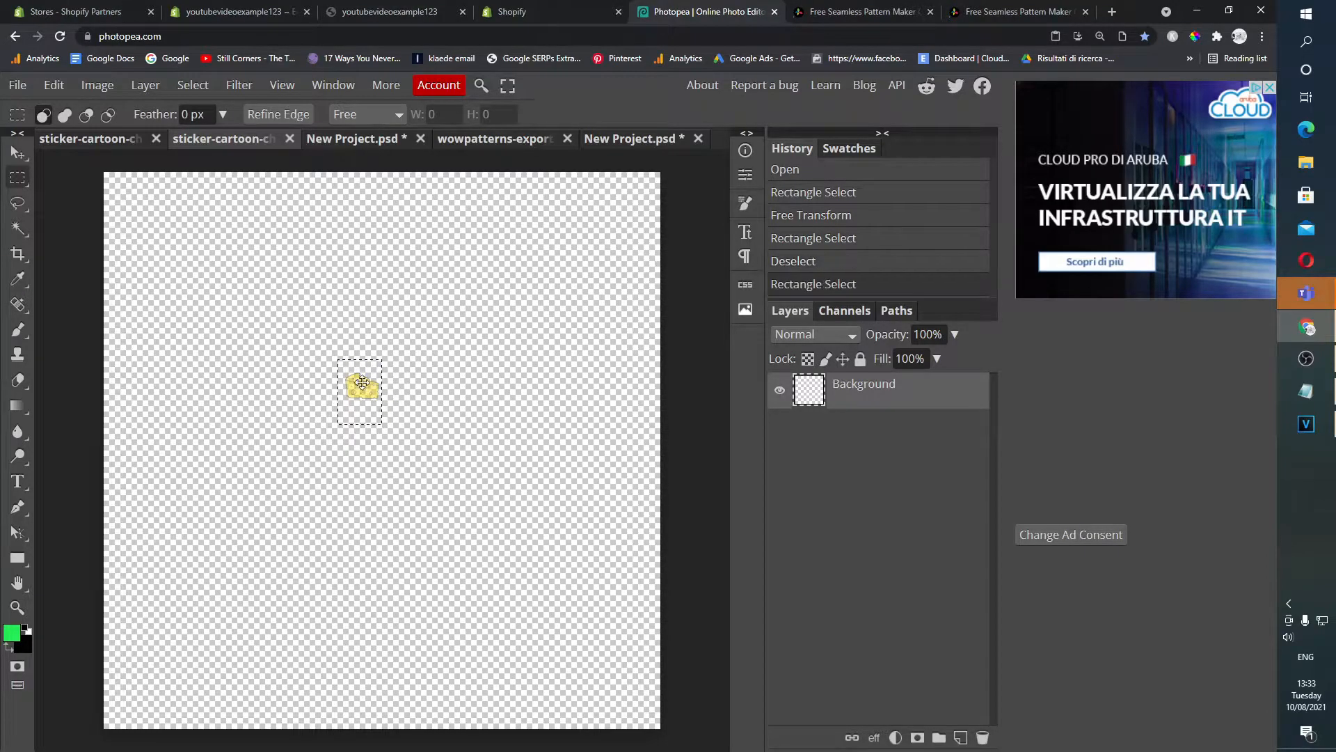
Resize the cheese with Free Transform, ending at about 411 × 314 px
{"action": "right_click", "coordinate": [358, 392]}
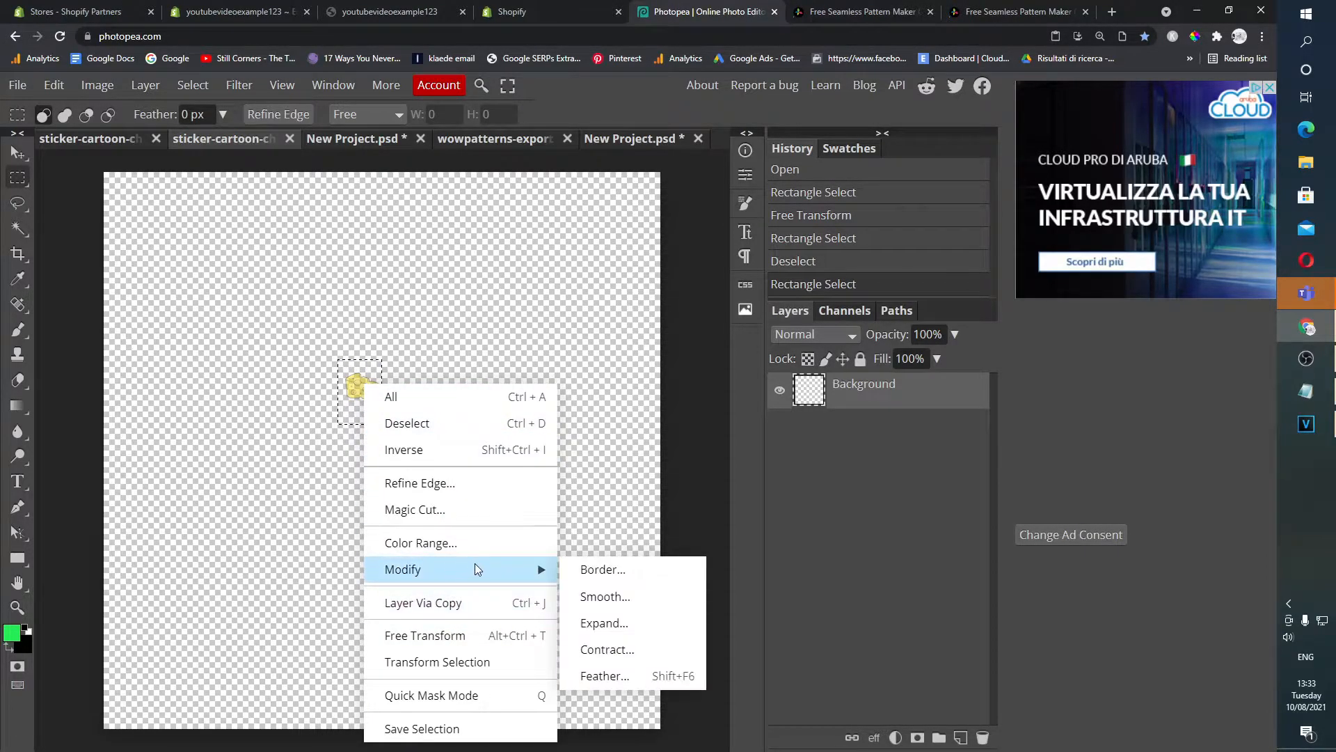
{"action": "left_click", "coordinate": [425, 635]}
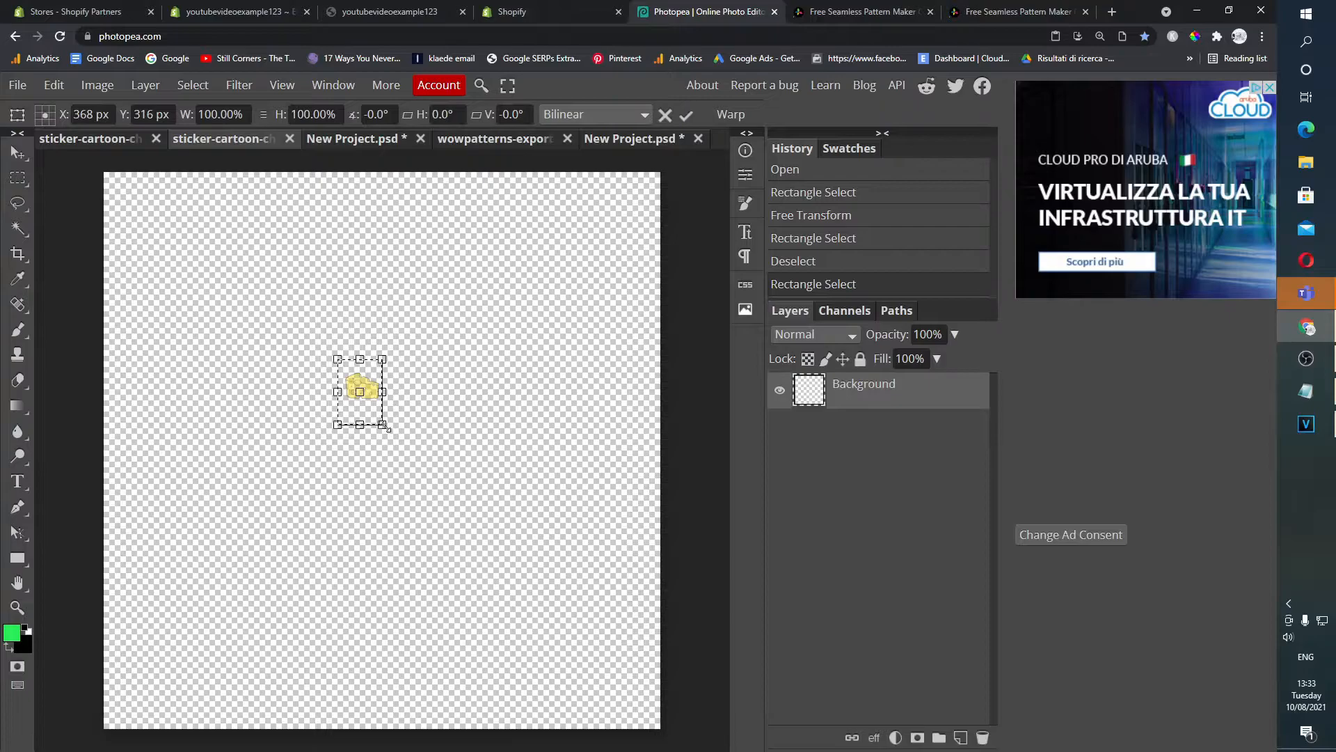
{"action": "left_click_drag", "start_coordinate": [380, 424], "coordinate": [511, 490]}
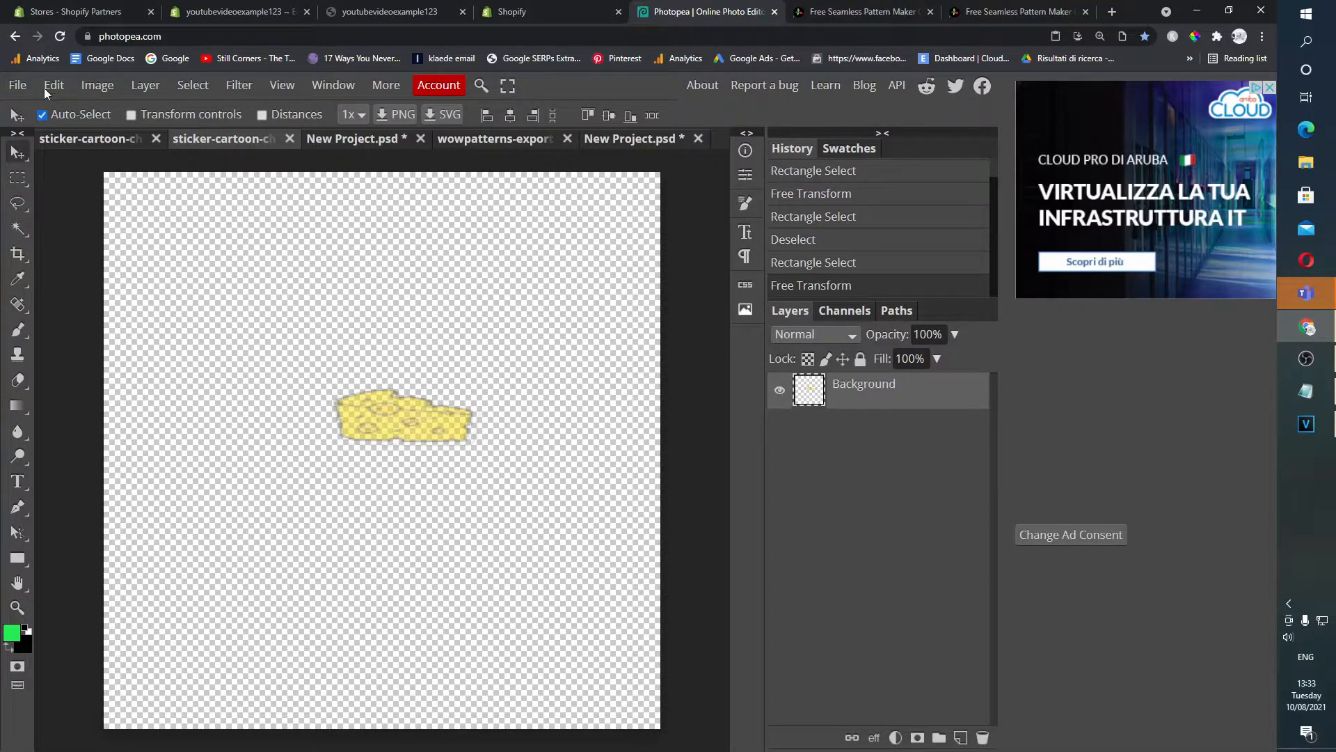
{"action": "left_click", "coordinate": [16, 85]}
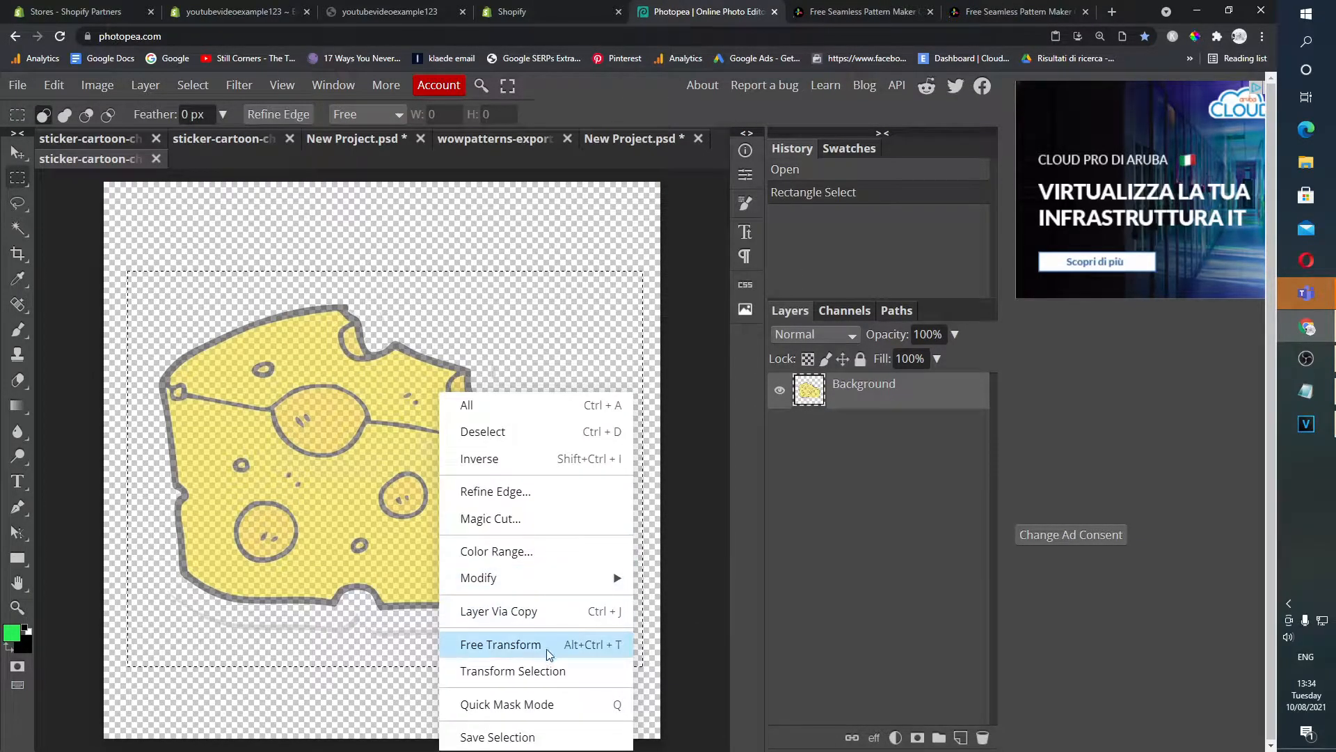
{"action": "left_click", "coordinate": [500, 643]}
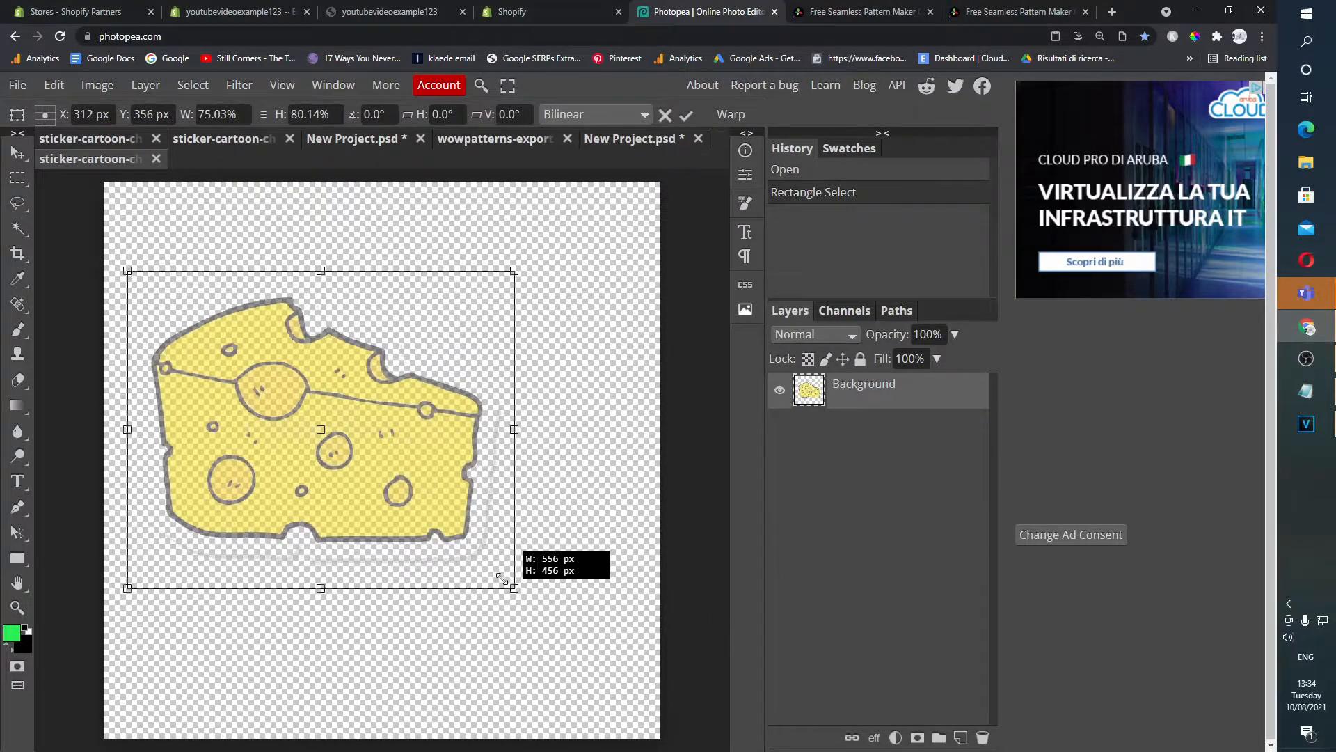
{"action": "left_click_drag", "start_coordinate": [512, 588], "coordinate": [414, 489]}
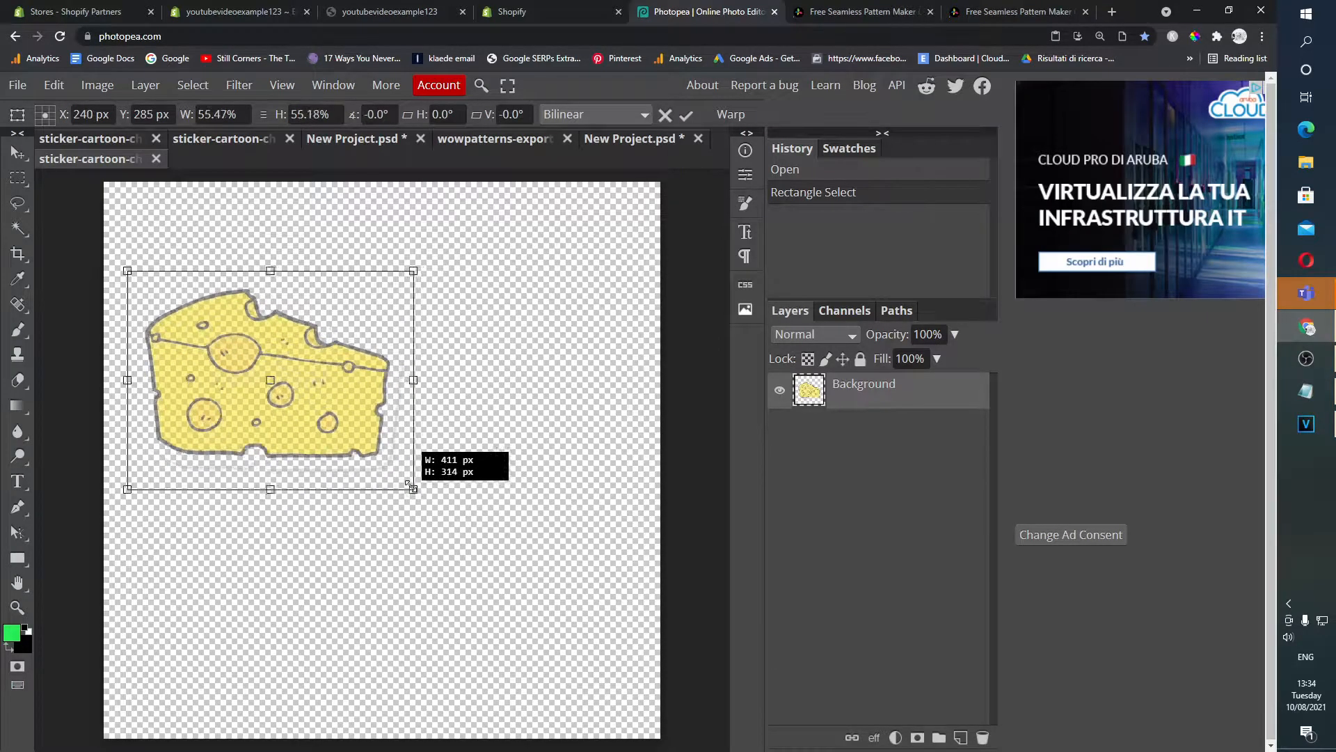
{"action": "left_click_drag", "start_coordinate": [413, 487], "coordinate": [389, 464]}
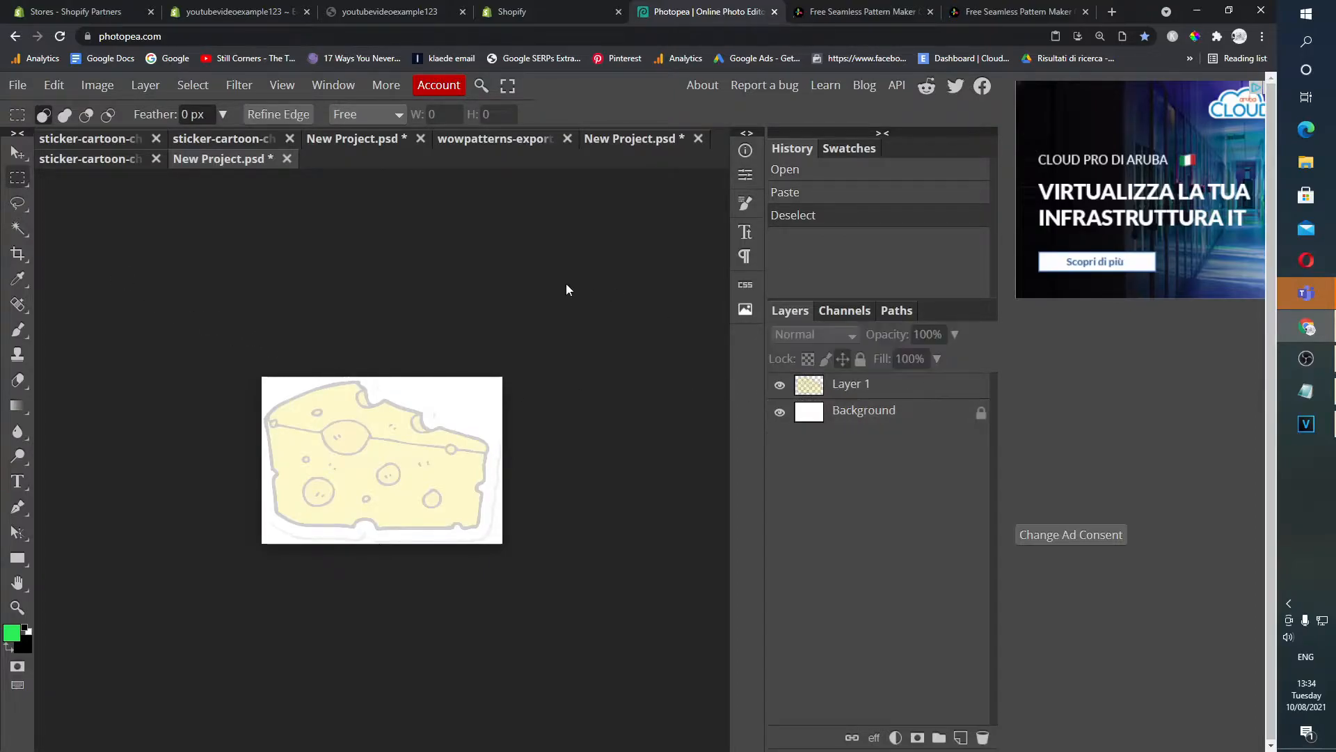
Create a new project and export the cheese as New Project (2).png
{"action": "left_click", "coordinate": [16, 84]}
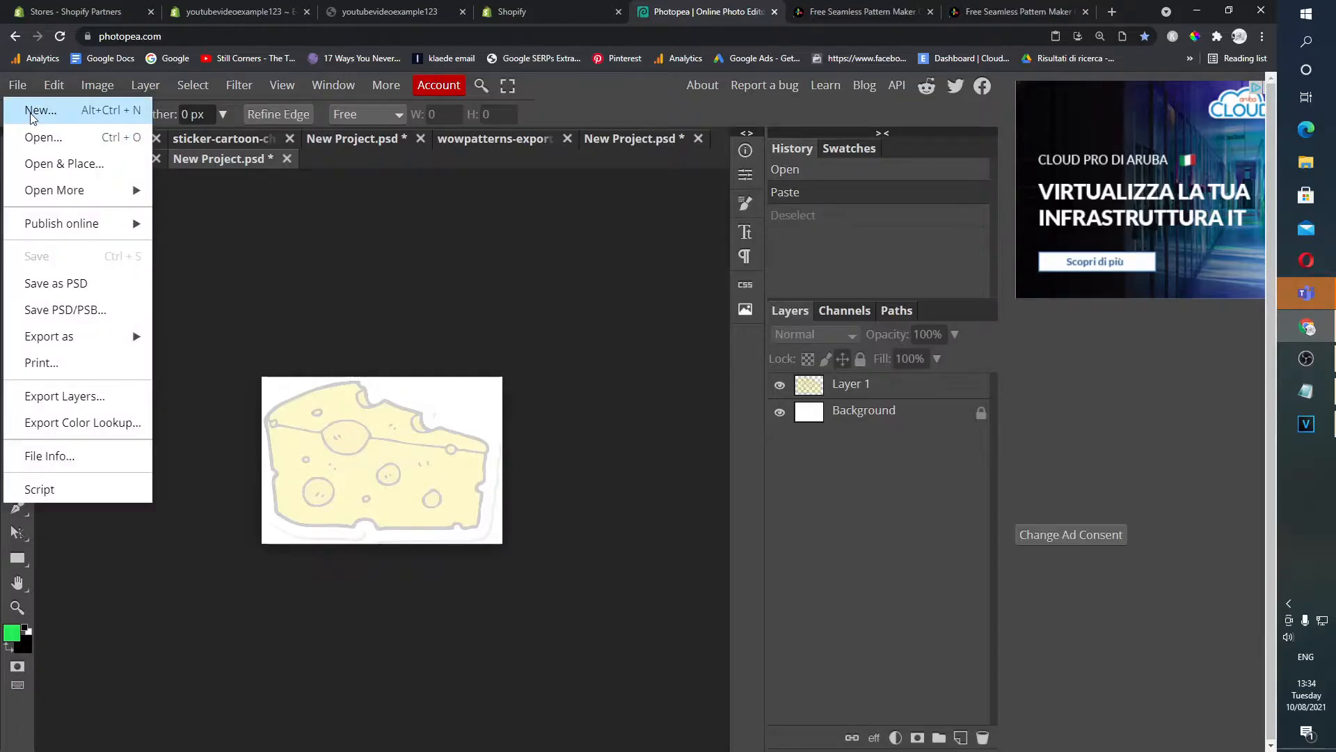
{"action": "left_click", "coordinate": [40, 110]}
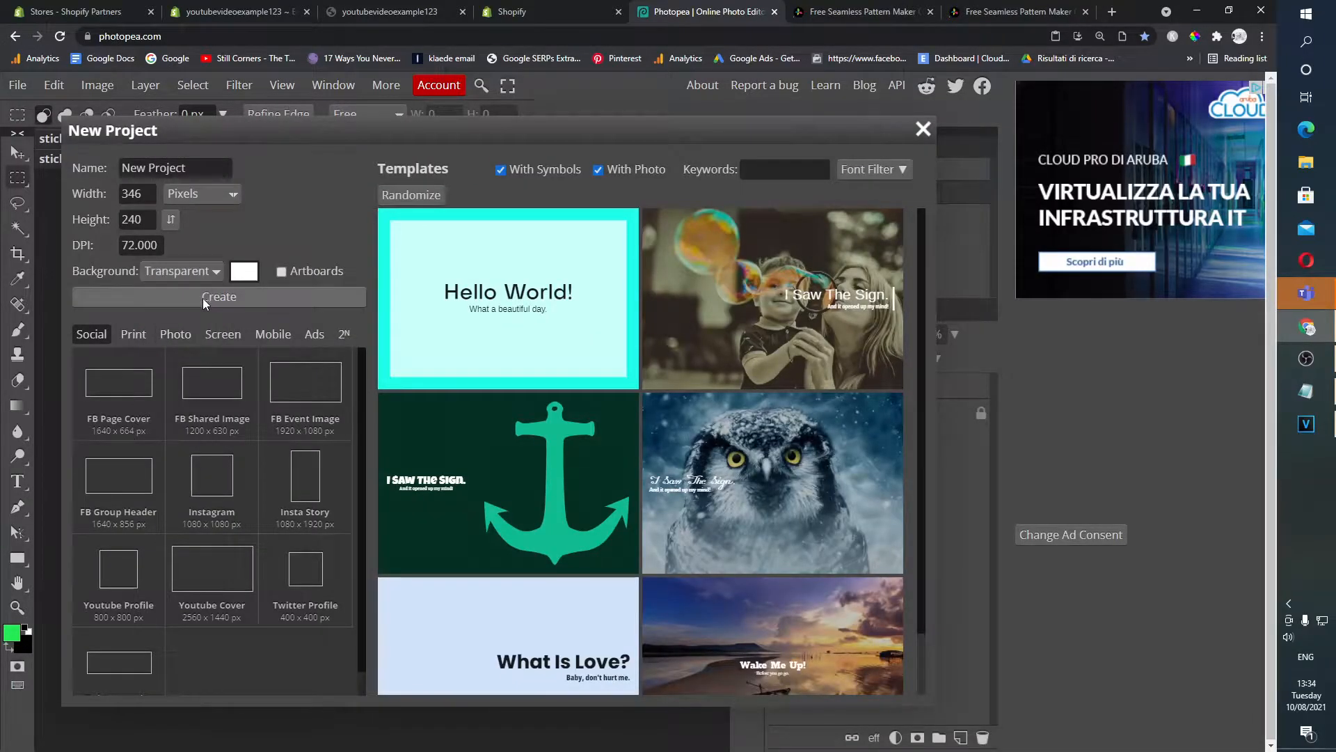
{"action": "left_click", "coordinate": [219, 296]}
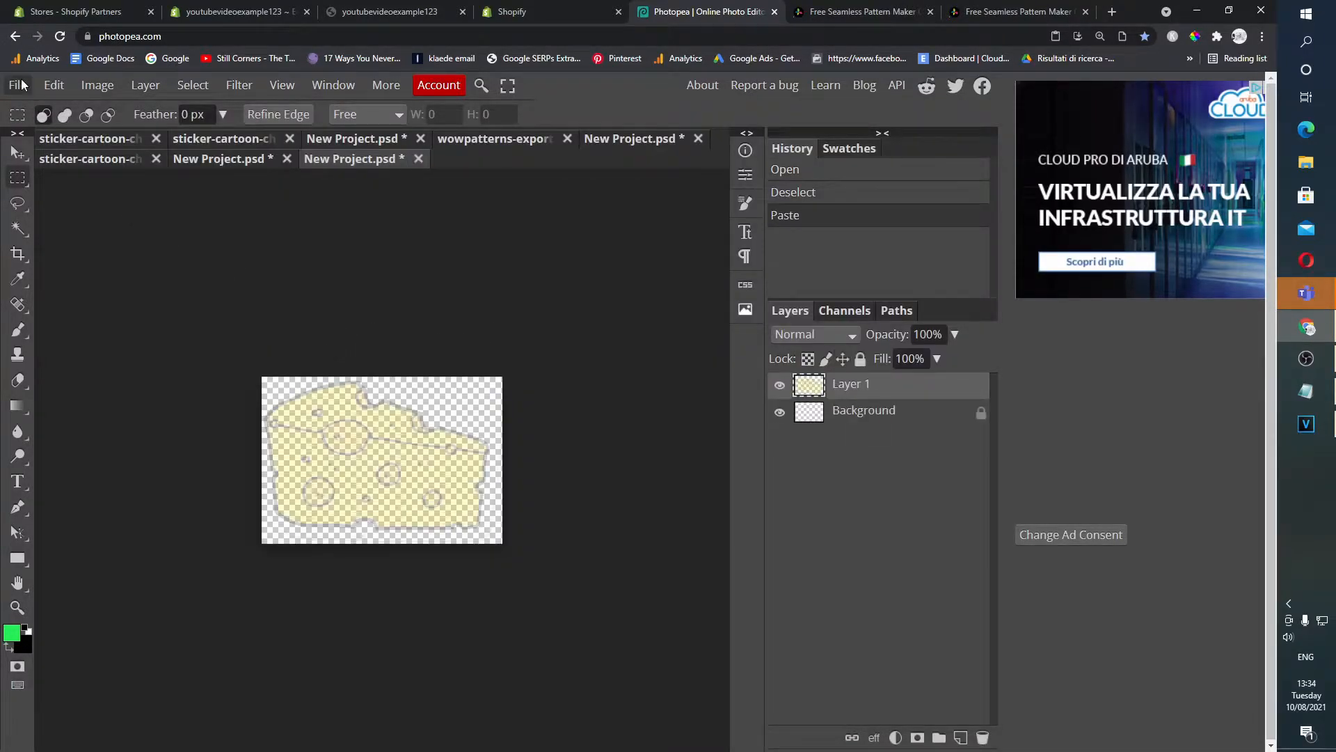
{"action": "left_click", "coordinate": [16, 84]}
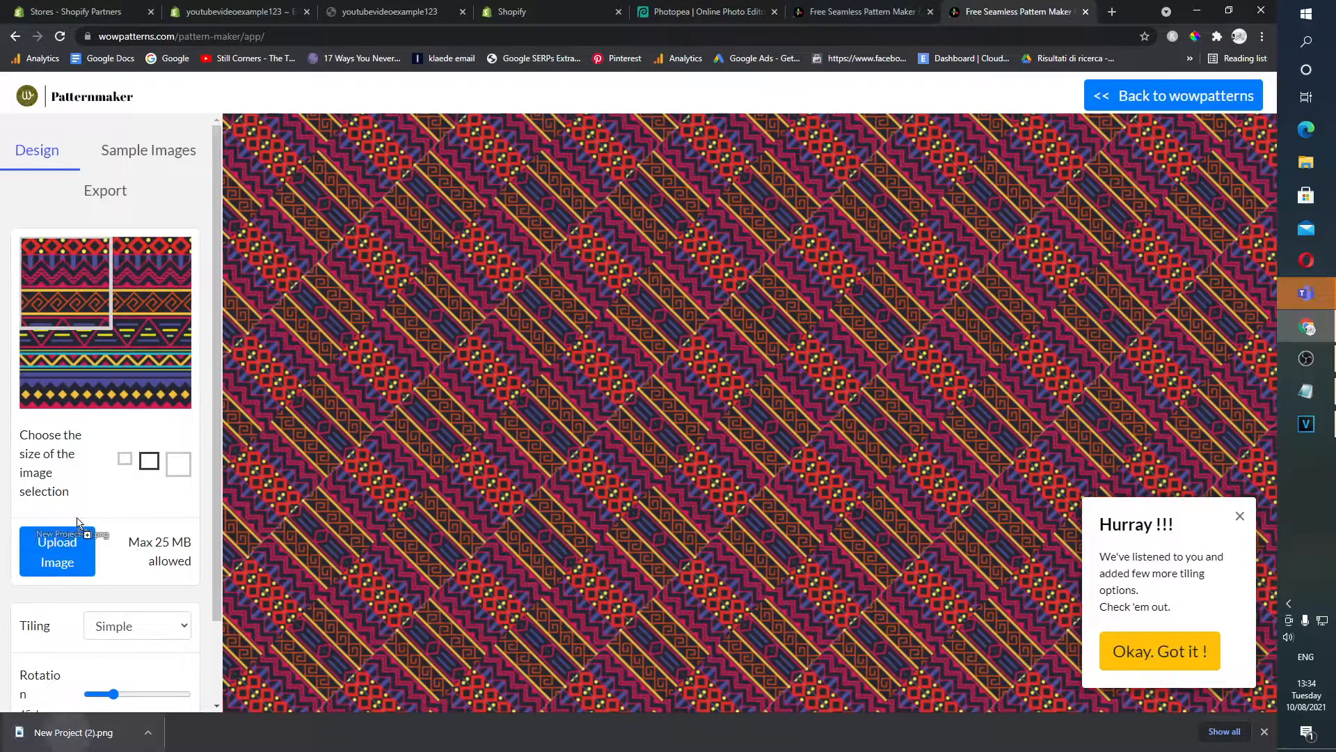
Upload the pale cheese image and set the pattern rotation to about 150 degrees
{"action": "left_click", "coordinate": [58, 551]}
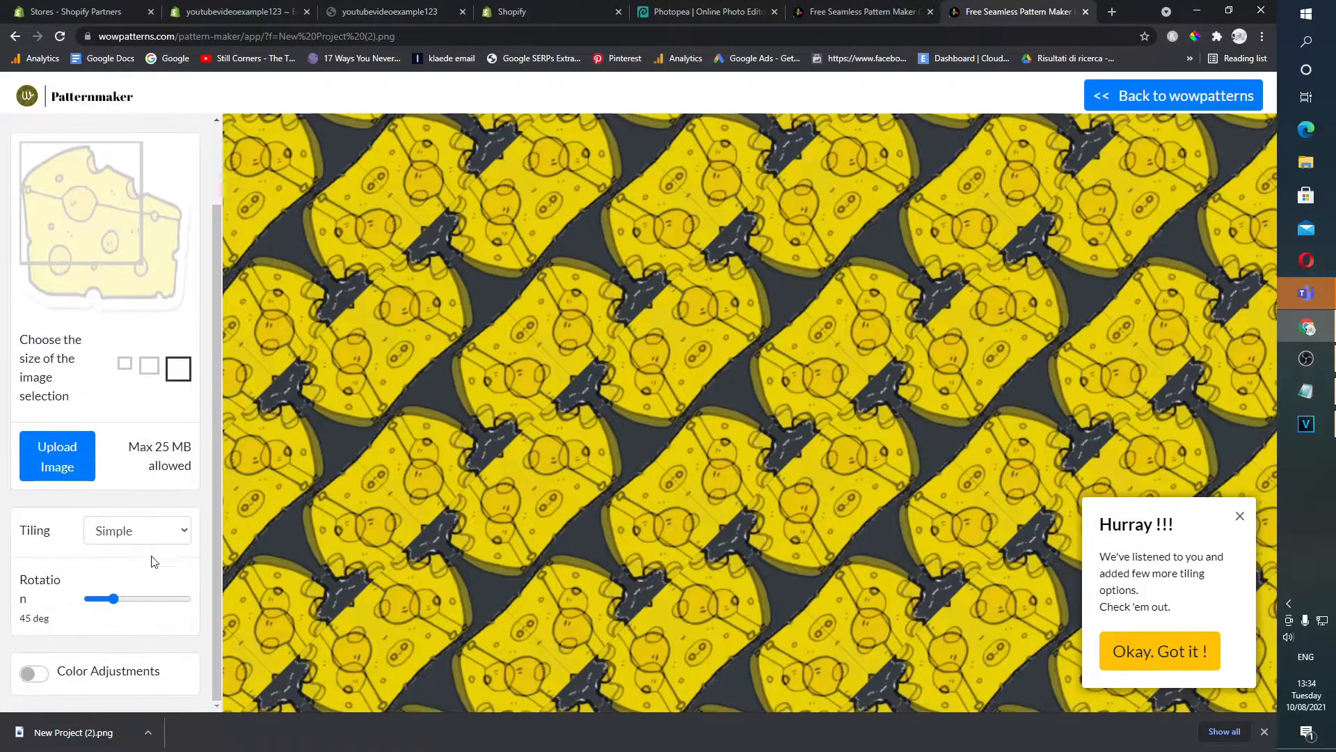
{"action": "left_click", "coordinate": [137, 529]}
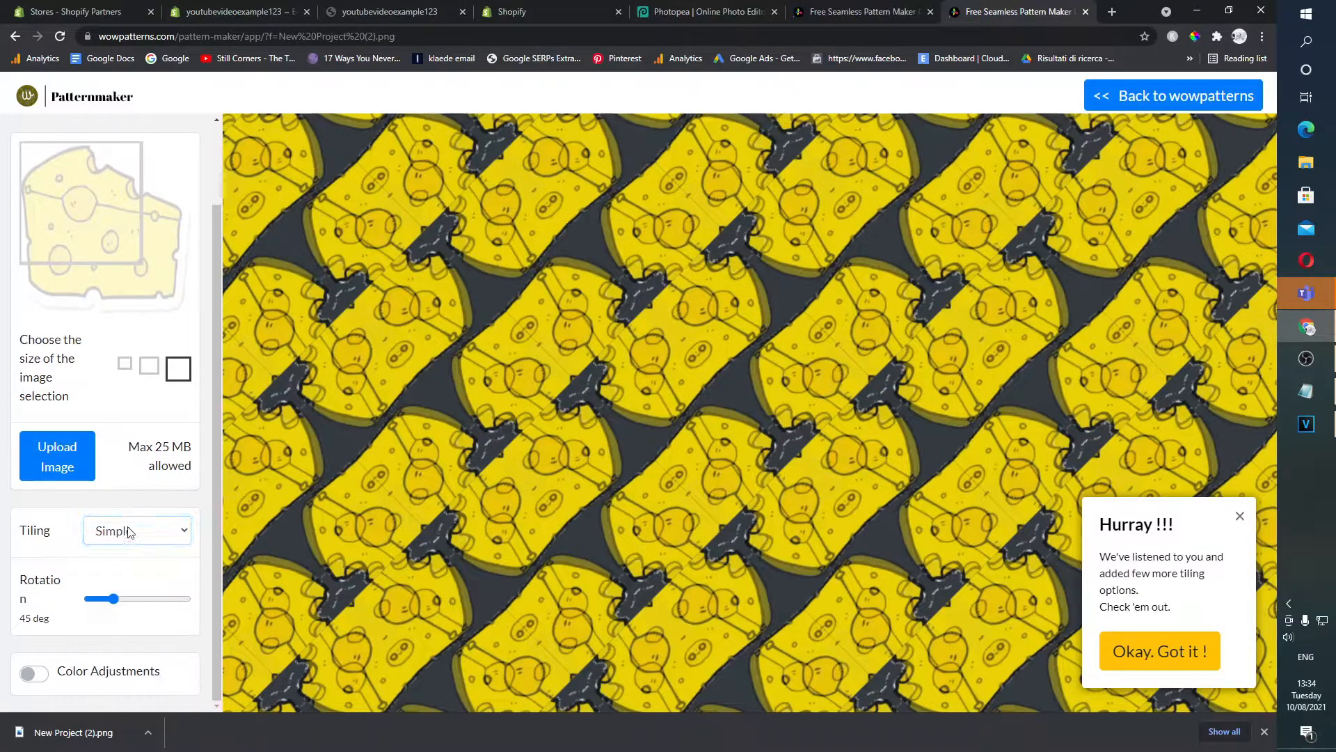
{"action": "left_click_drag", "start_coordinate": [108, 598], "coordinate": [187, 598]}
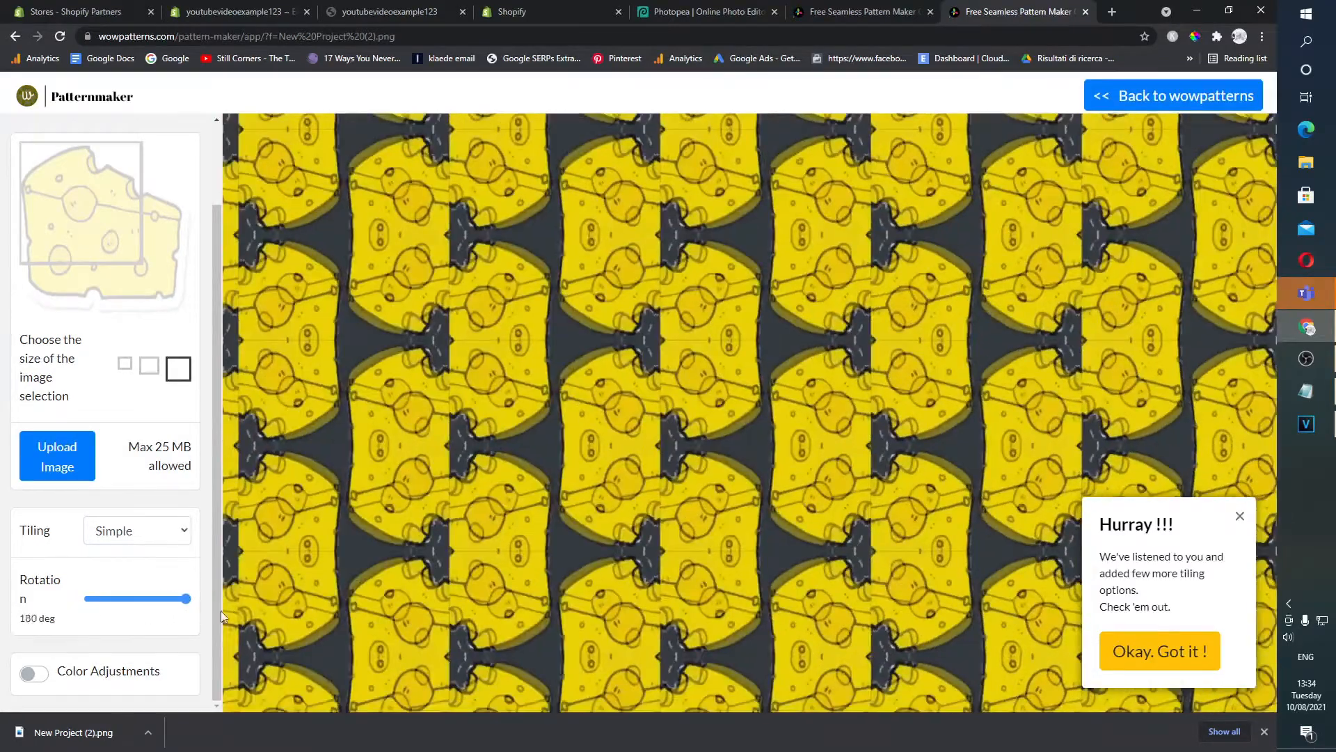
{"action": "left_click_drag", "start_coordinate": [187, 599], "coordinate": [171, 598]}
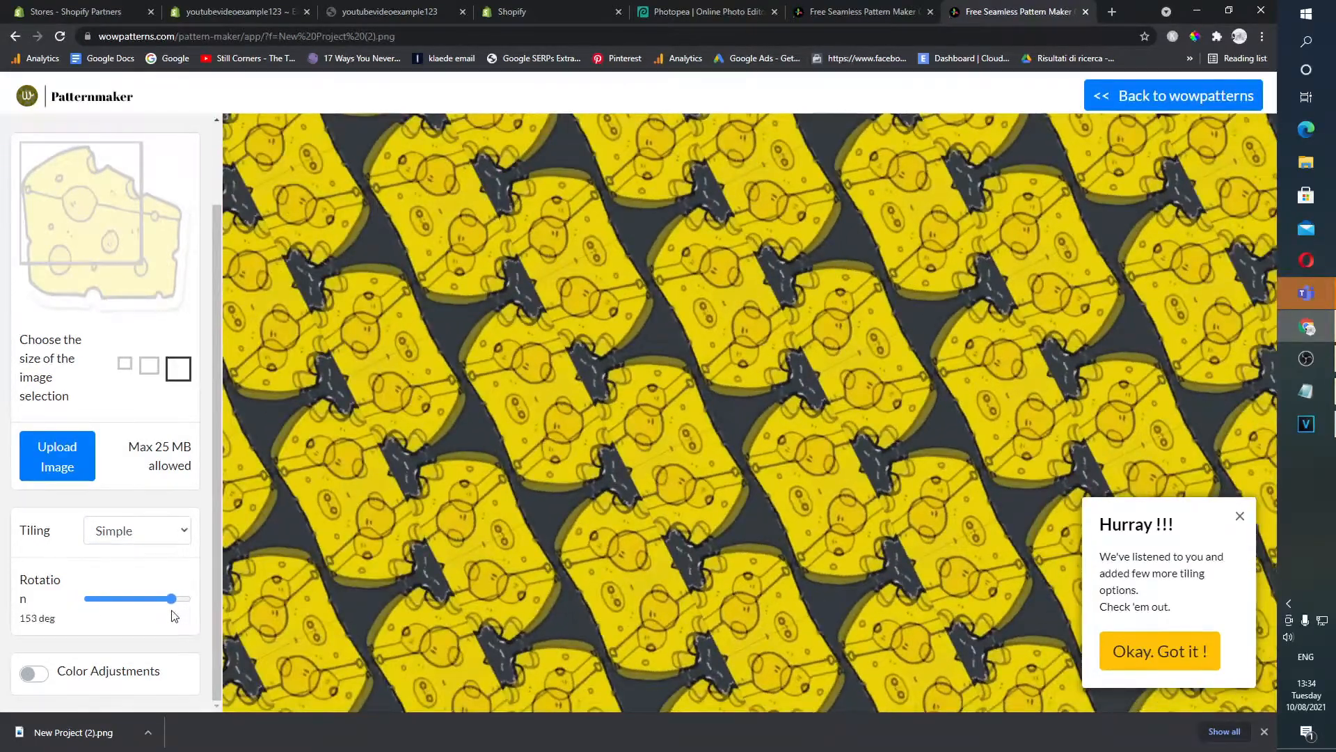
Try Weave, Square Pizza and Vertical Mirror tilings, settle on Hexagon, and pick New Project_3_.png
{"action": "left_click", "coordinate": [137, 530]}
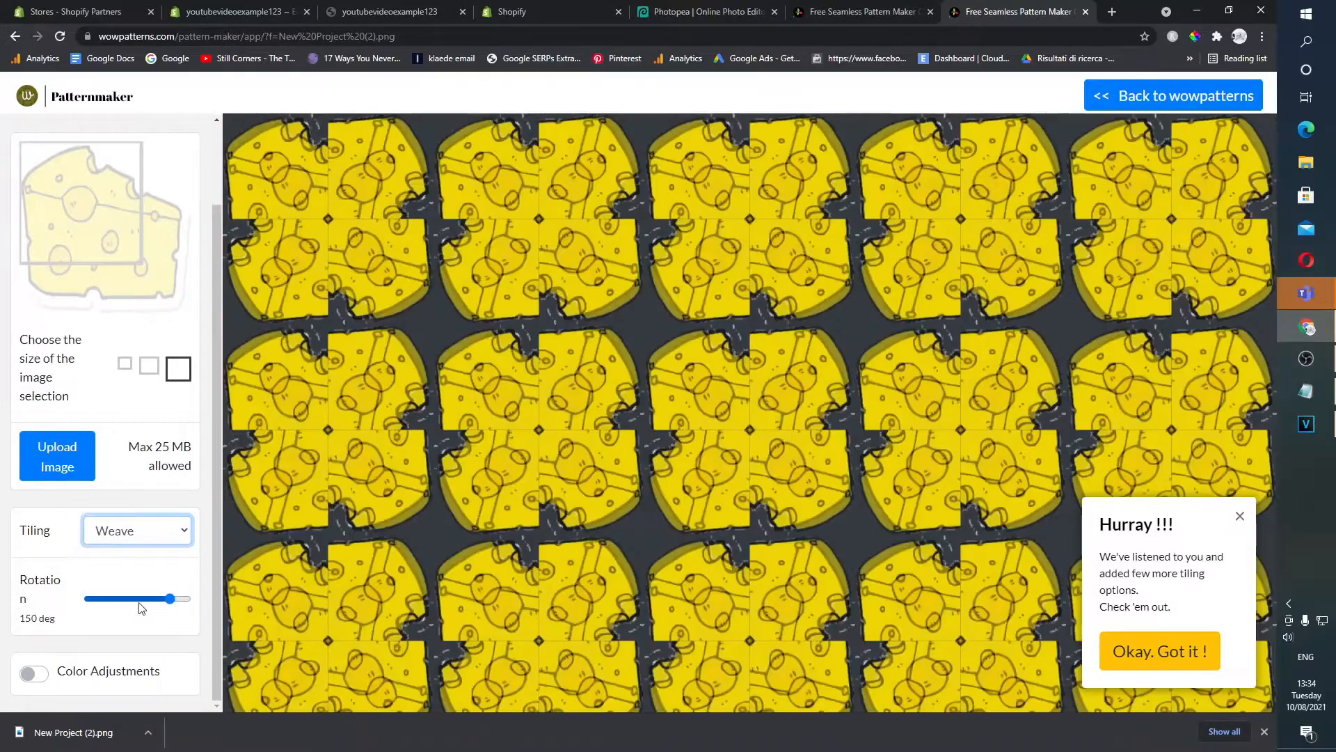
{"action": "left_click", "coordinate": [137, 530]}
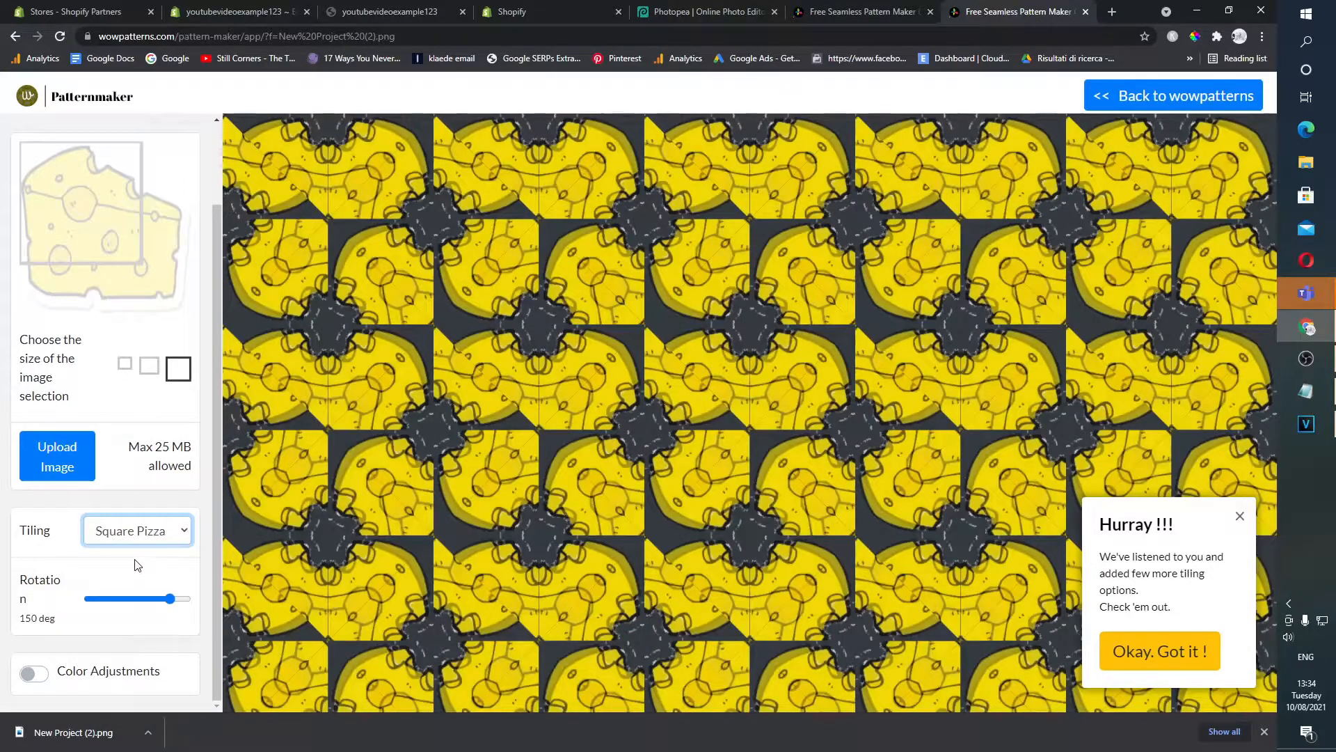
{"action": "left_click", "coordinate": [136, 530]}
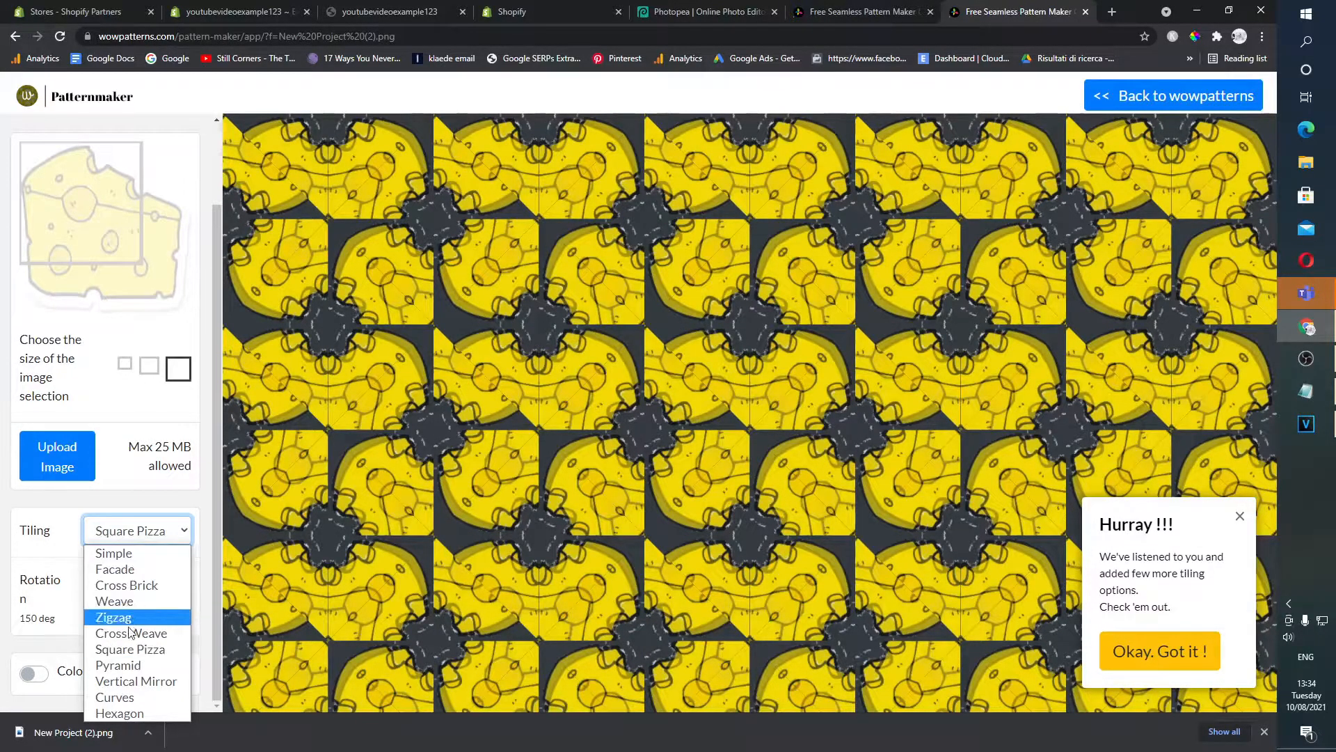
{"action": "left_click", "coordinate": [132, 633]}
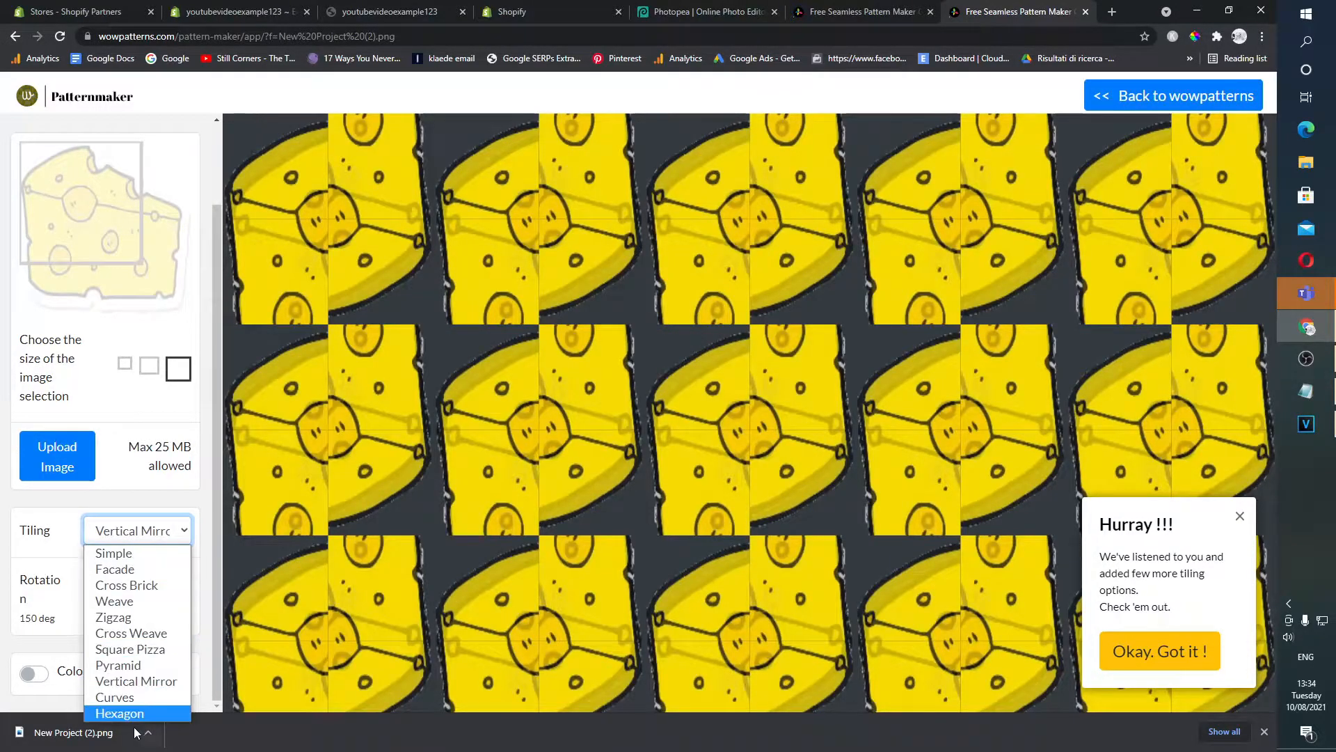
{"action": "left_click", "coordinate": [120, 713]}
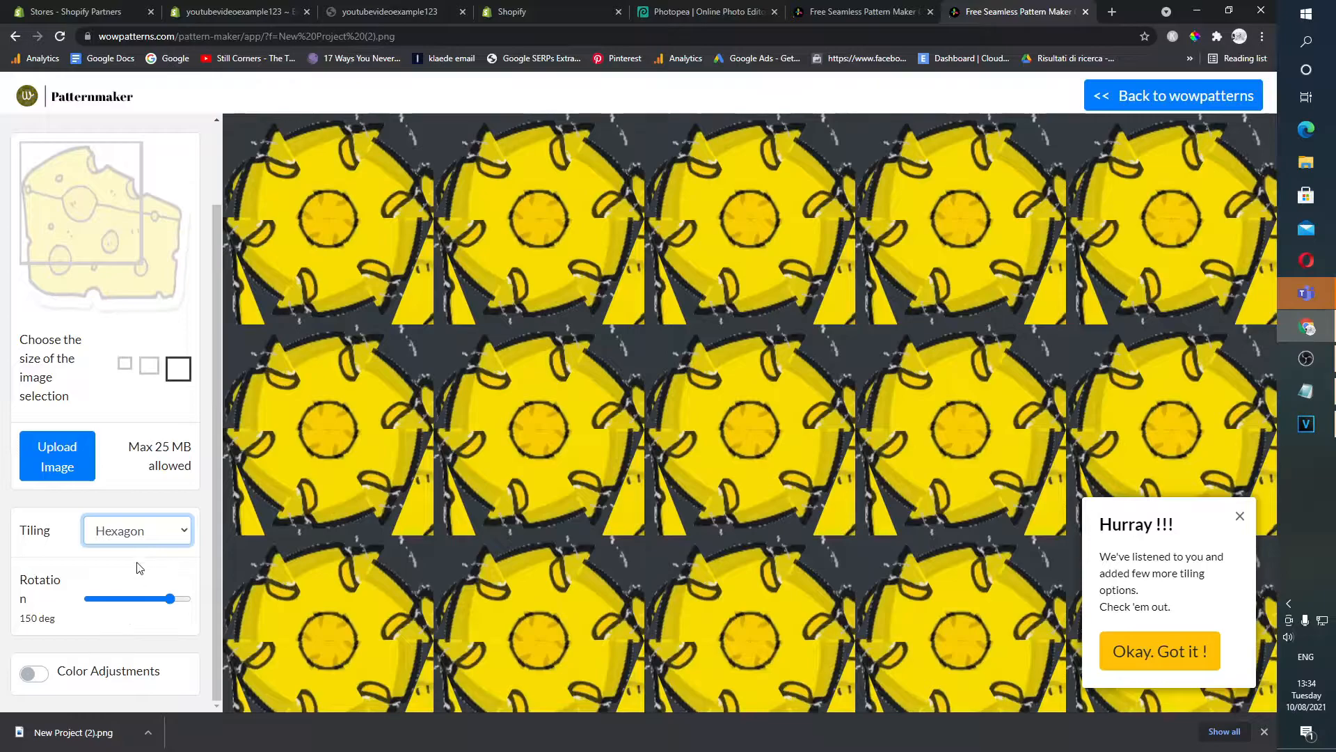
{"action": "left_click", "coordinate": [57, 456]}
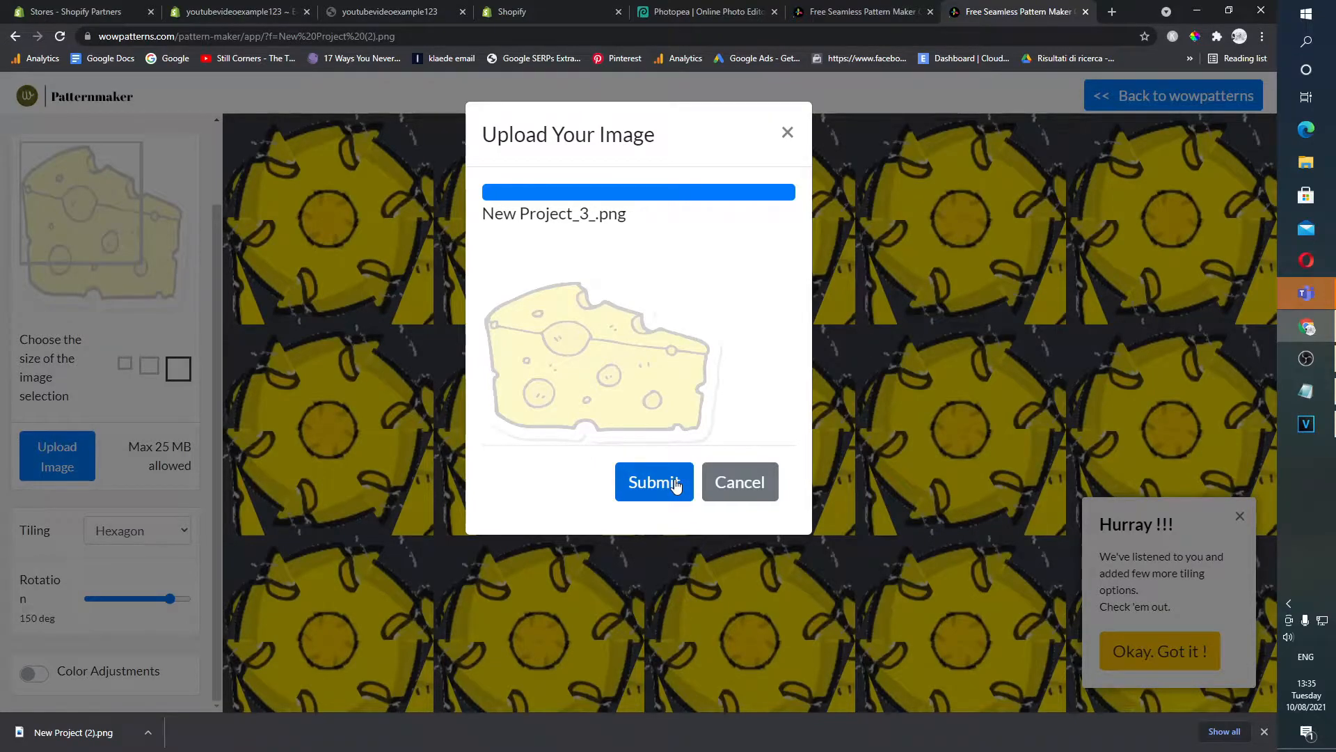
Upload New_Project_3_.png, enlarge the selection, and tile it Pyramid-style after trying Facade and Weave
{"action": "left_click", "coordinate": [654, 482]}
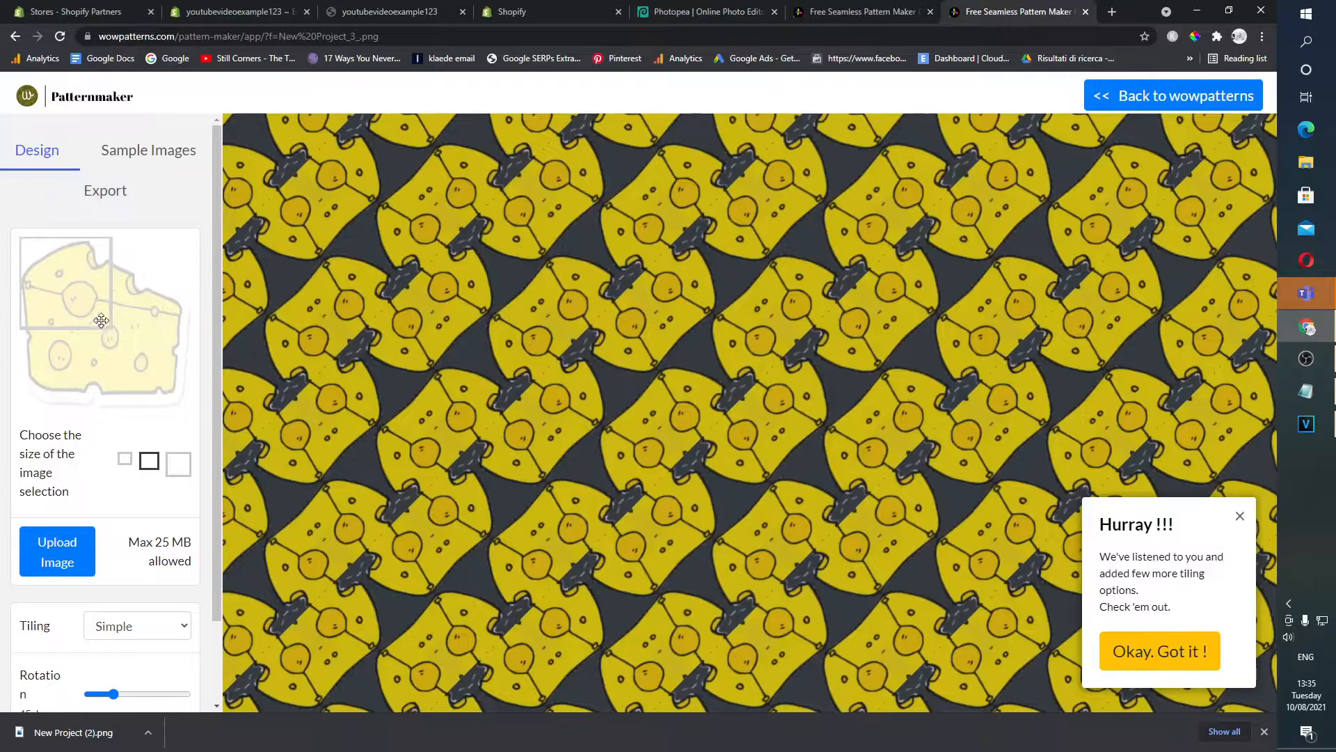
{"action": "left_click", "coordinate": [178, 463]}
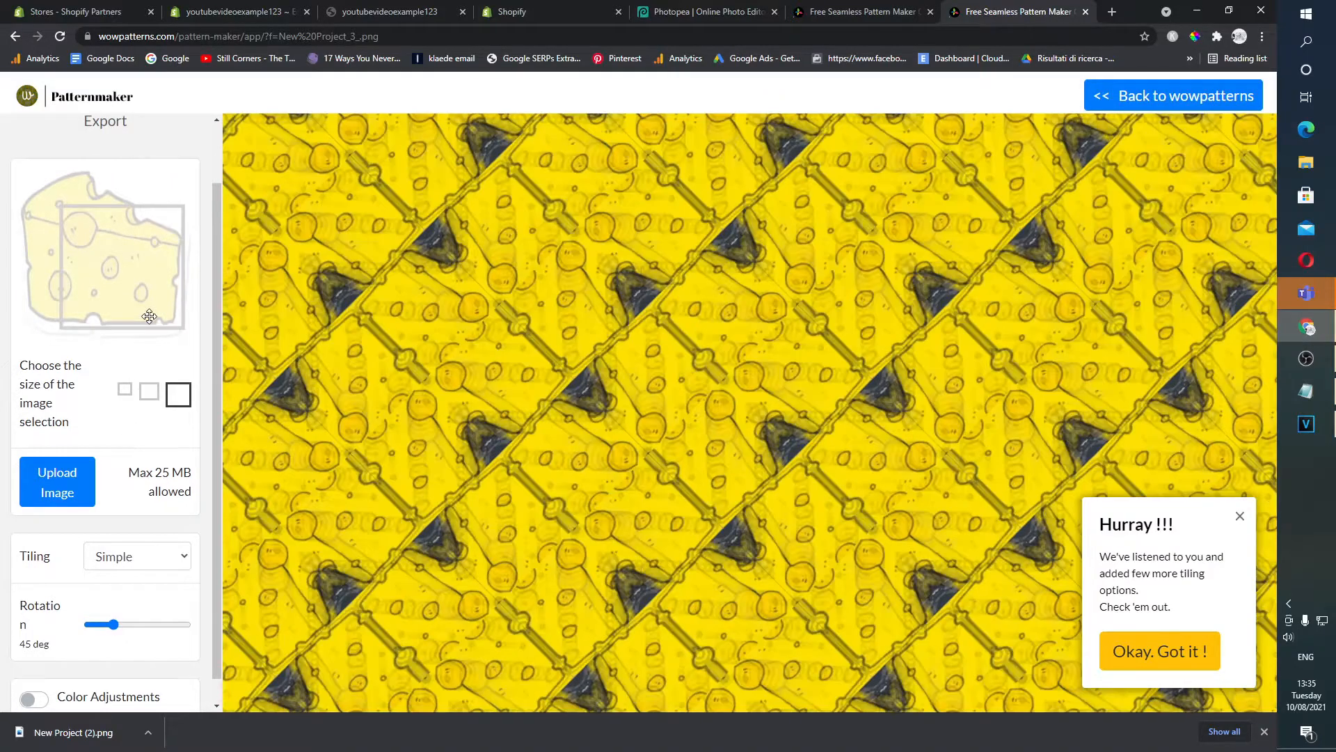
{"action": "left_click", "coordinate": [136, 556]}
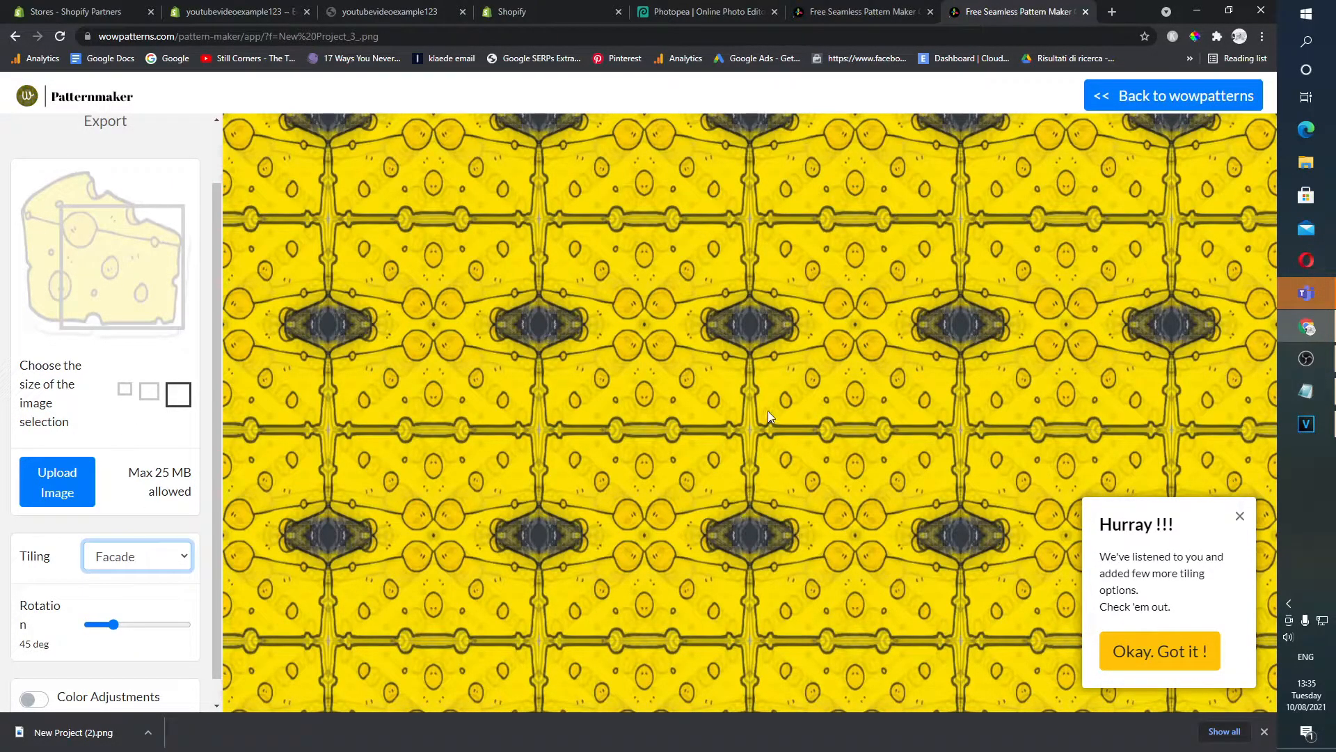
{"action": "left_click", "coordinate": [136, 556]}
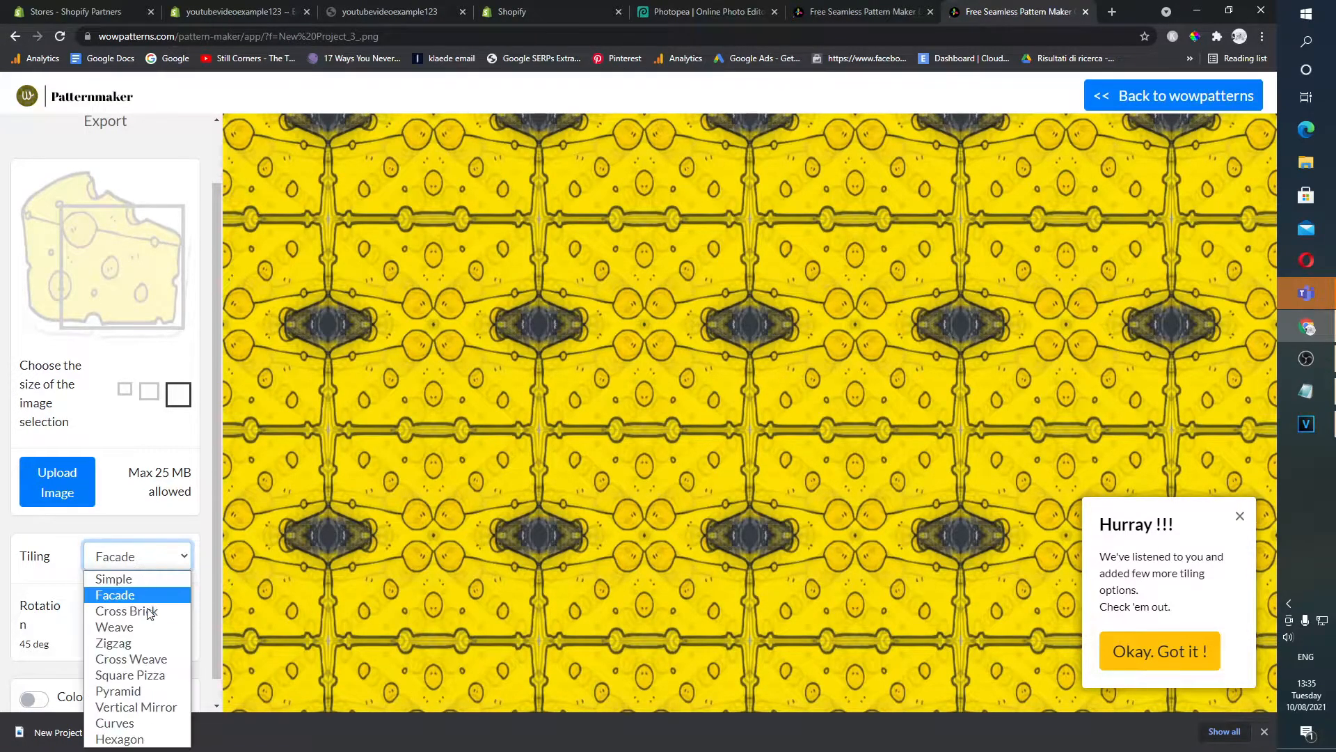
{"action": "left_click", "coordinate": [113, 626]}
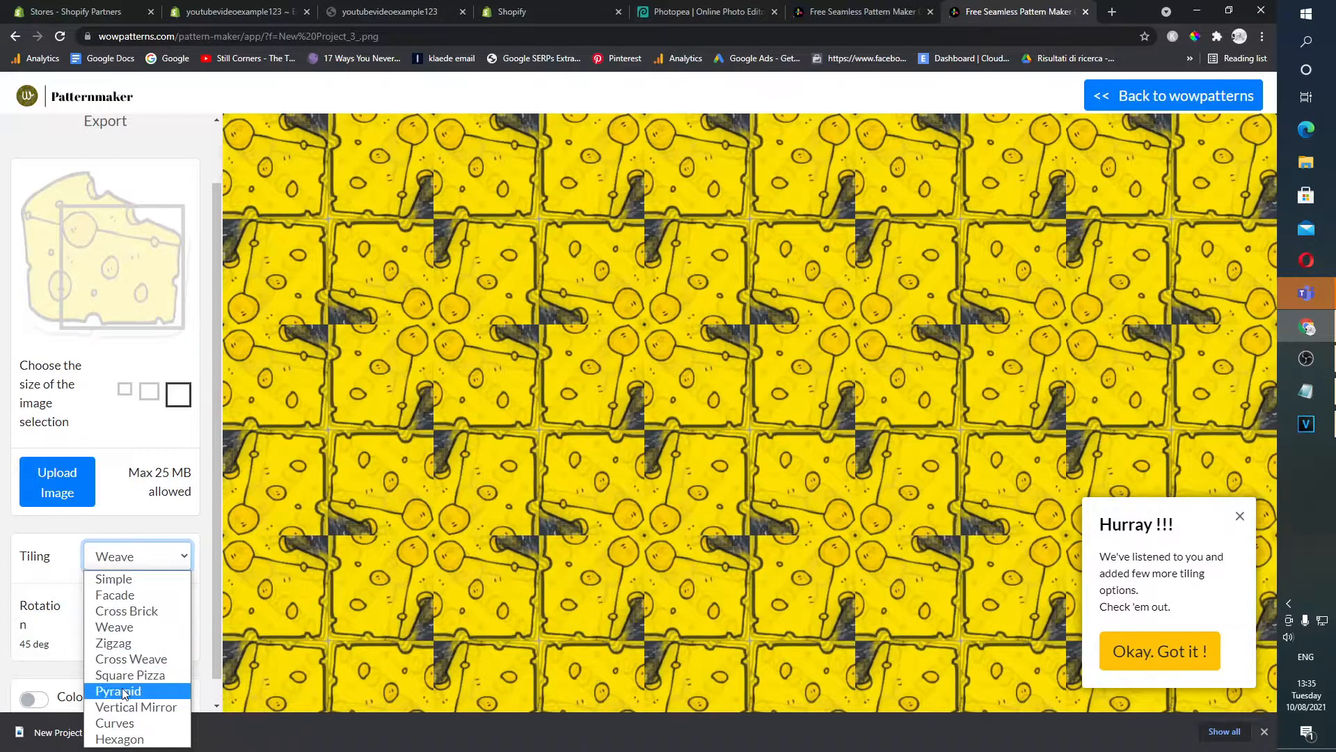
{"action": "left_click", "coordinate": [118, 691]}
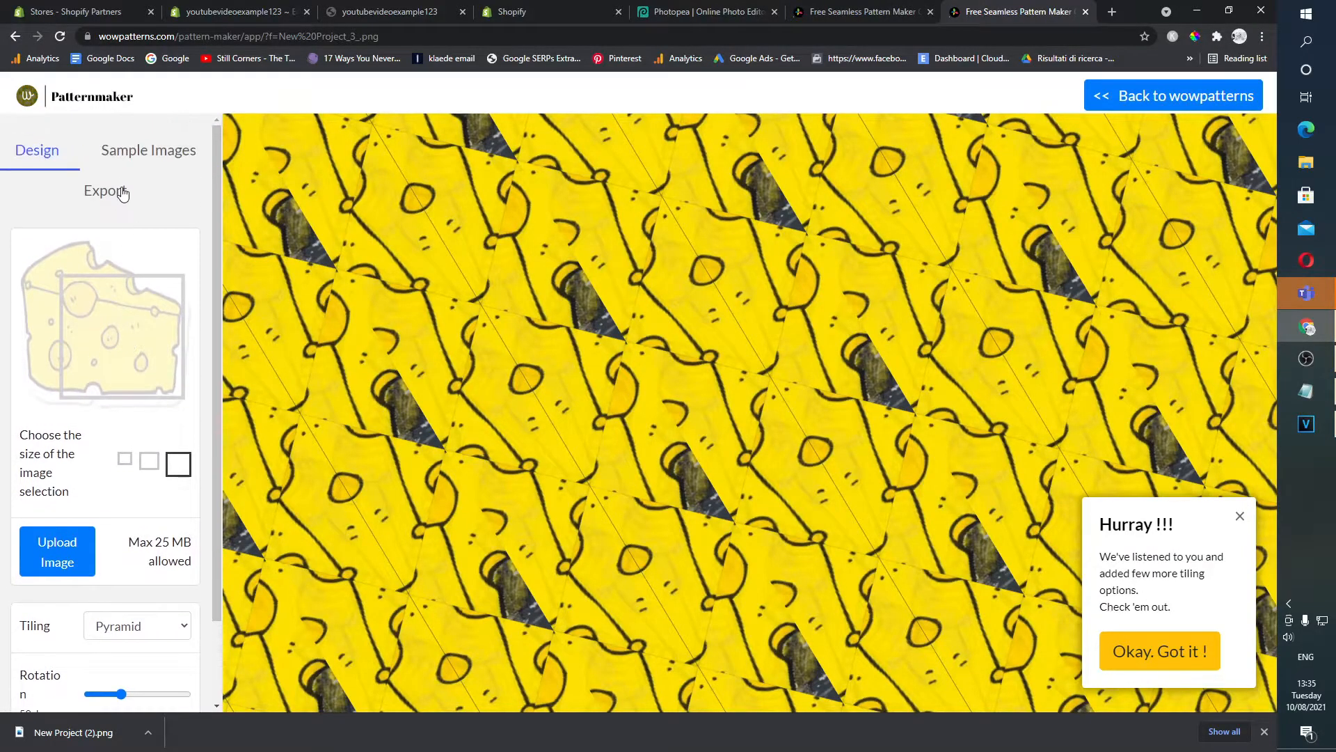
{"action": "left_click", "coordinate": [106, 190]}
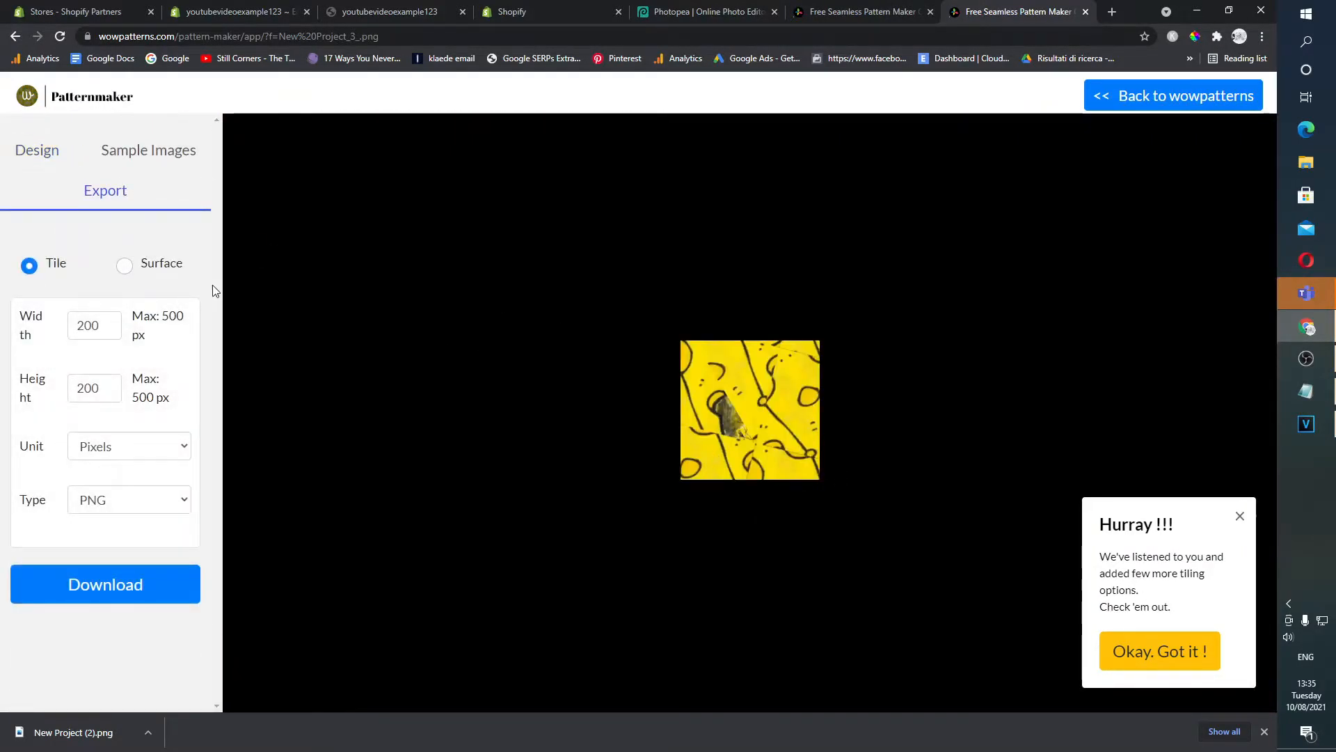
Download the cheese pattern as a 150×150 px surface PNG to Downloads, then go to Photopea
{"action": "left_click", "coordinate": [123, 265]}
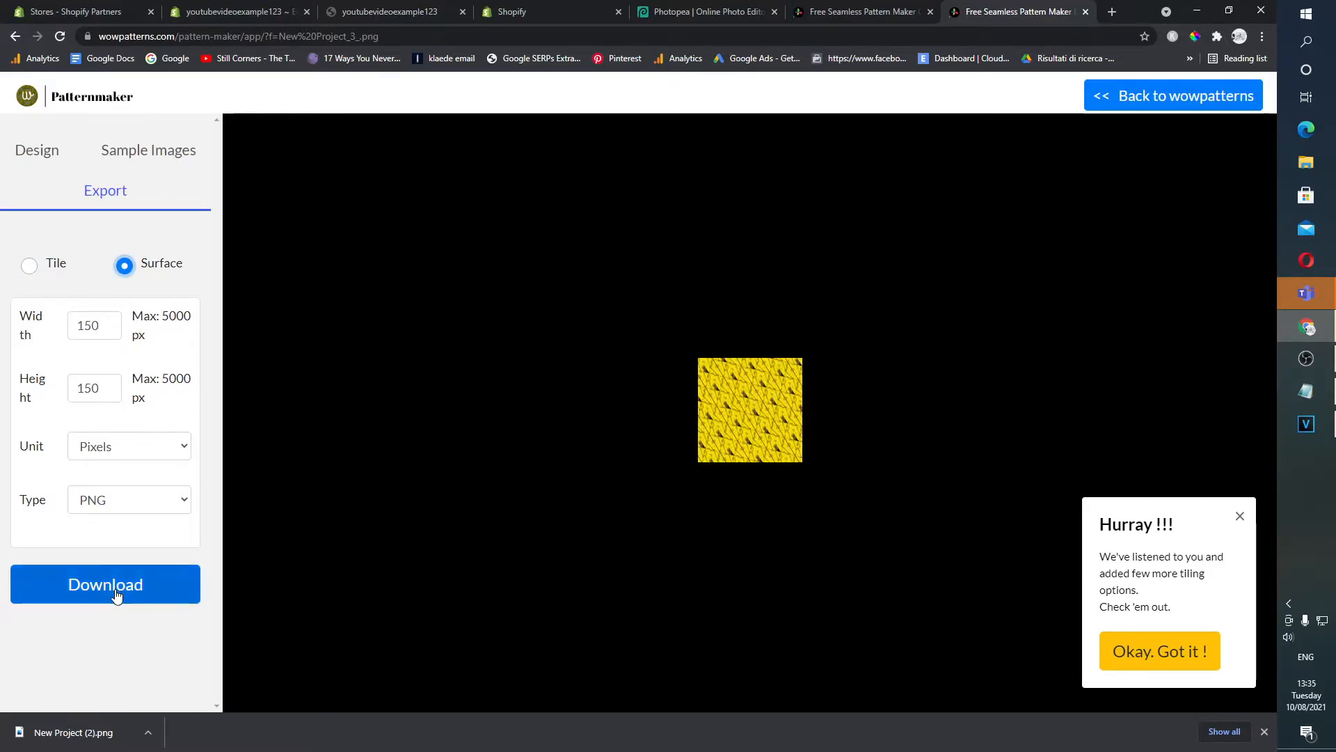
{"action": "left_click", "coordinate": [105, 584]}
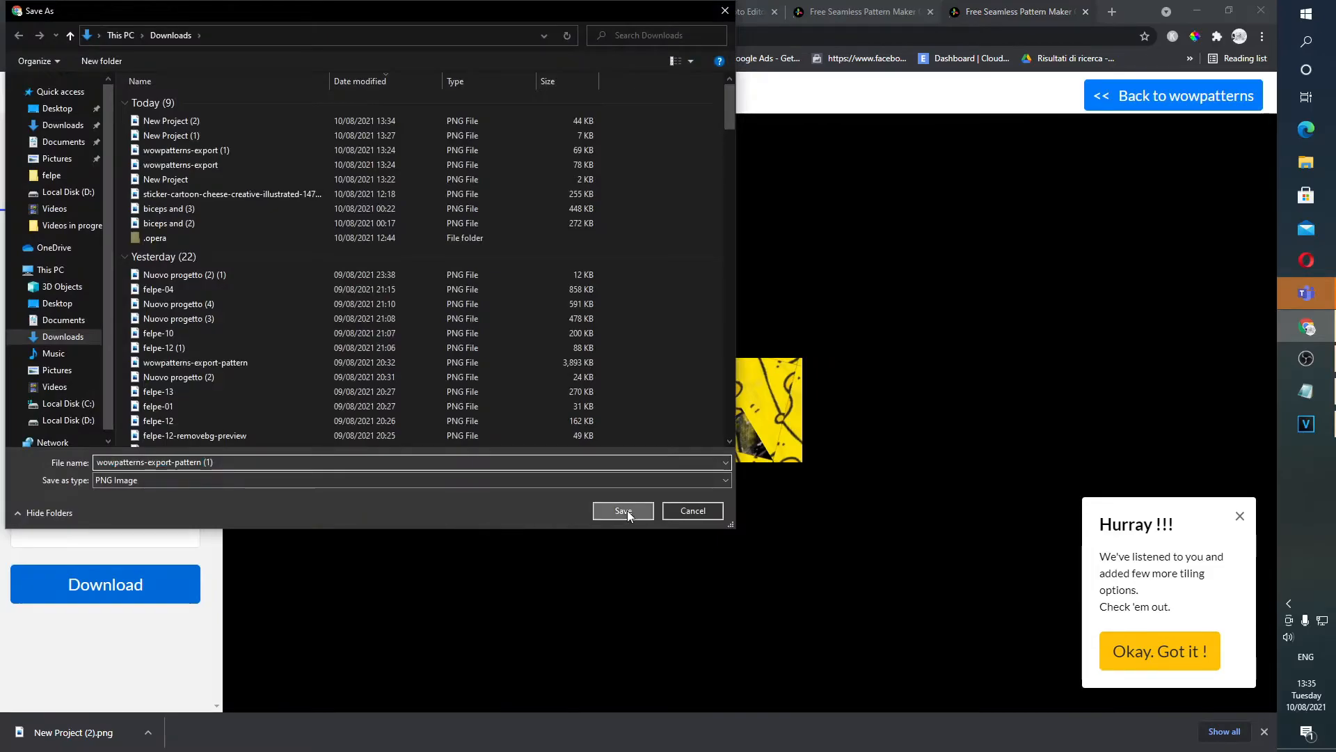
{"action": "left_click", "coordinate": [623, 510]}
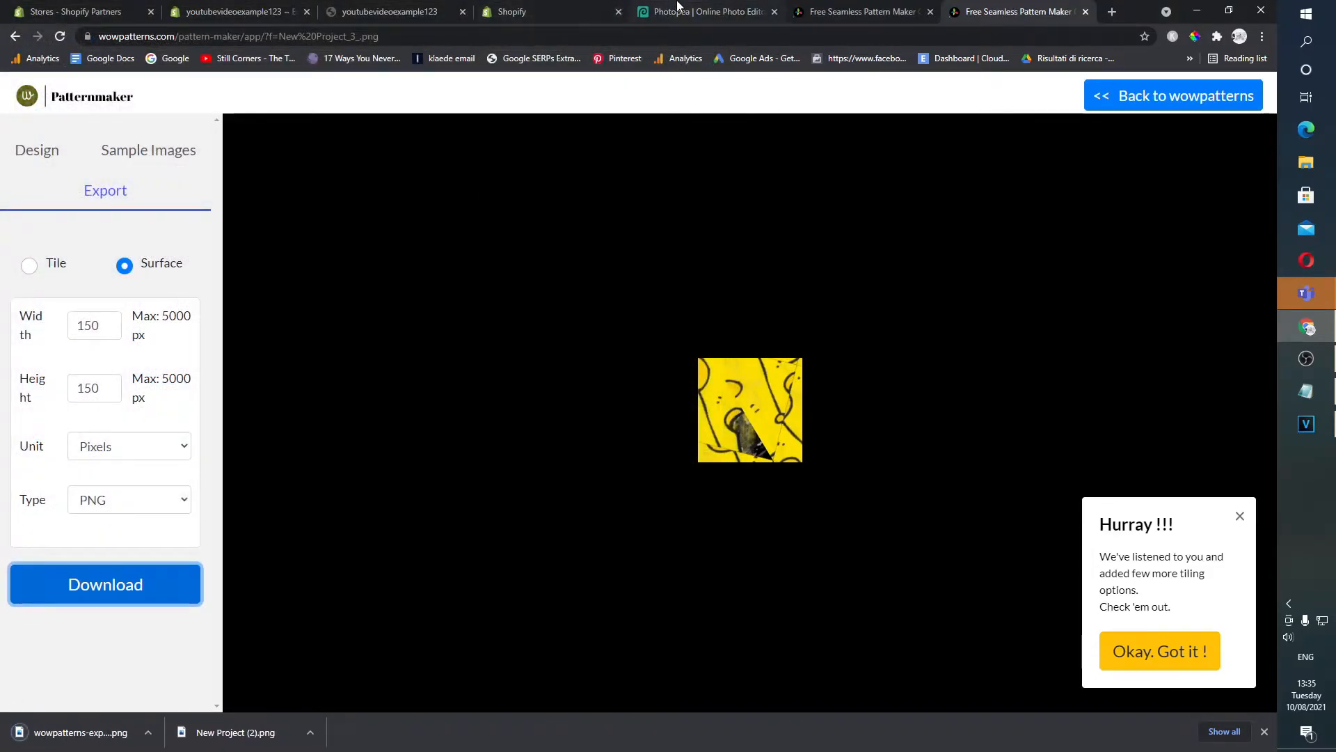
{"action": "left_click", "coordinate": [703, 11]}
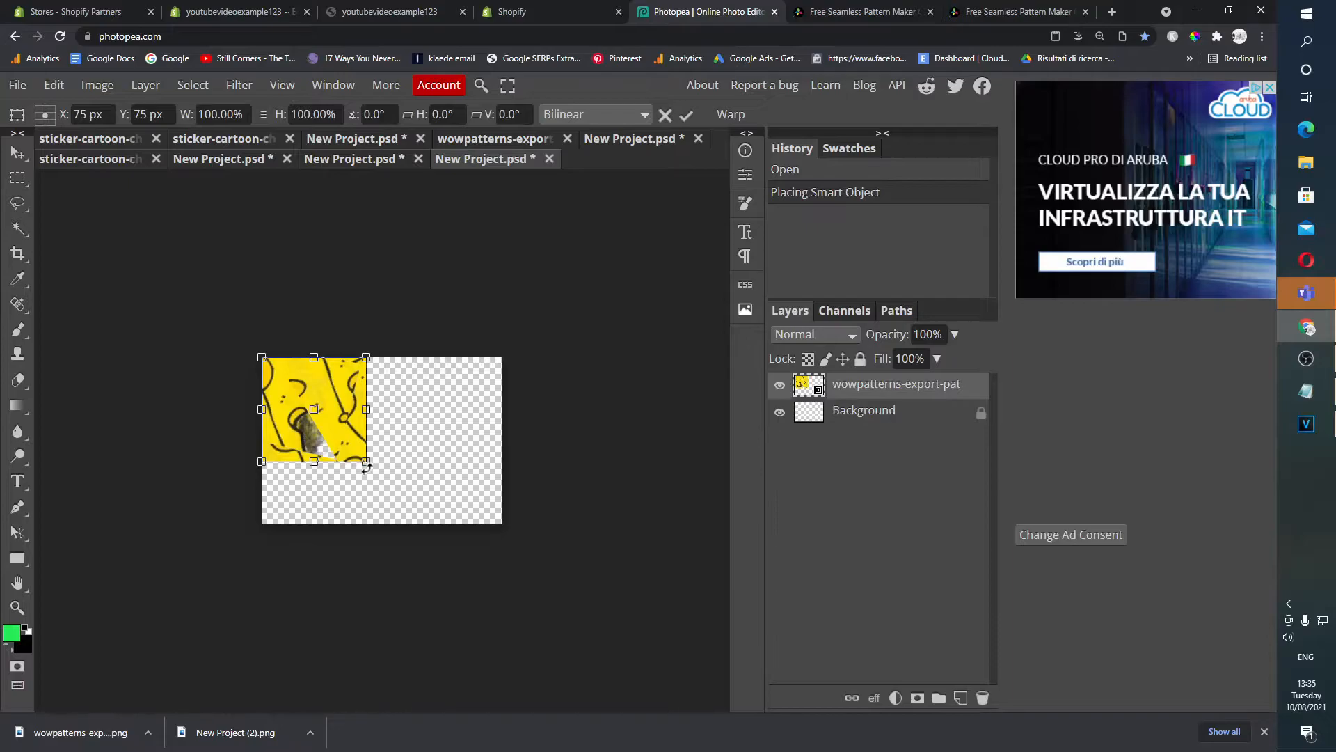
Centre the placed cheese pattern tile on the canvas and commit its placement
{"action": "left_click_drag", "start_coordinate": [312, 409], "coordinate": [375, 434]}
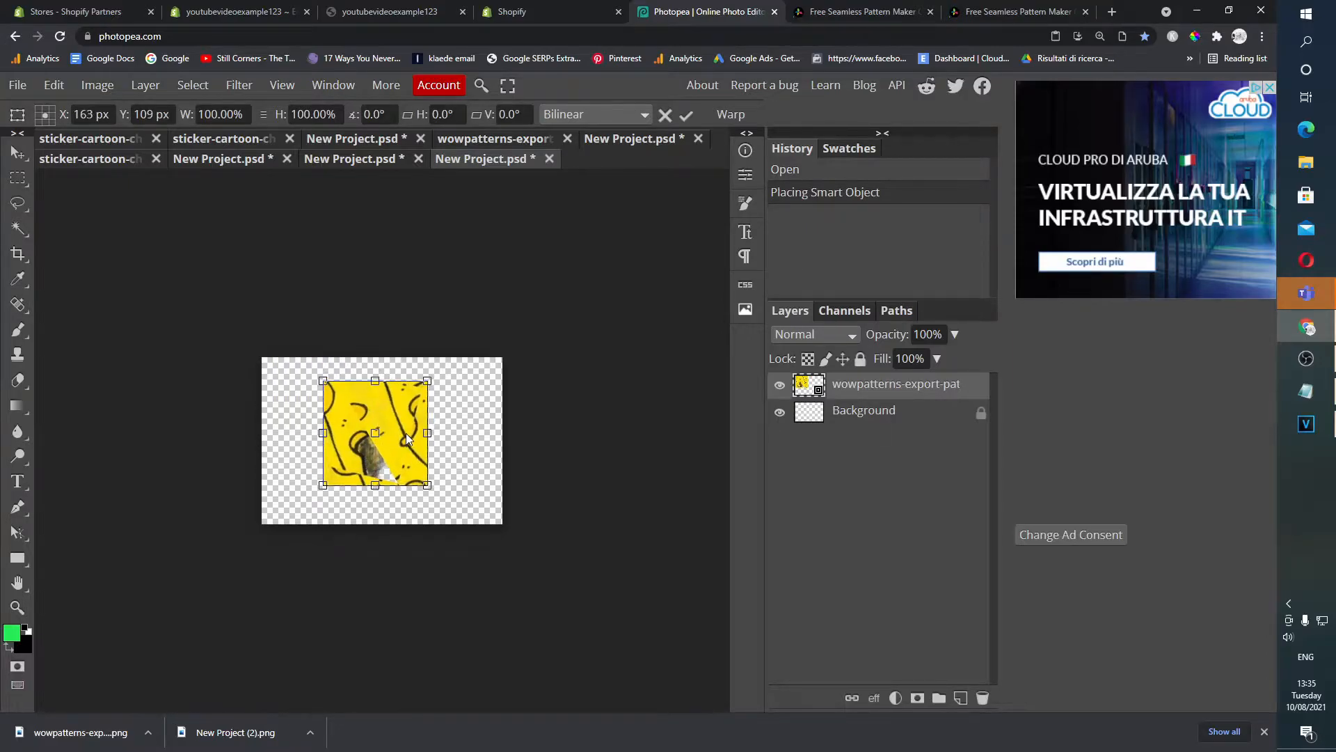
{"action": "left_click", "coordinate": [16, 85]}
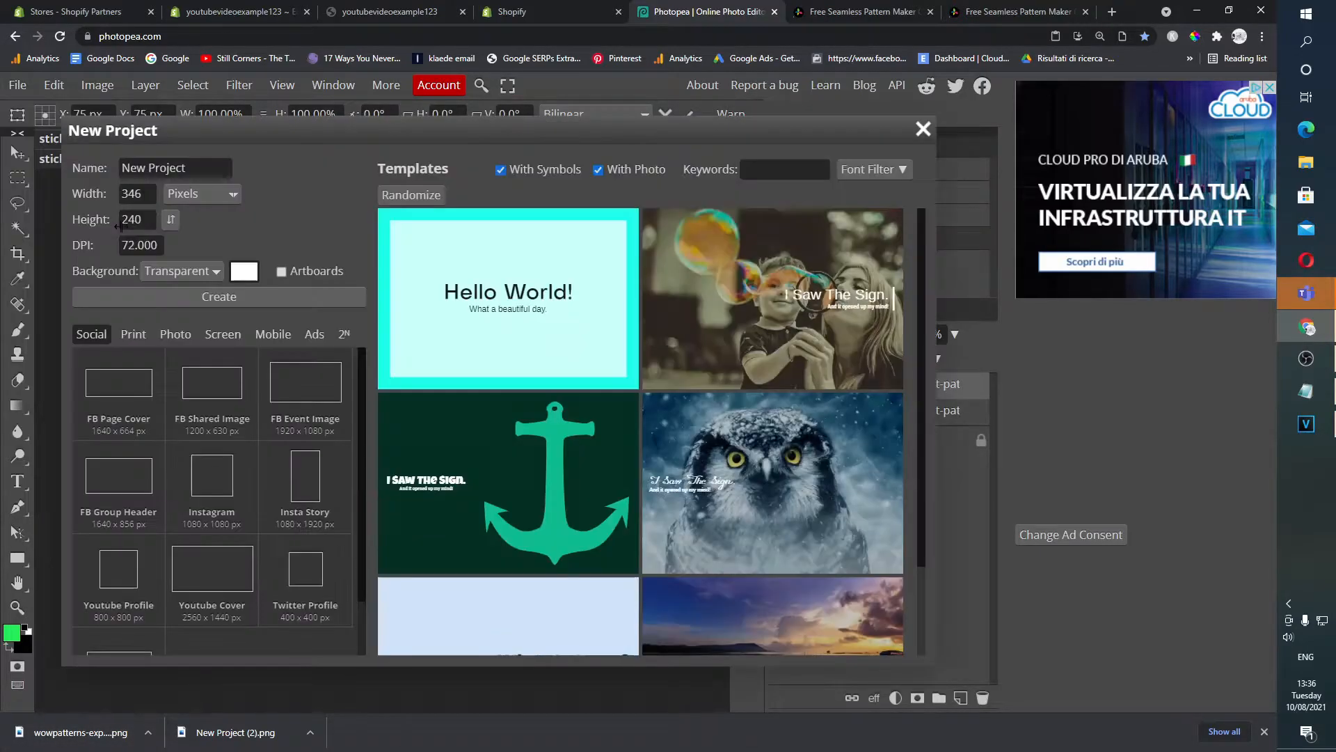
{"action": "left_click", "coordinate": [922, 129]}
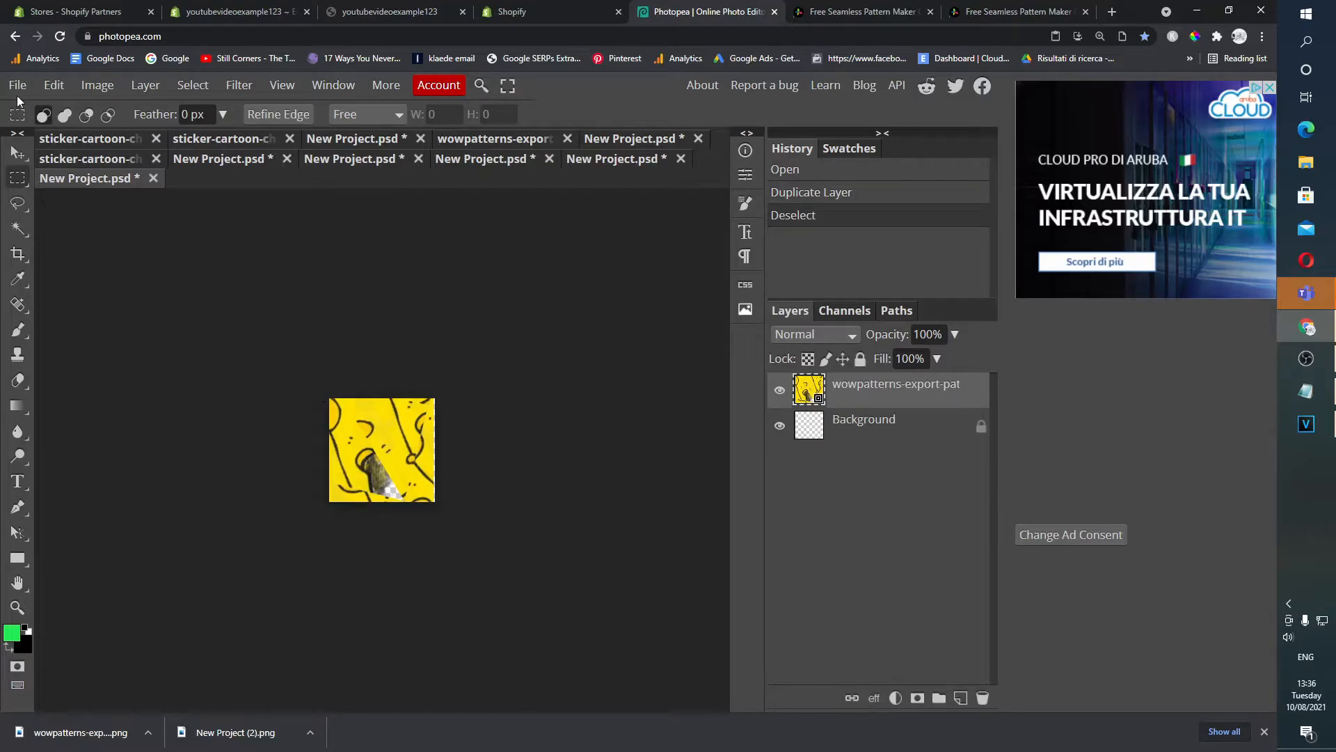
Export the cheese tile as a PNG into Downloads
{"action": "left_click", "coordinate": [16, 85]}
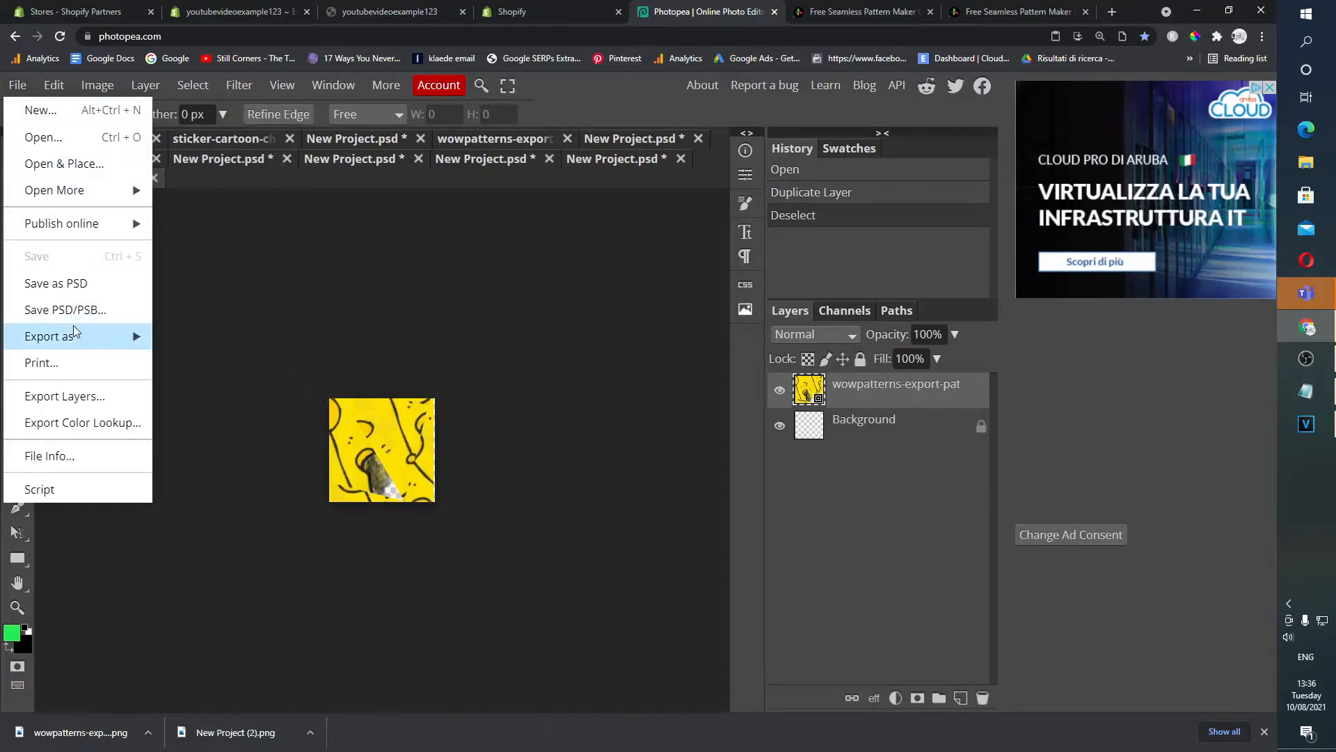
{"action": "left_click", "coordinate": [49, 335]}
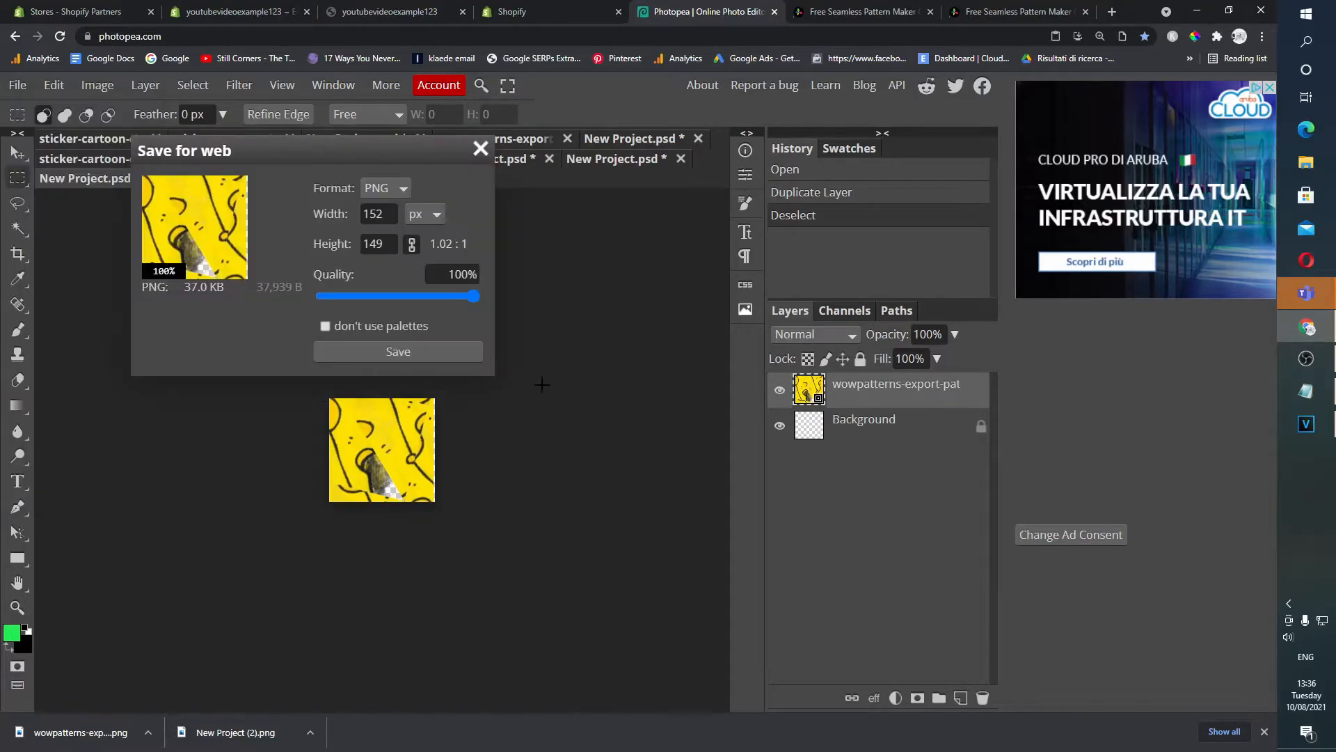
{"action": "left_click", "coordinate": [397, 351]}
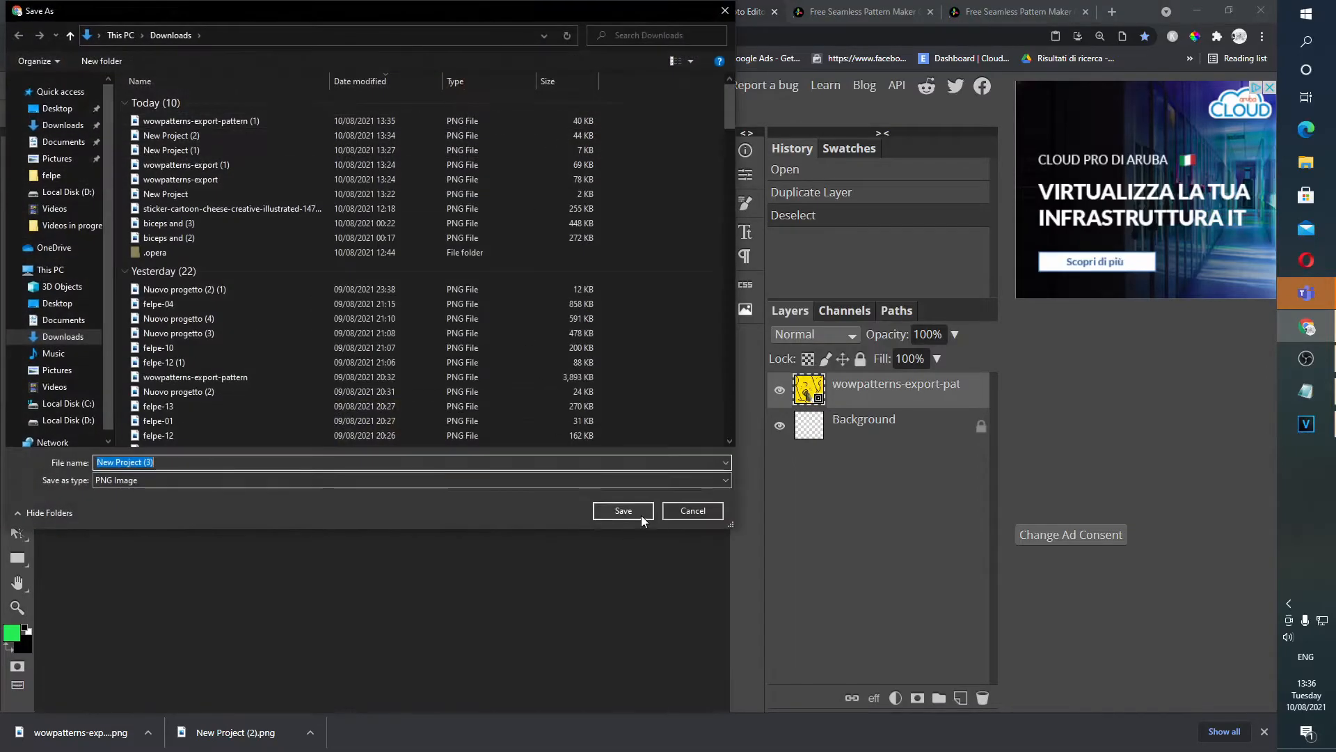
{"action": "left_click", "coordinate": [623, 509]}
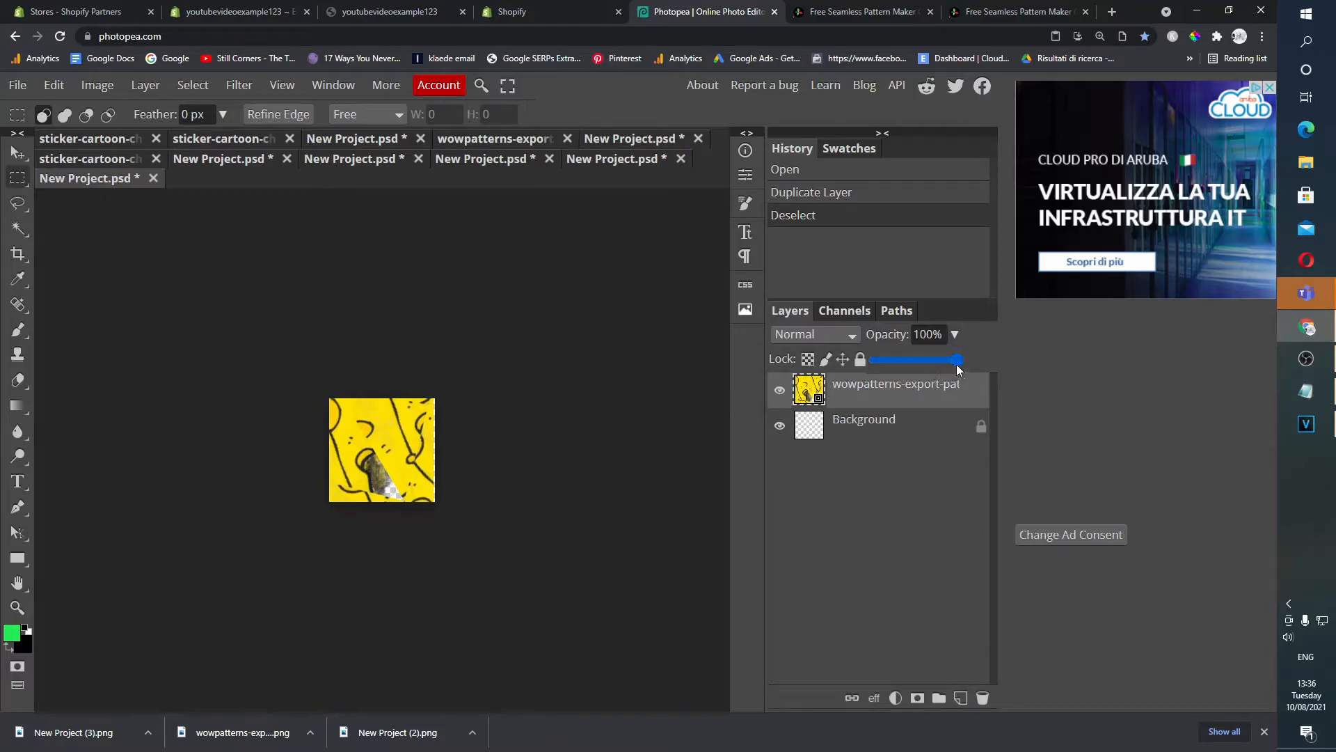
Lower the tile layer's opacity to 84% and export it as PNG again
{"action": "left_click_drag", "start_coordinate": [957, 359], "coordinate": [934, 359]}
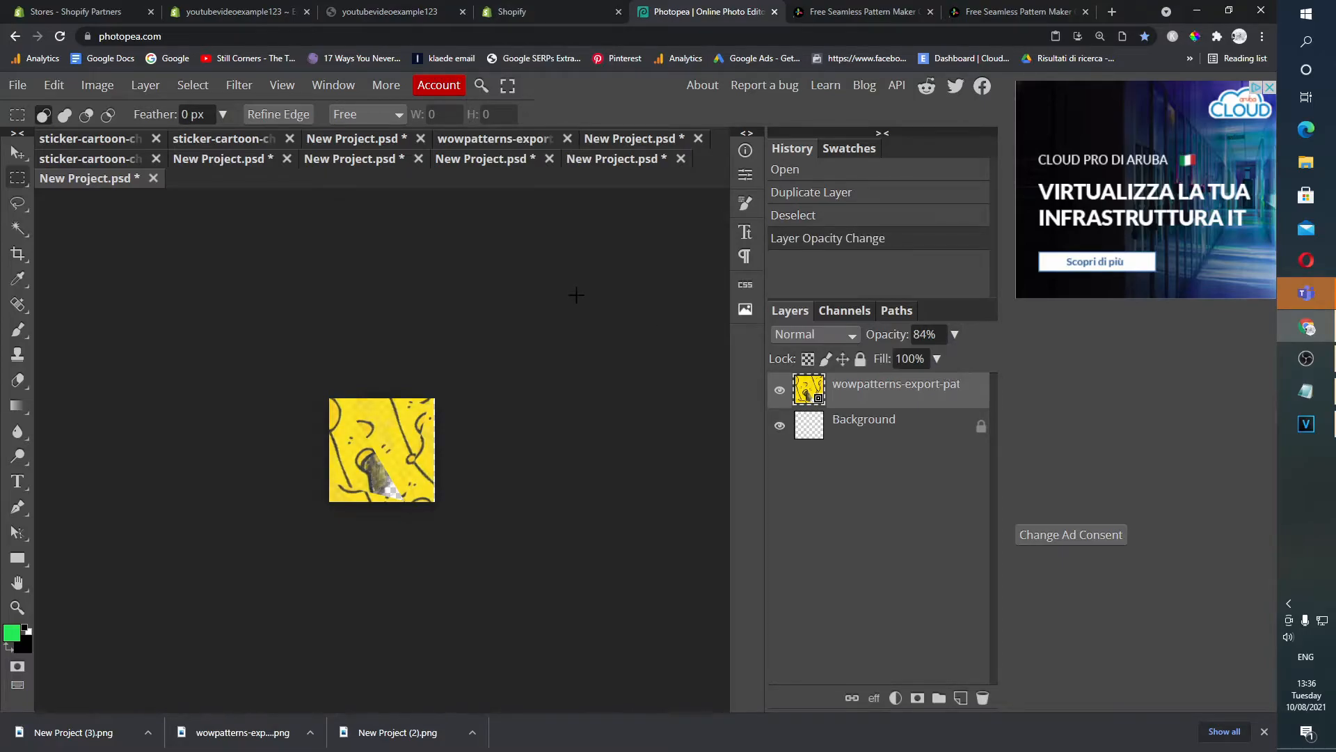
{"action": "left_click", "coordinate": [16, 85]}
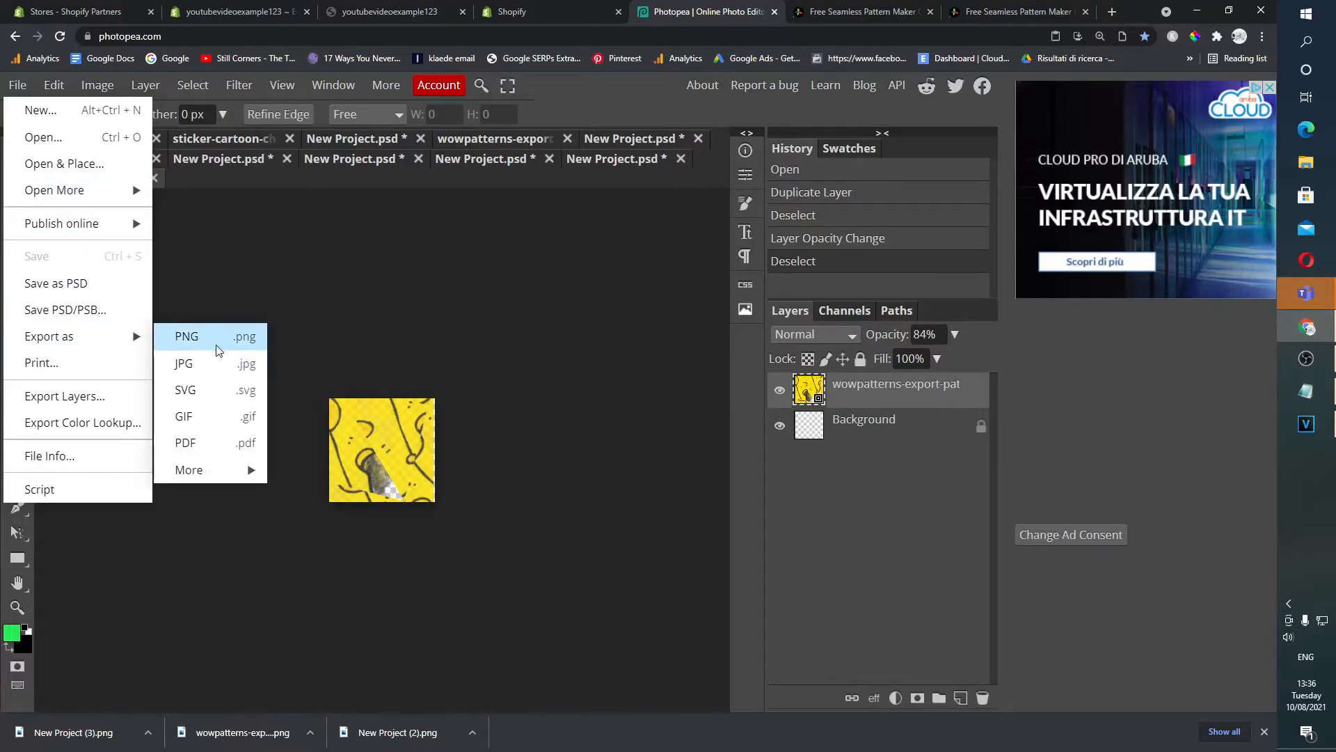
{"action": "left_click", "coordinate": [186, 336]}
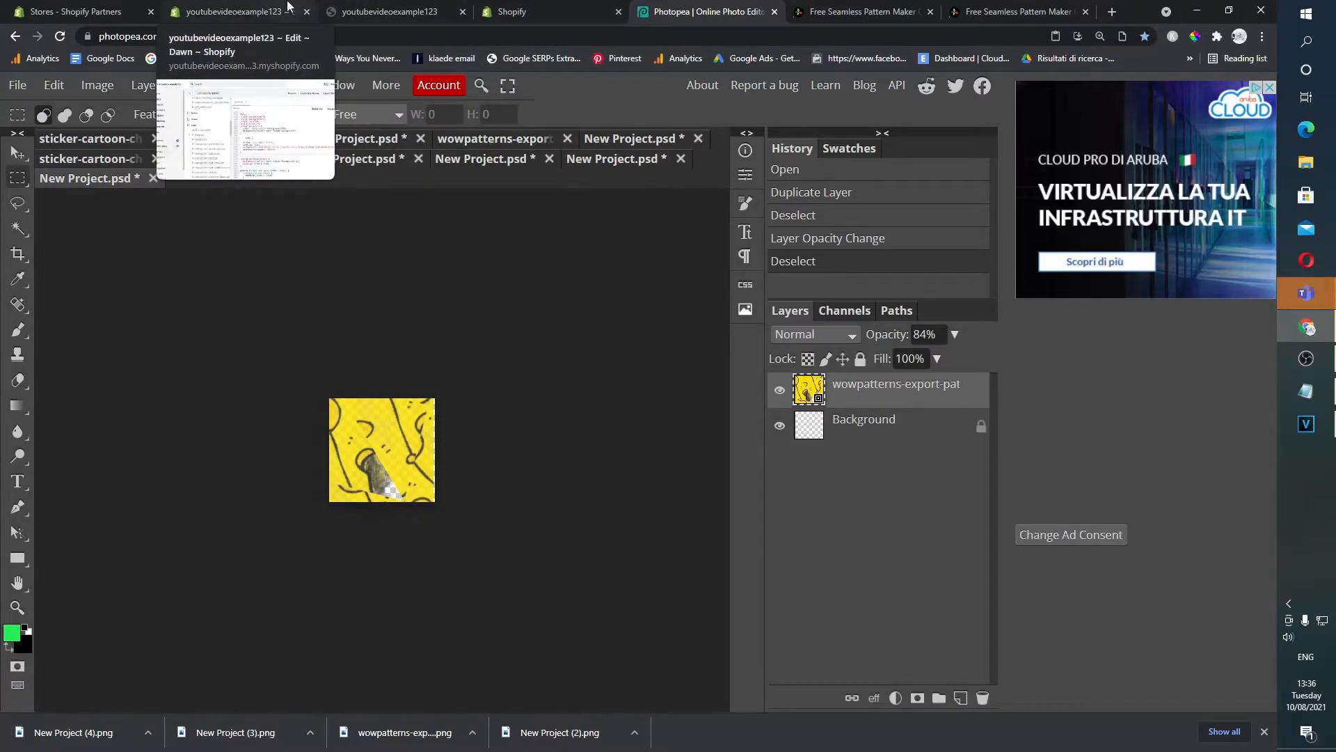
Switch to the Dawn storefront preview and scroll down the homepage
{"action": "left_click", "coordinate": [388, 11]}
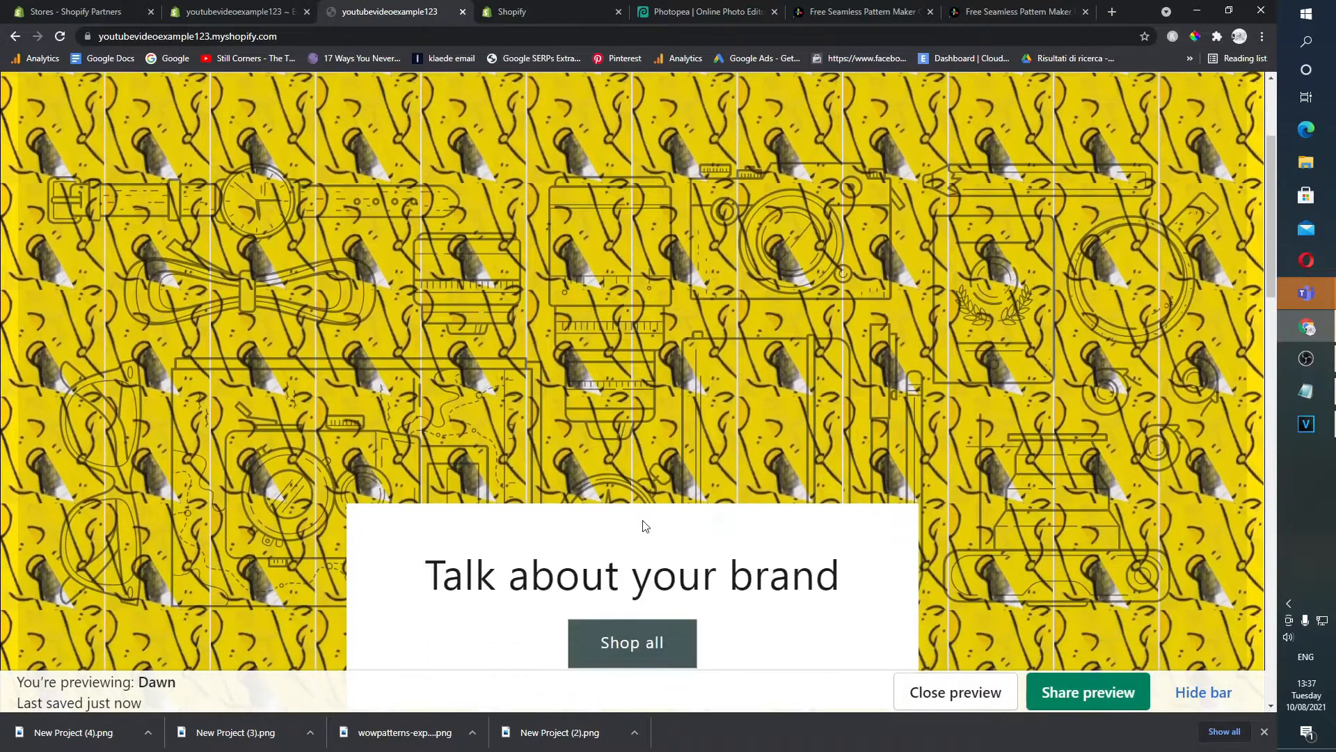
{"action": "scroll", "scroll_direction": "down", "scroll_amount": 3}
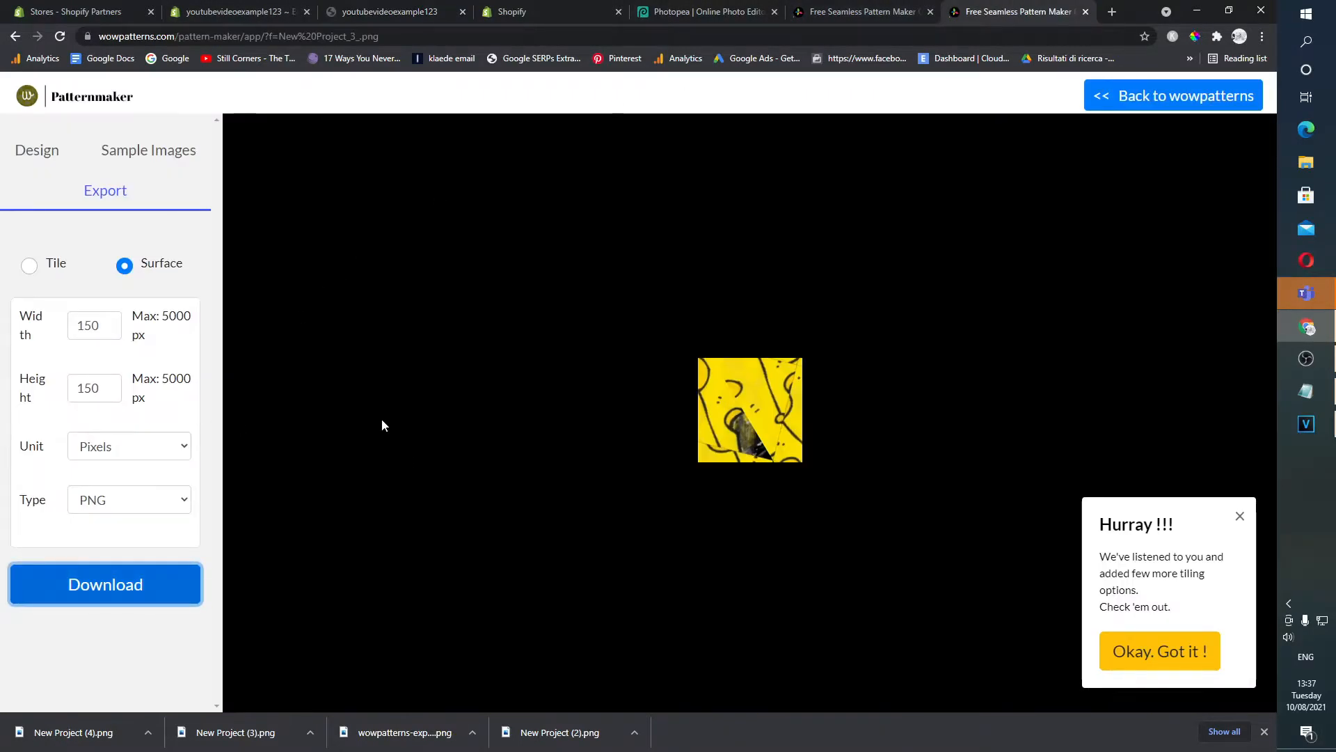
Give the cheese pattern Hexagon tiling, adjusted rotation, and a smaller, repositioned sampled area
{"action": "left_click", "coordinate": [37, 150]}
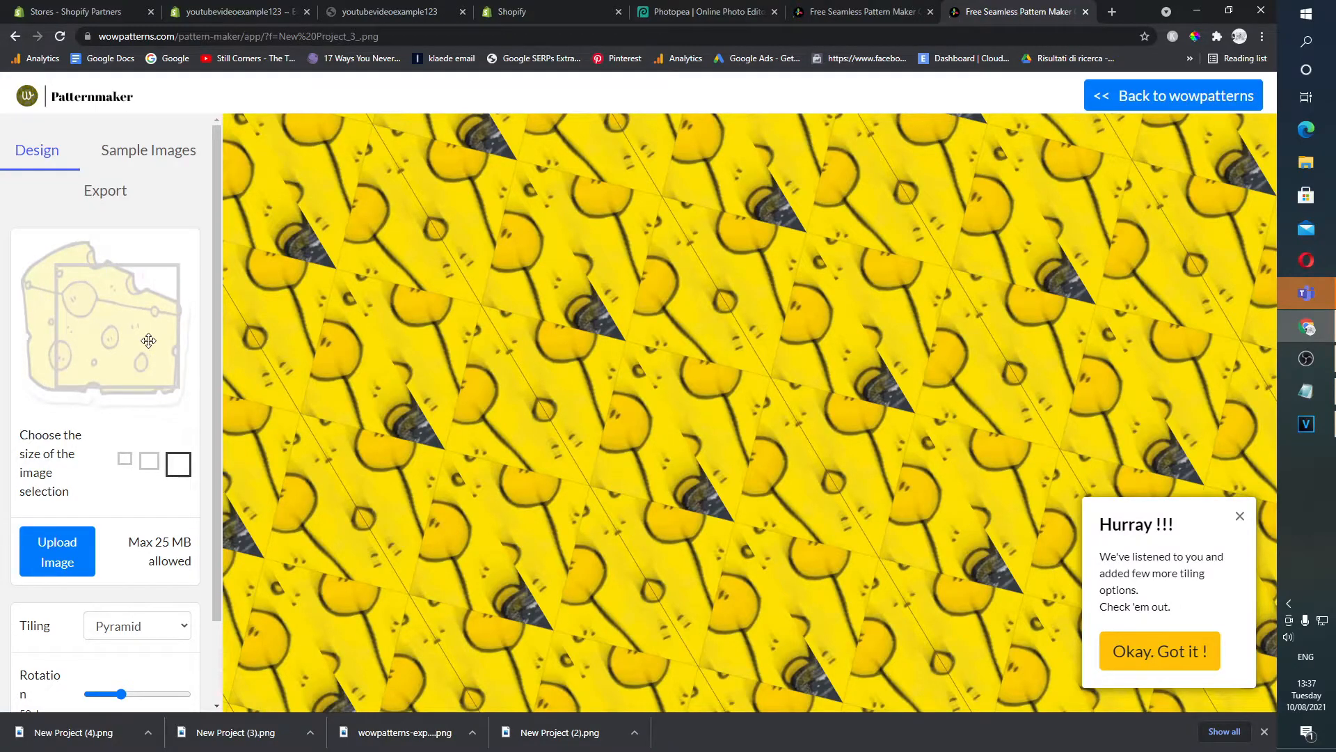
{"action": "left_click", "coordinate": [136, 625]}
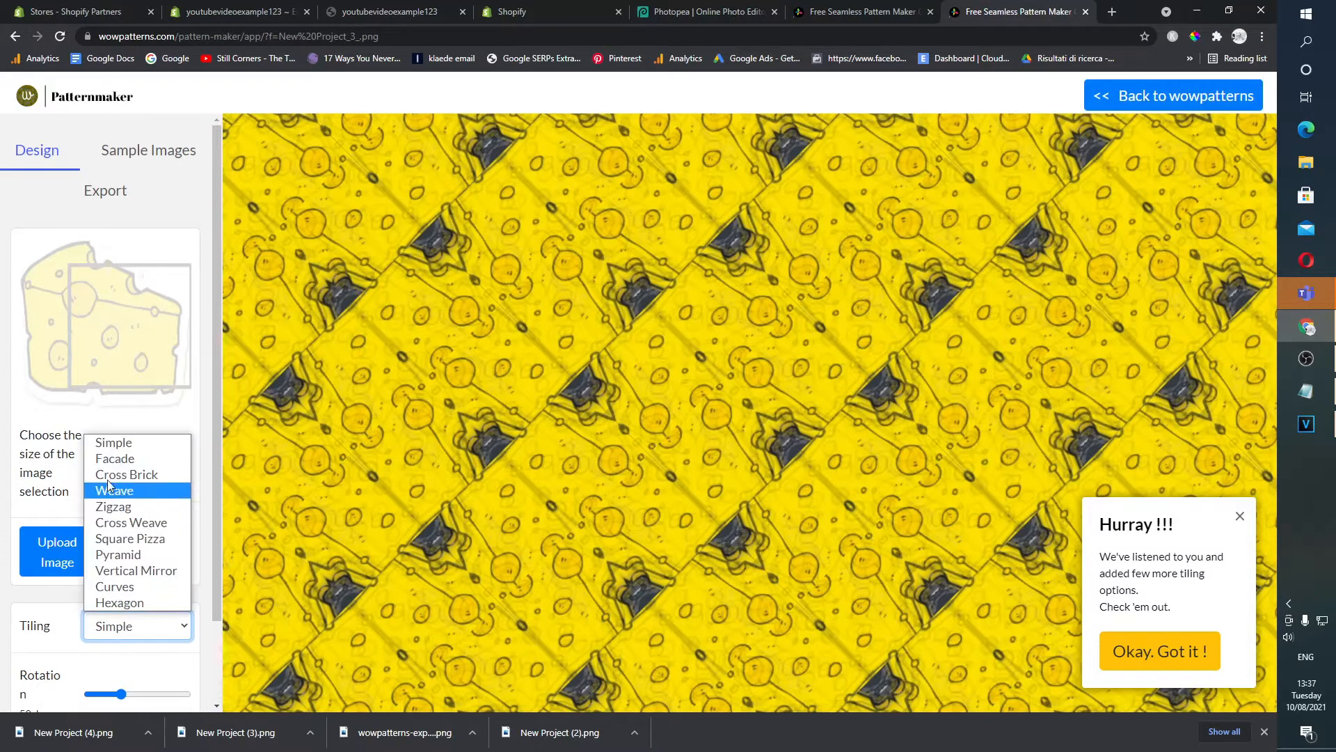
{"action": "left_click", "coordinate": [114, 458]}
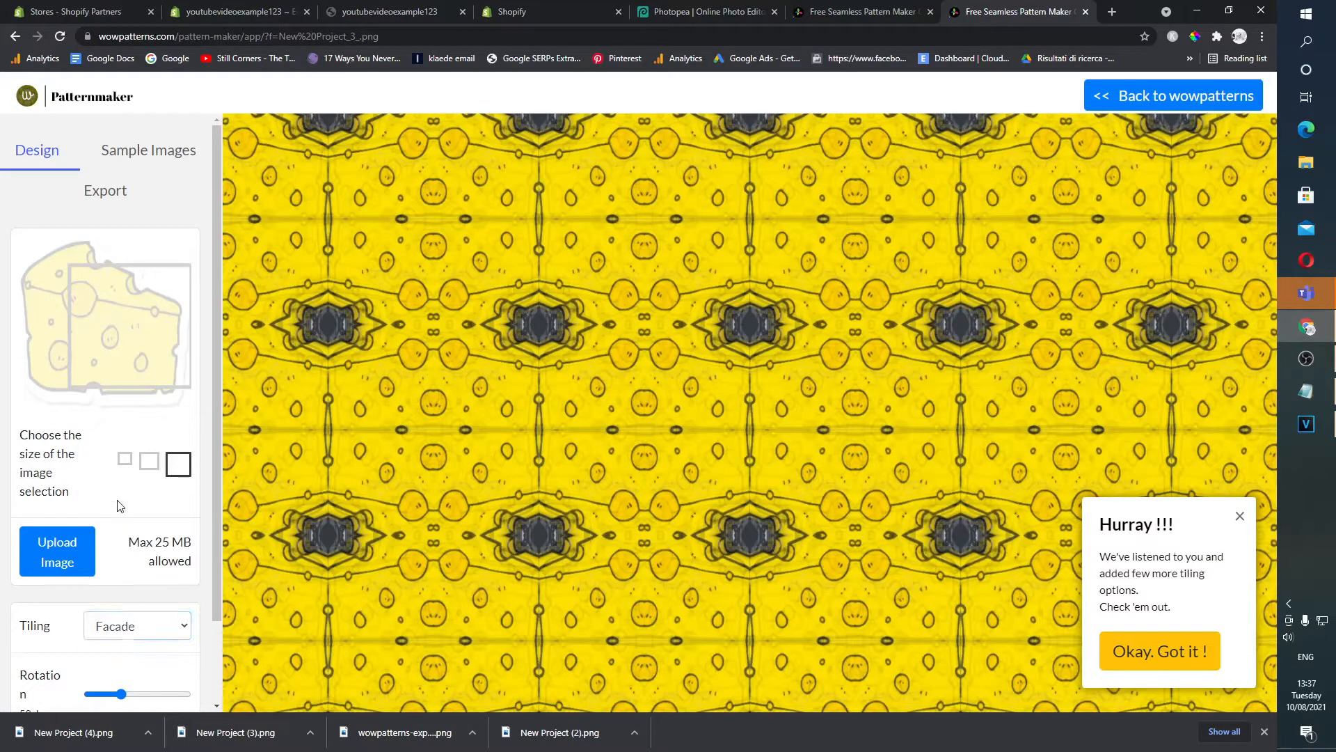
{"action": "left_click", "coordinate": [137, 625]}
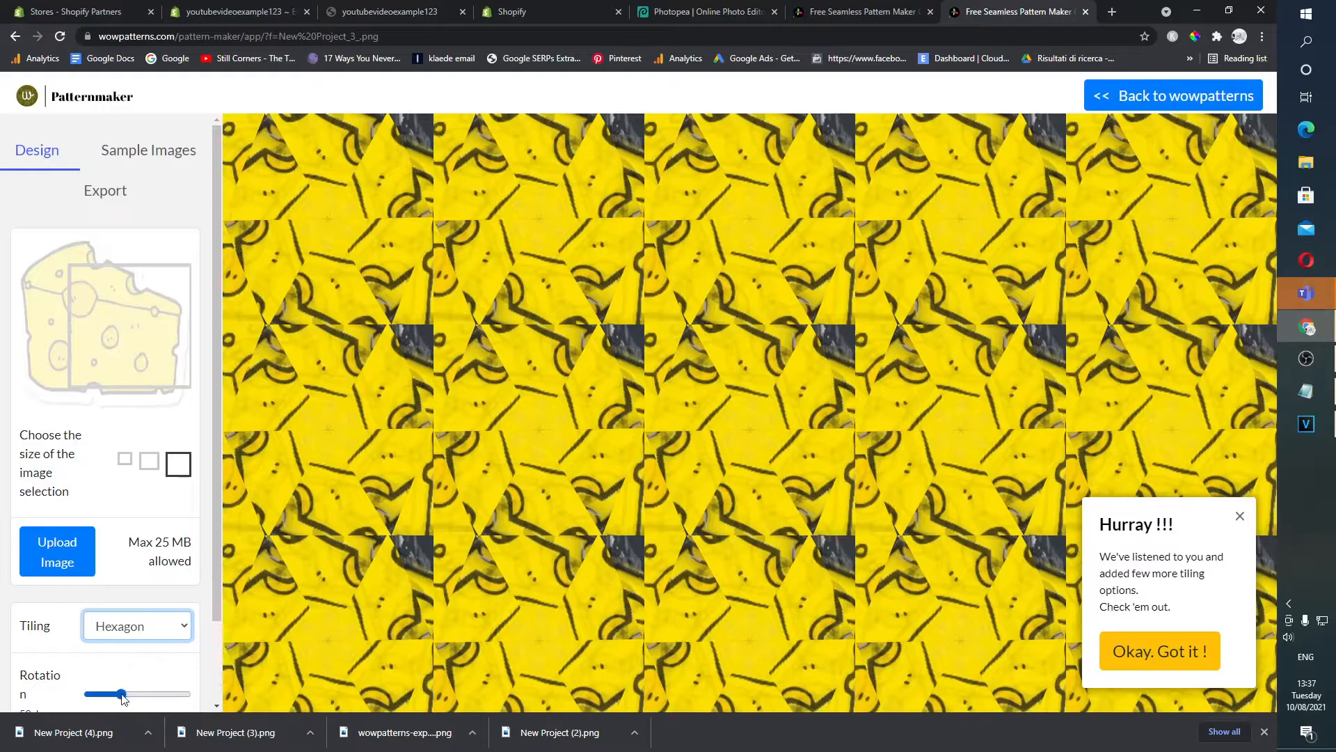
{"action": "left_click_drag", "start_coordinate": [119, 694], "coordinate": [183, 694]}
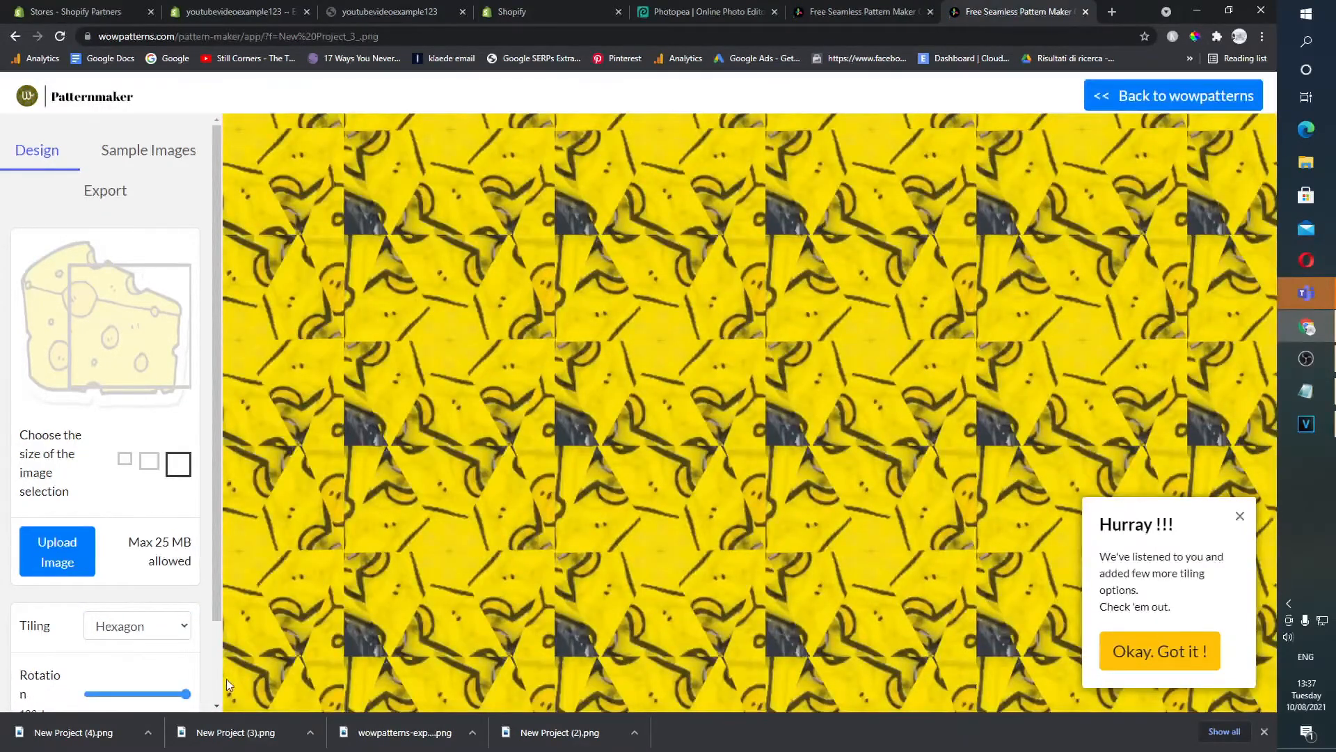
{"action": "left_click_drag", "start_coordinate": [182, 694], "coordinate": [130, 694]}
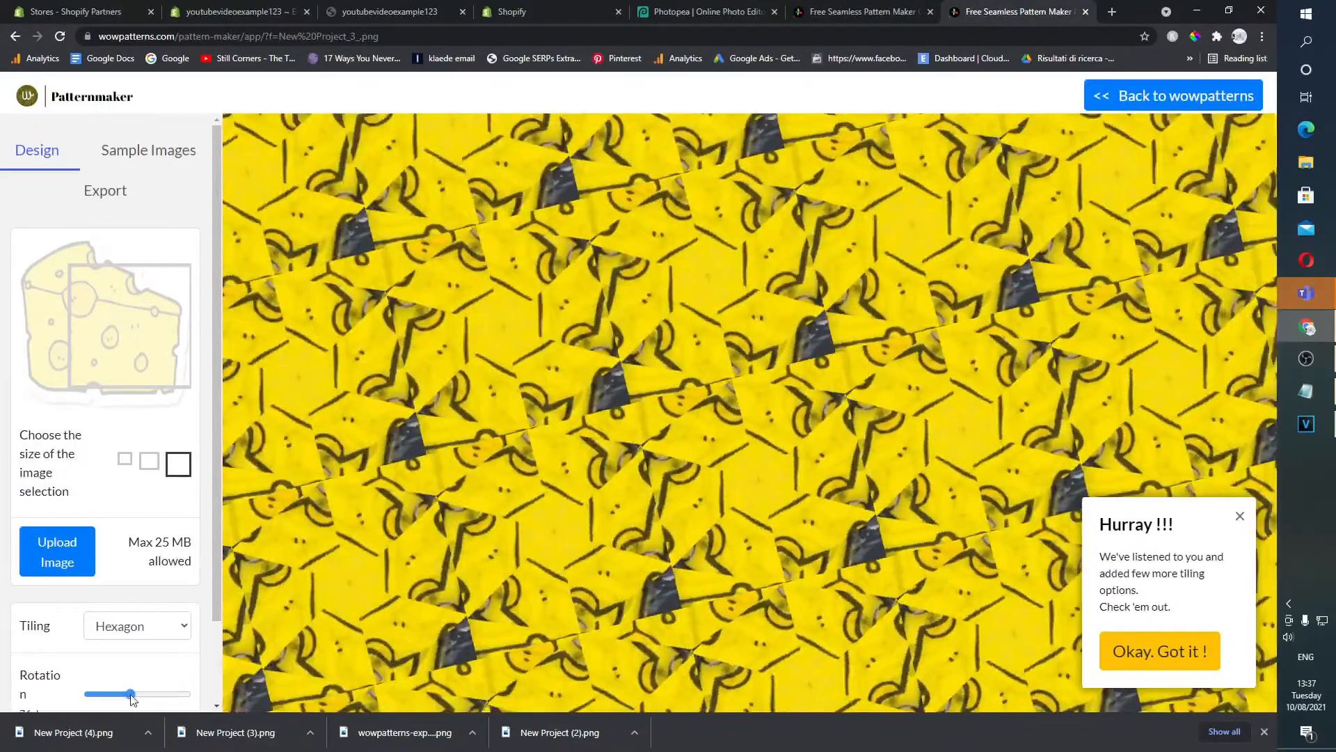
{"action": "left_click_drag", "start_coordinate": [130, 694], "coordinate": [122, 694]}
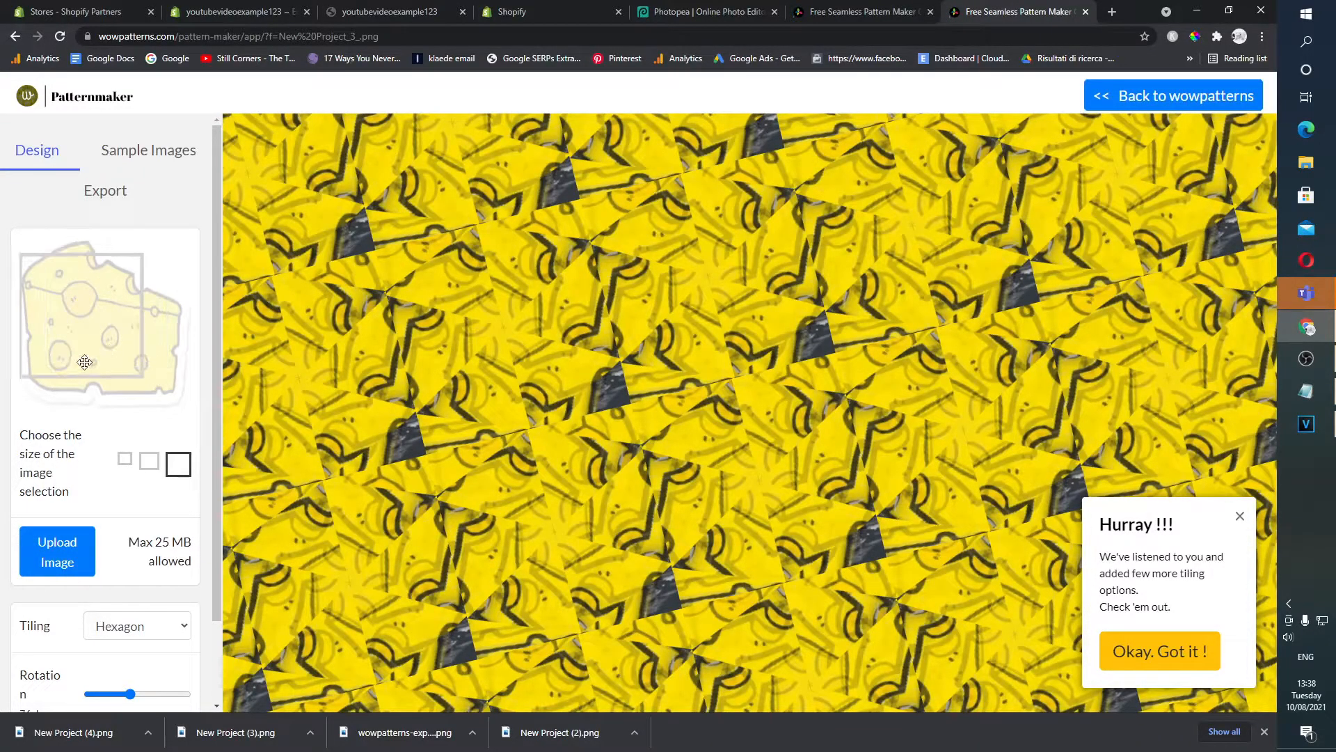
{"action": "left_click", "coordinate": [149, 460]}
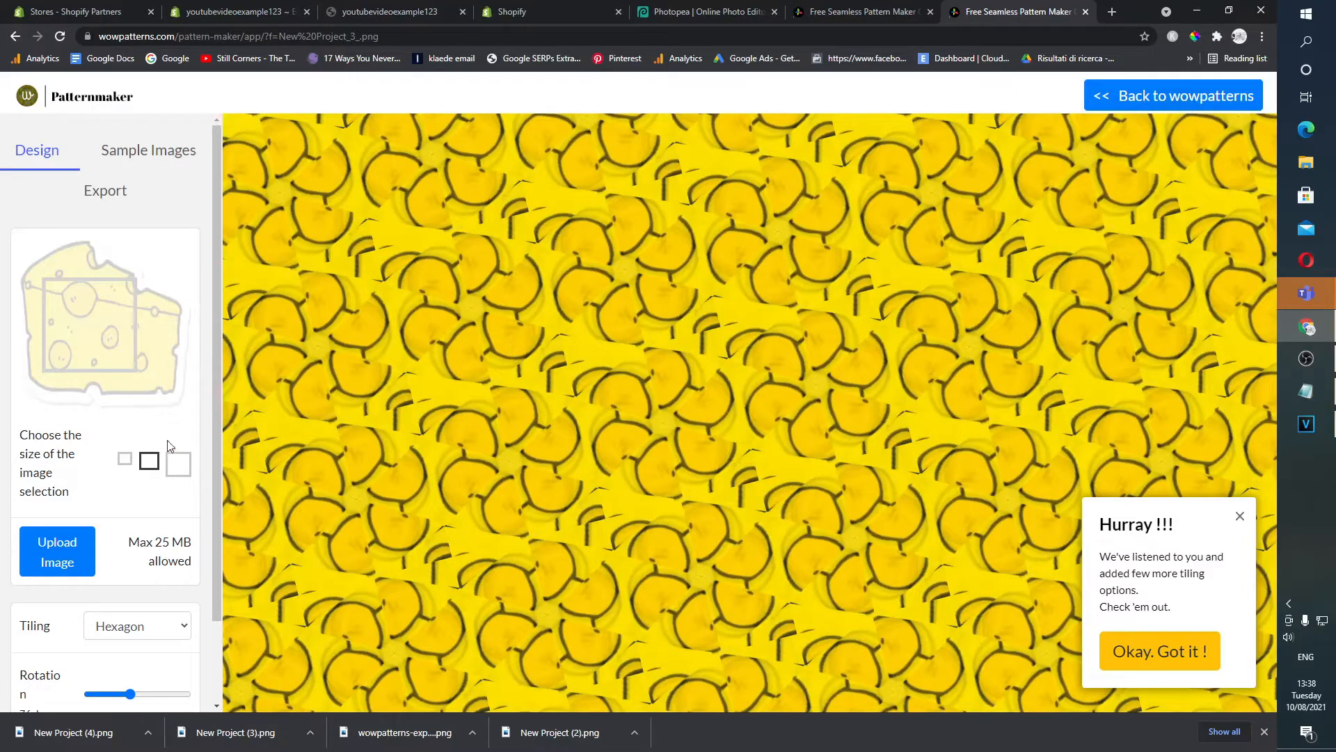
{"action": "left_click", "coordinate": [105, 190]}
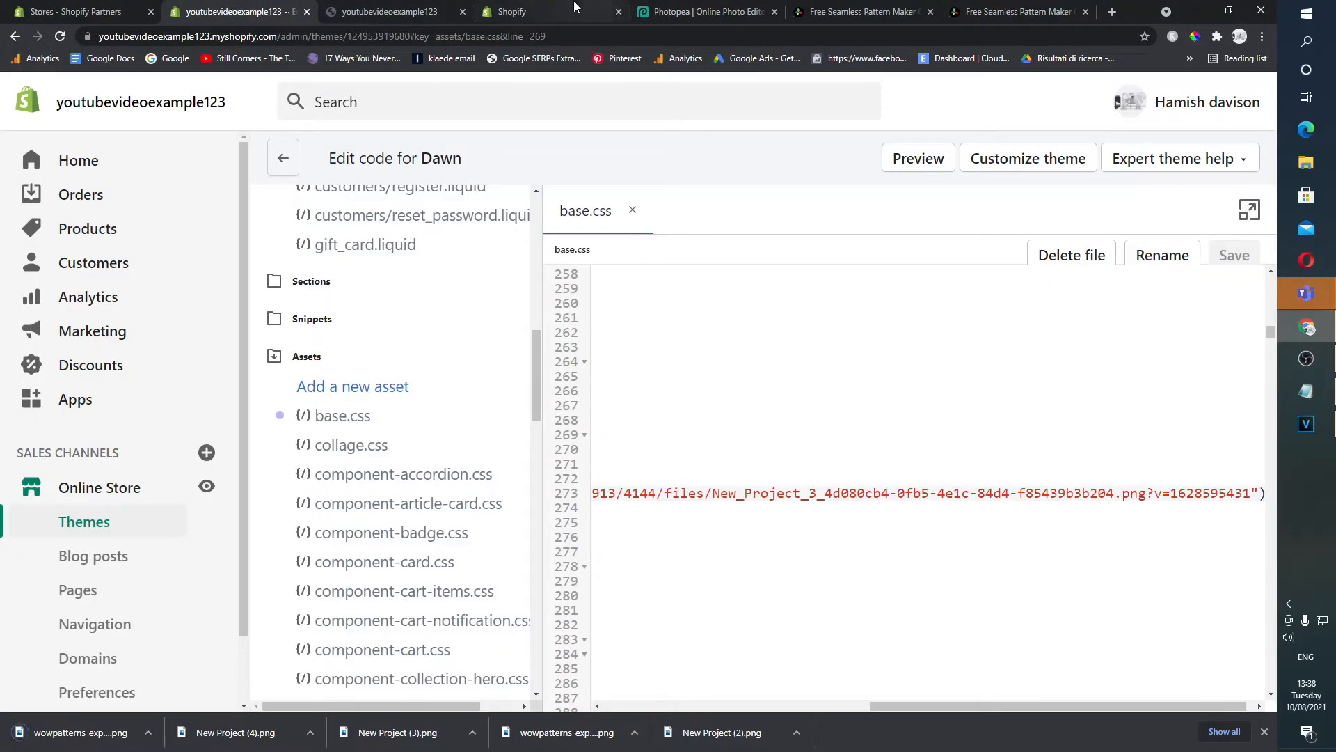
Scroll the Dawn homepage preview down to the footer and back, checking the cheese-pattern background
{"action": "left_click", "coordinate": [917, 158]}
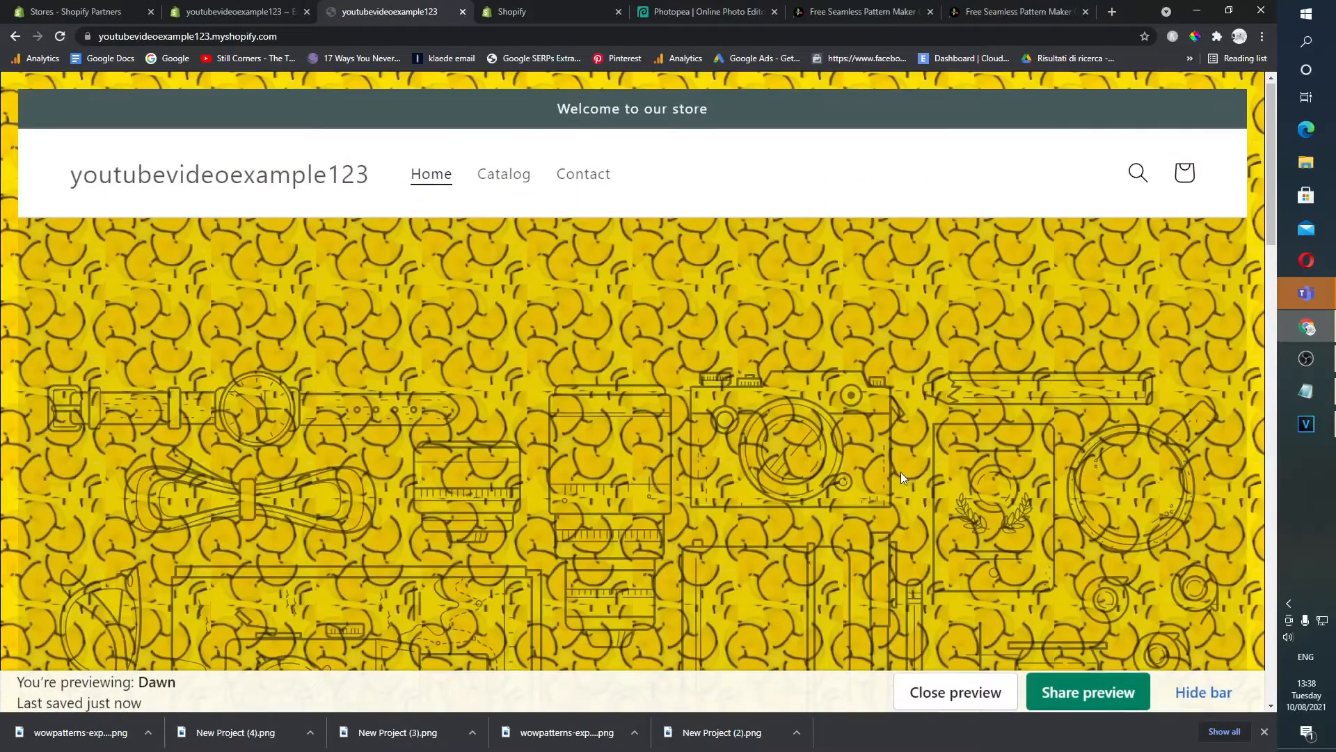
{"action": "scroll", "scroll_direction": "down", "scroll_amount": 3}
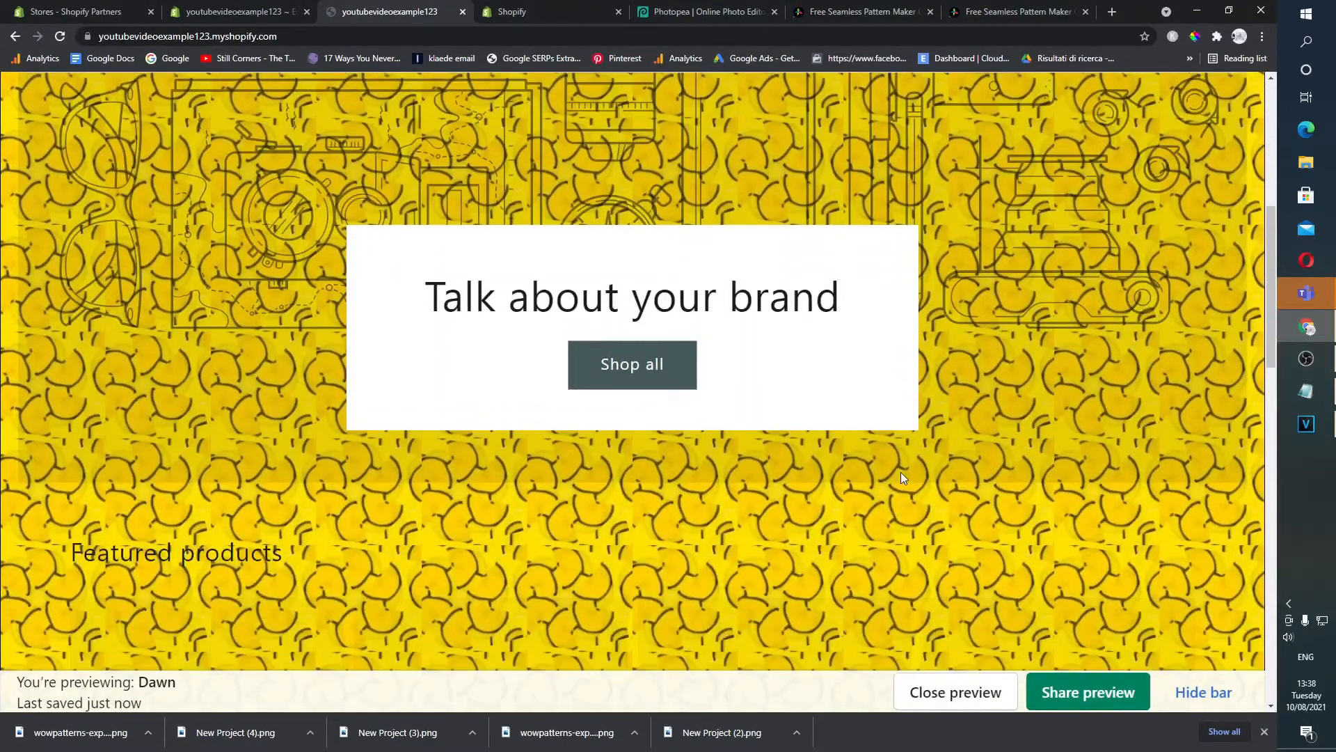
{"action": "scroll", "scroll_direction": "down", "scroll_amount": 3}
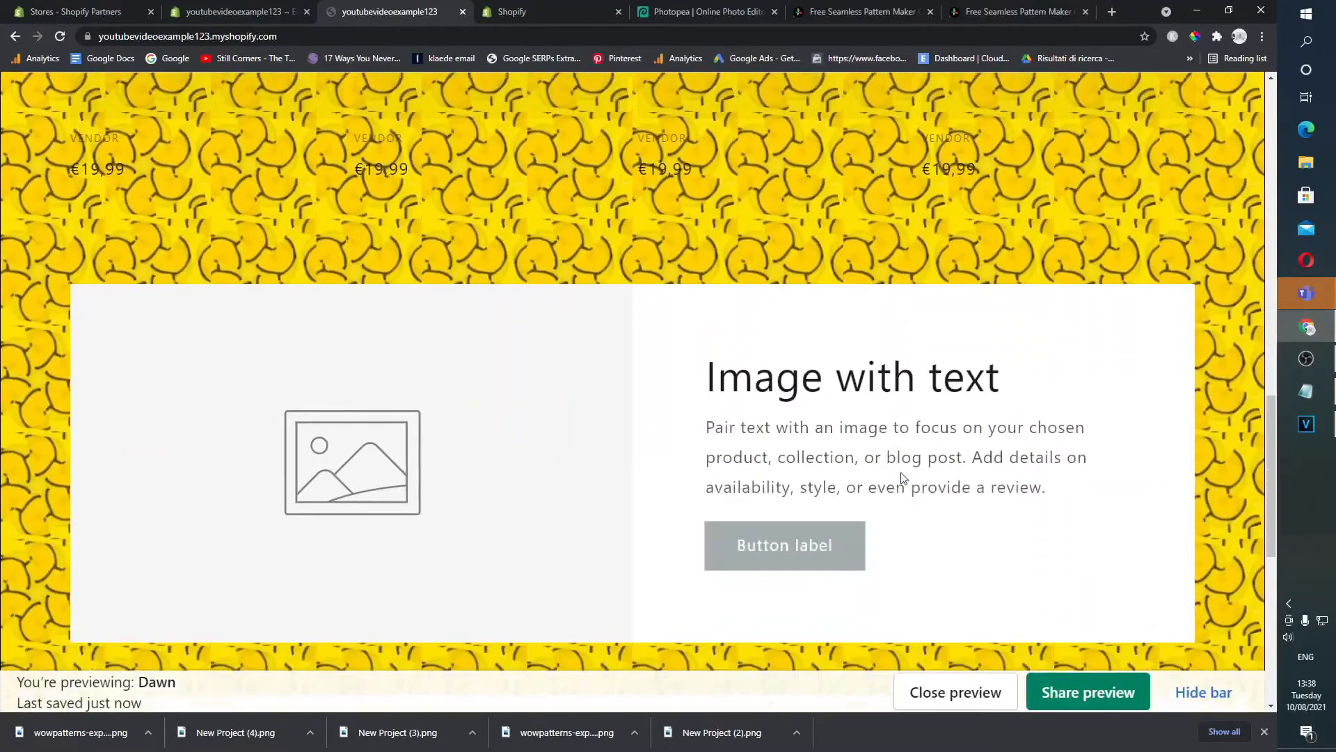
{"action": "scroll", "scroll_direction": "down", "scroll_amount": 3}
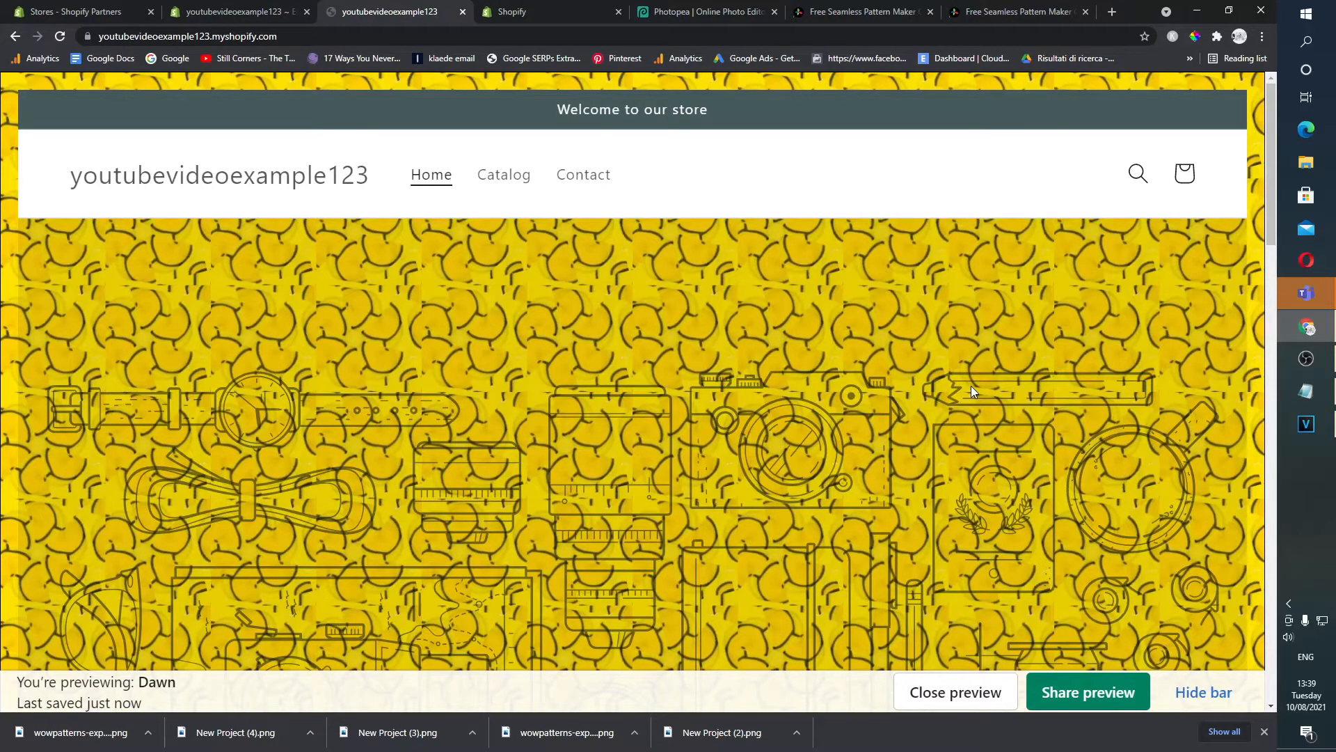
{"action": "scroll", "scroll_direction": "down", "scroll_amount": 3}
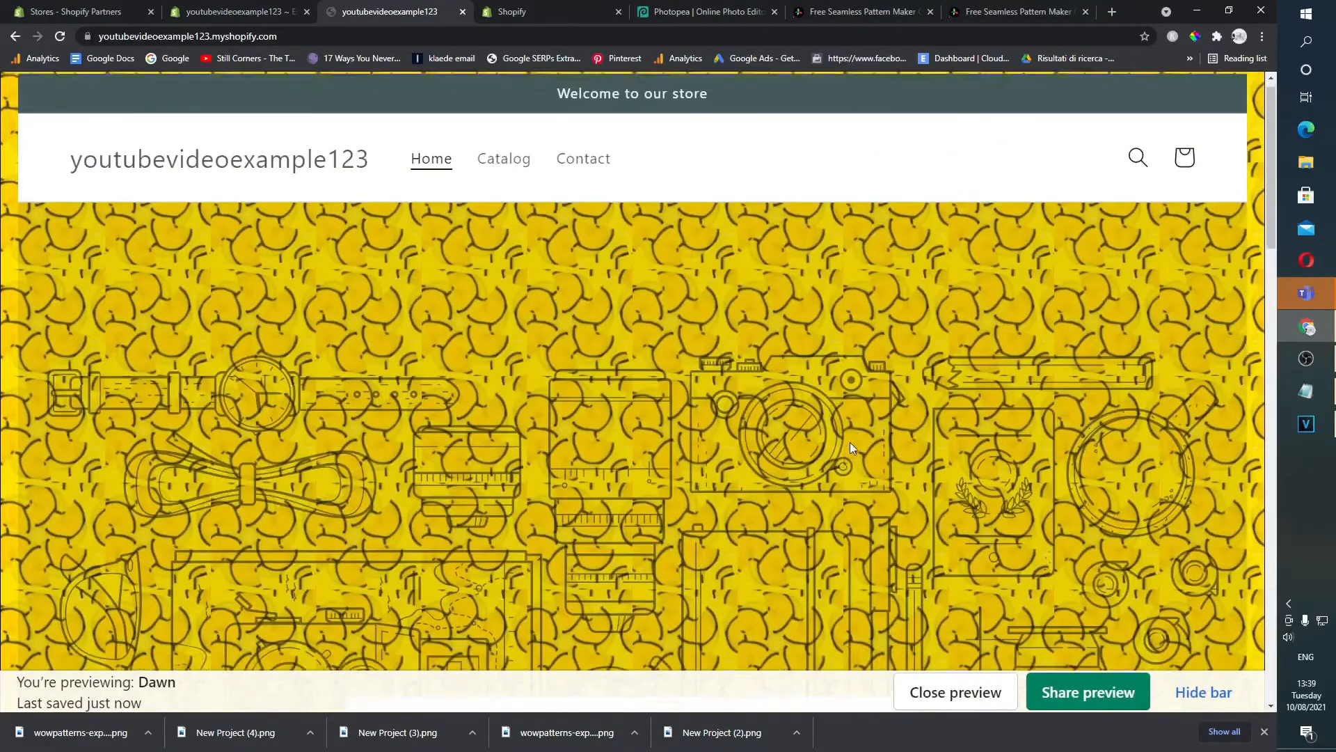
{"action": "scroll", "scroll_direction": "down", "scroll_amount": 3}
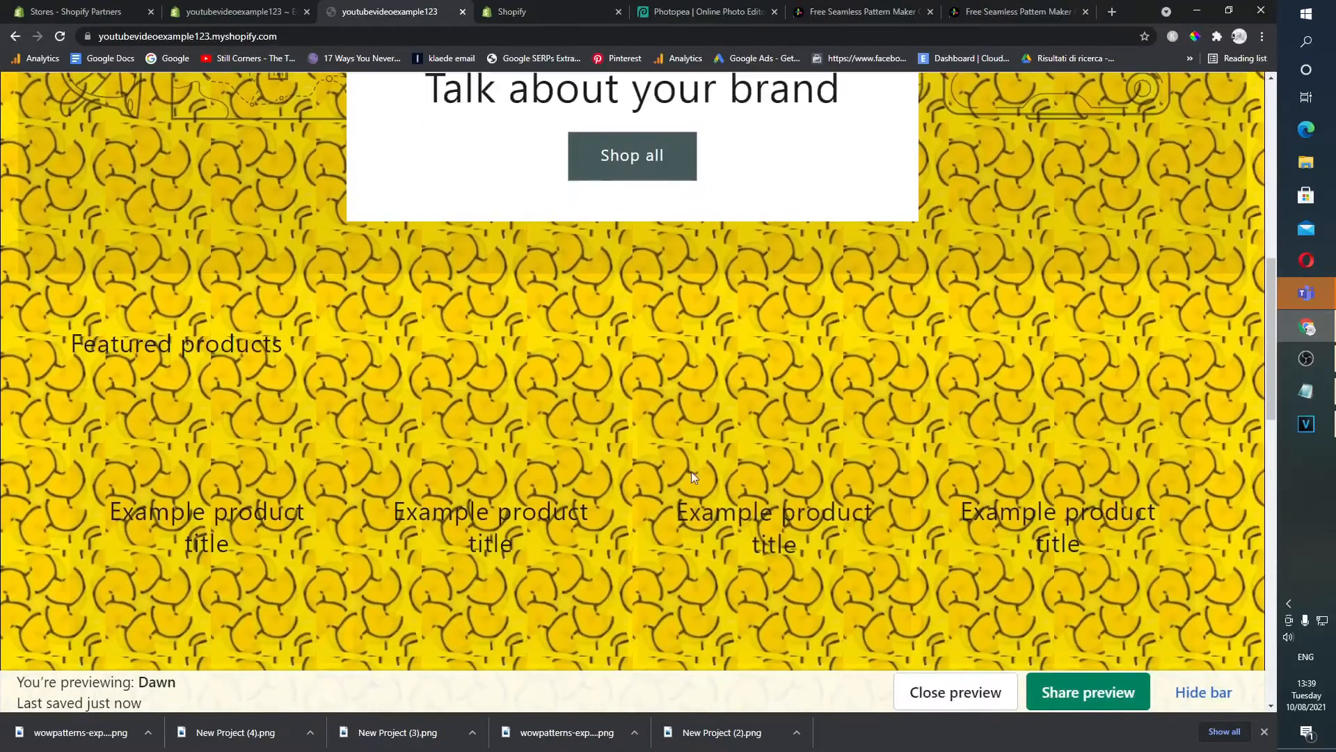
{"action": "scroll", "scroll_direction": "down", "scroll_amount": 3}
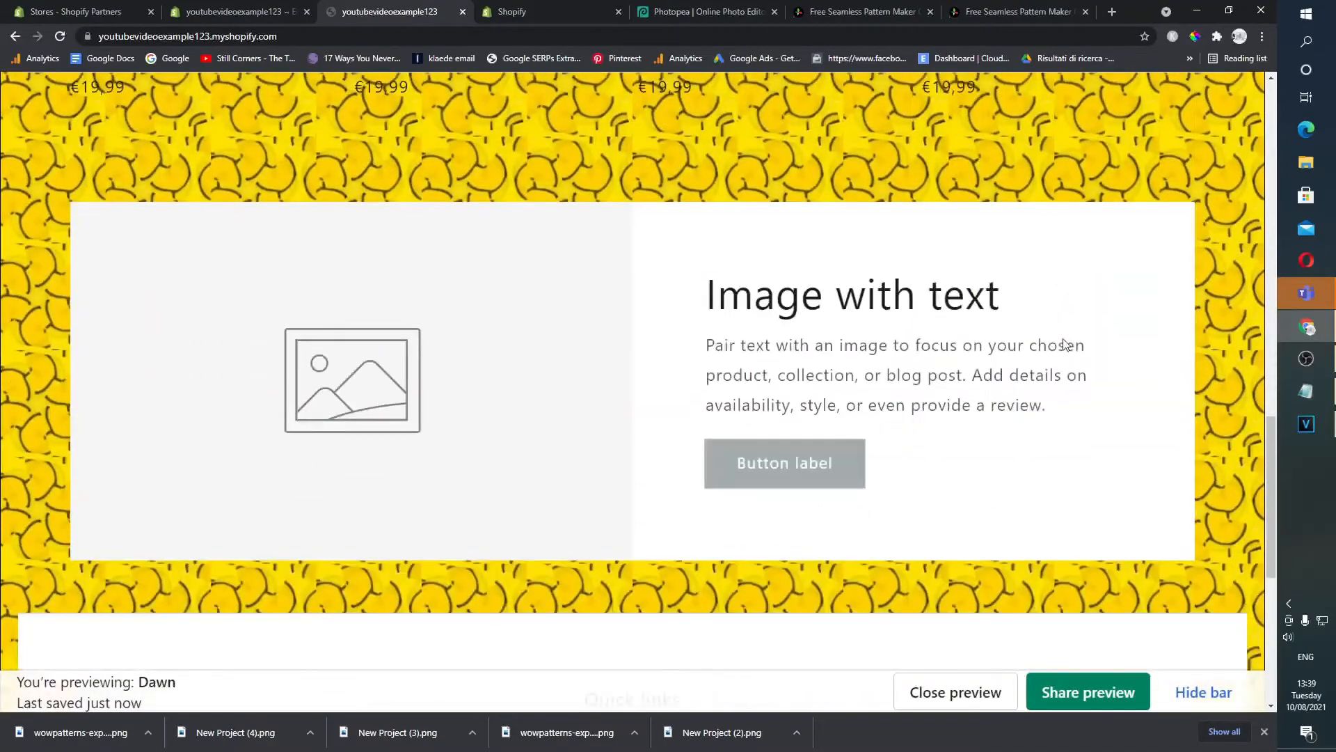
{"action": "scroll", "scroll_direction": "down", "scroll_amount": 3}
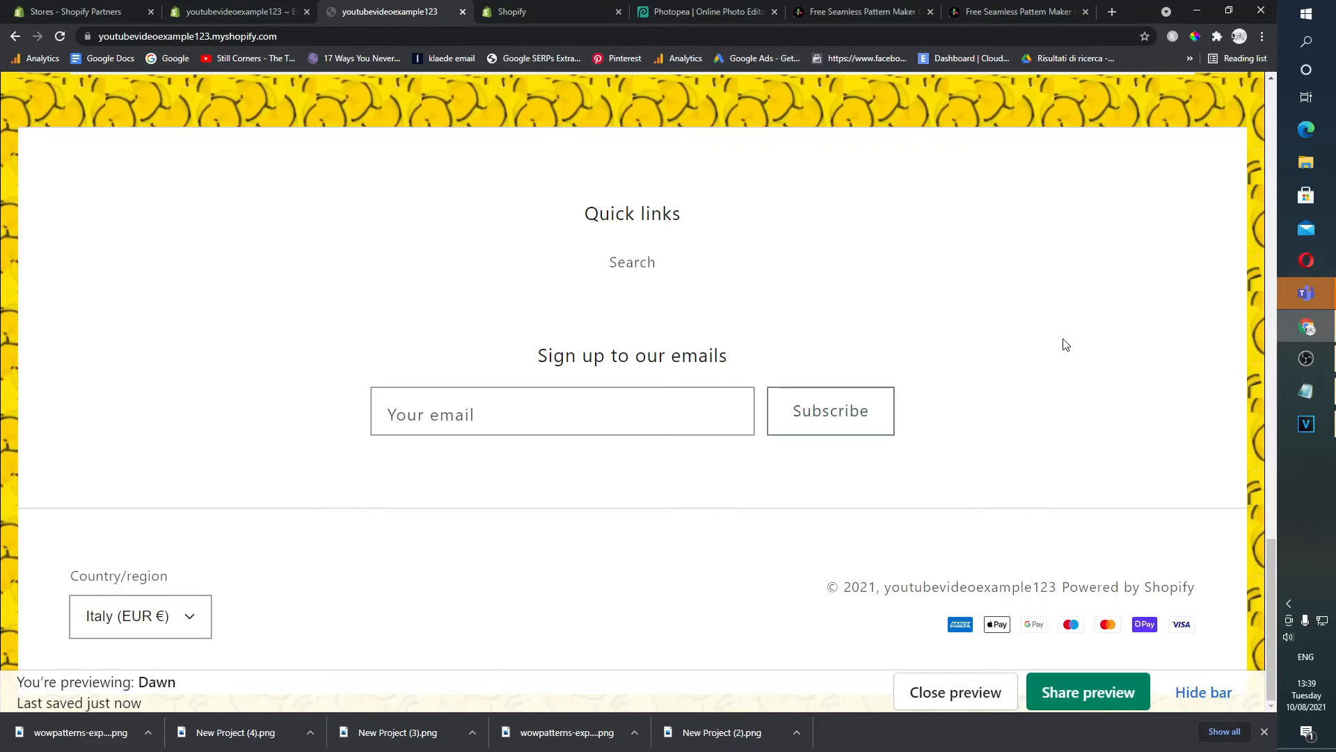
{"action": "scroll", "scroll_direction": "up", "scroll_amount": 3}
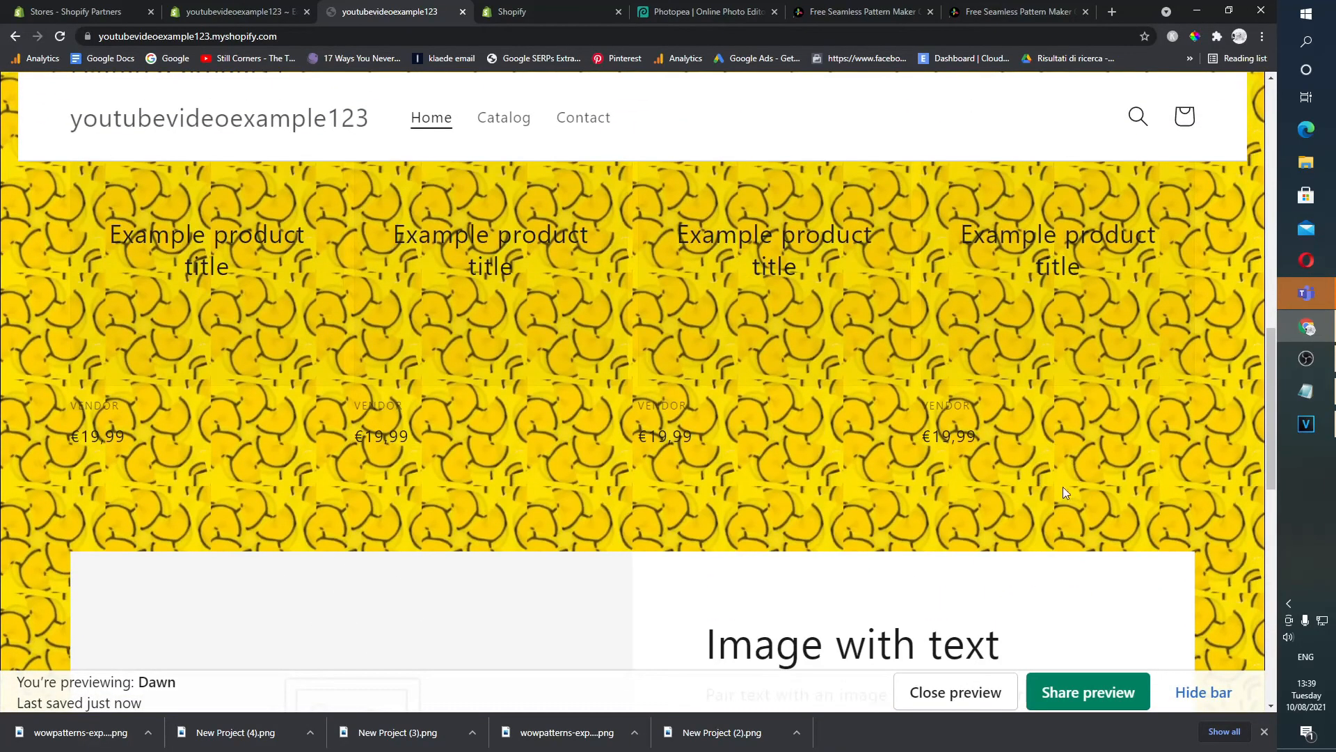